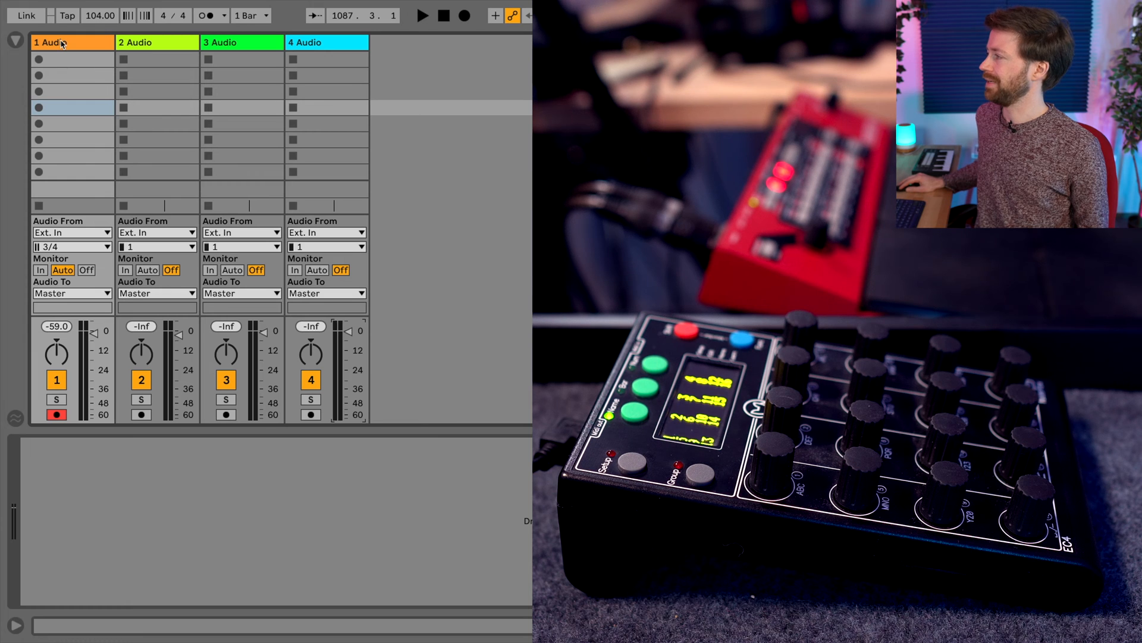
# View the Link/Tempo/MIDI preferences and check the Control Surface list for slot 6 unchanged.
pyautogui.click(326, 42)
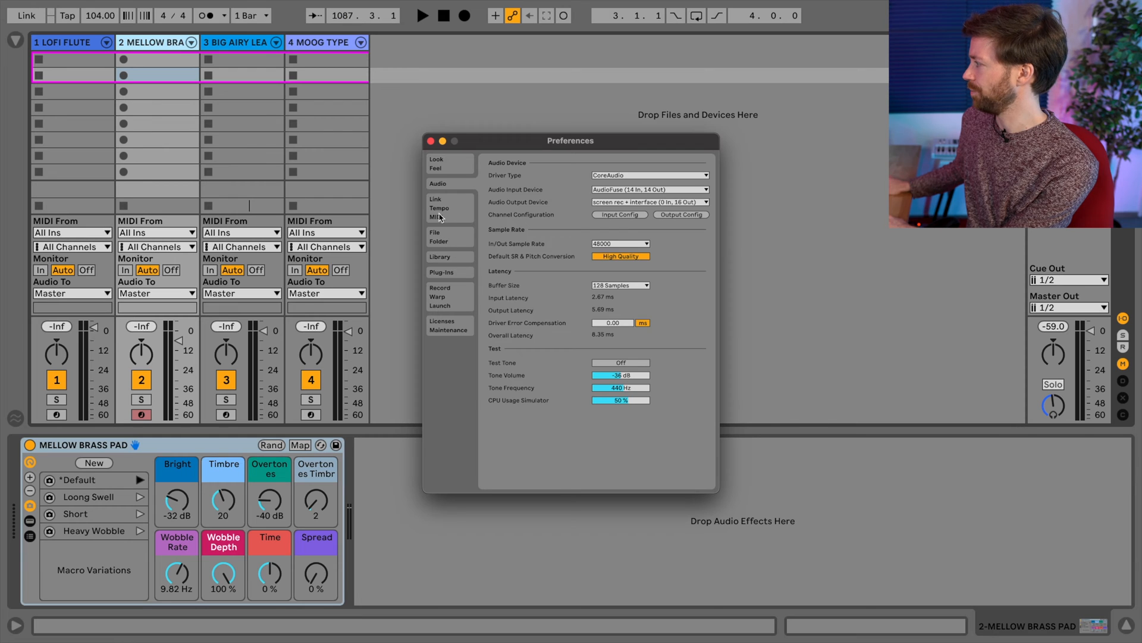
pyautogui.click(438, 207)
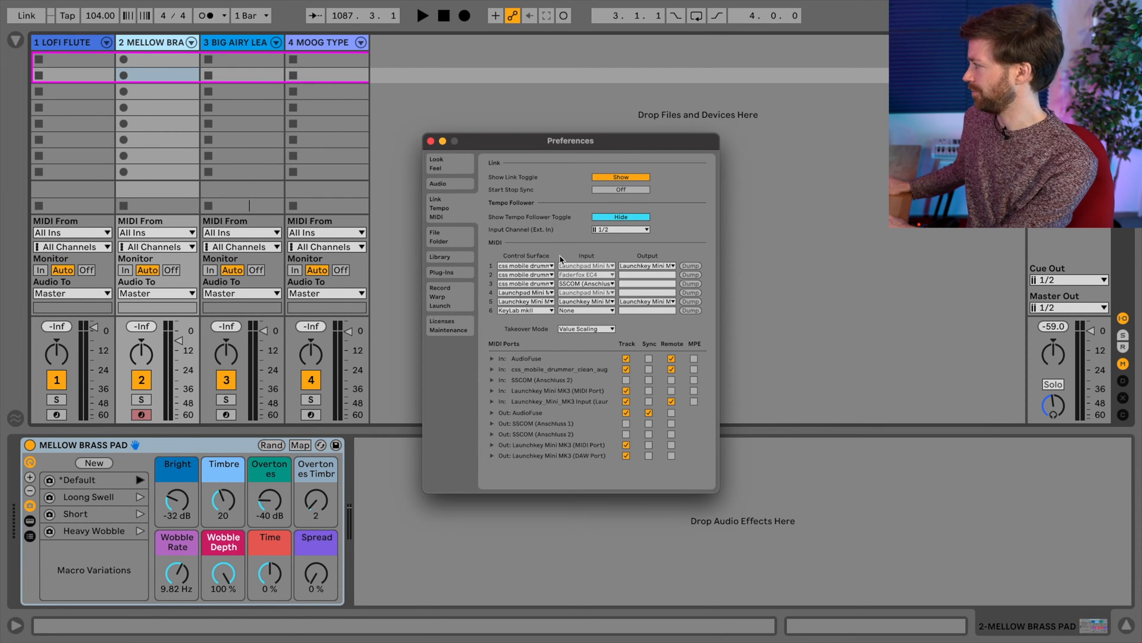
pyautogui.moveTo(549, 302)
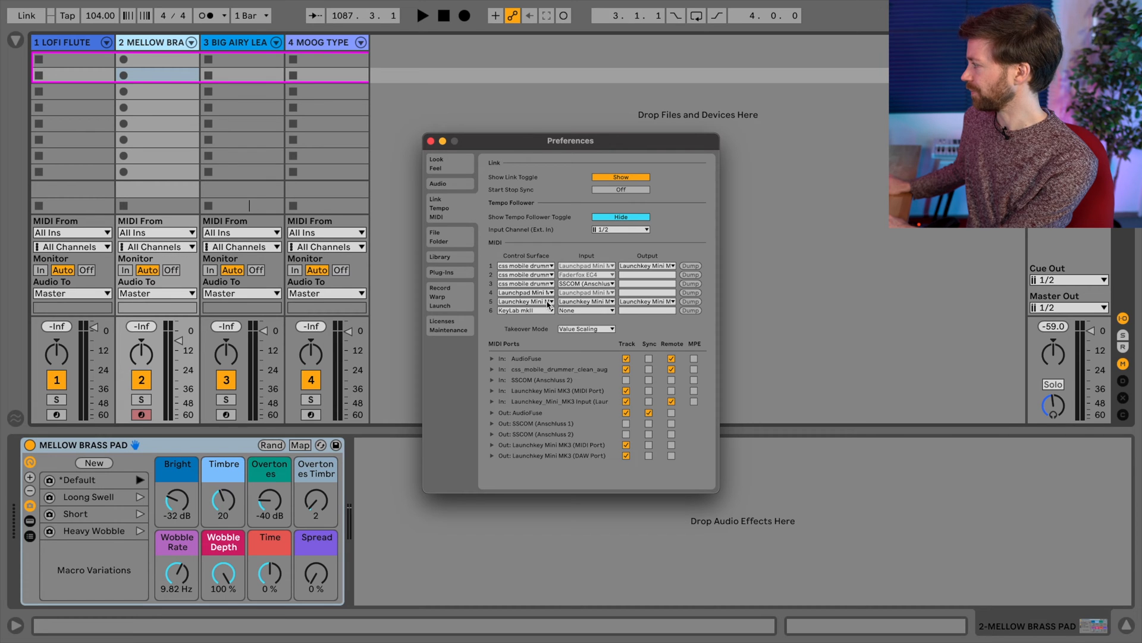
pyautogui.click(525, 310)
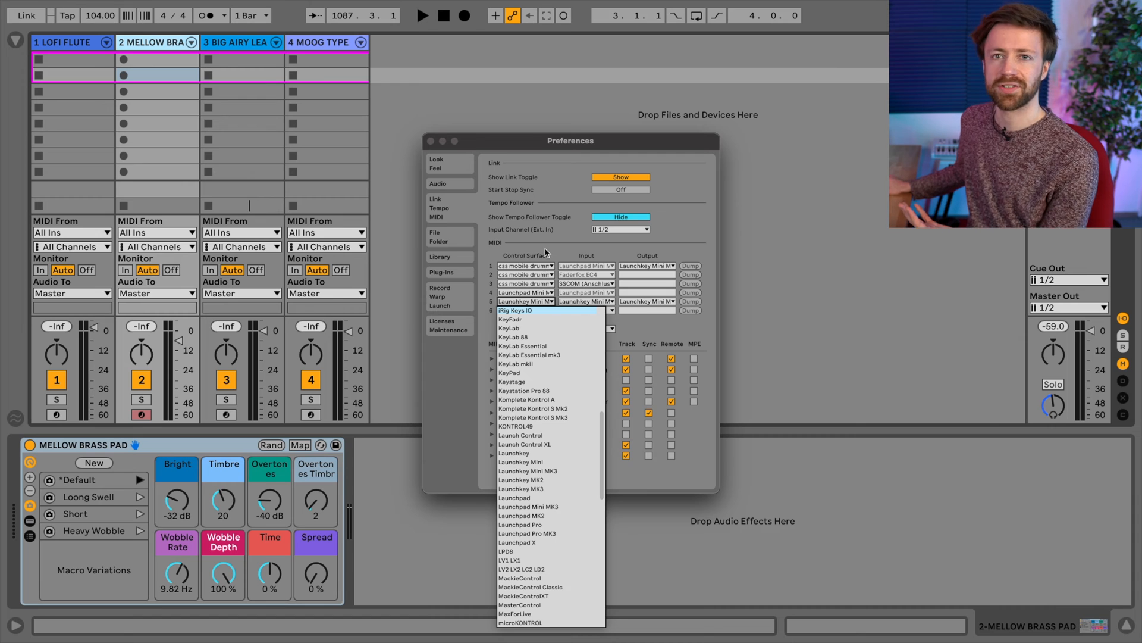
pyautogui.click(519, 354)
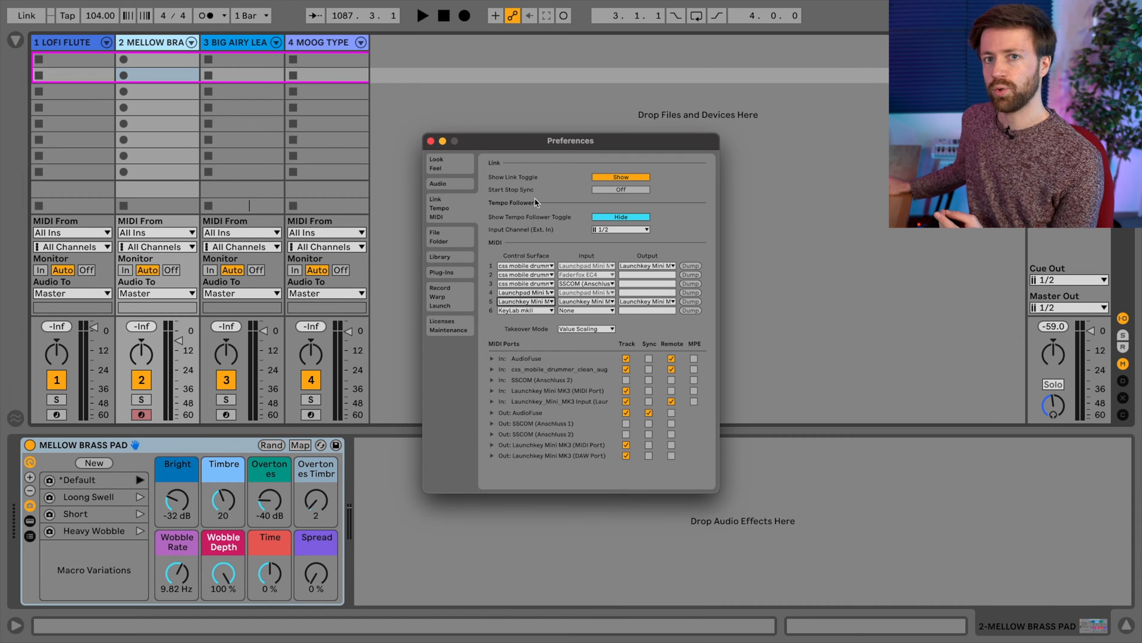
pyautogui.moveTo(538, 289)
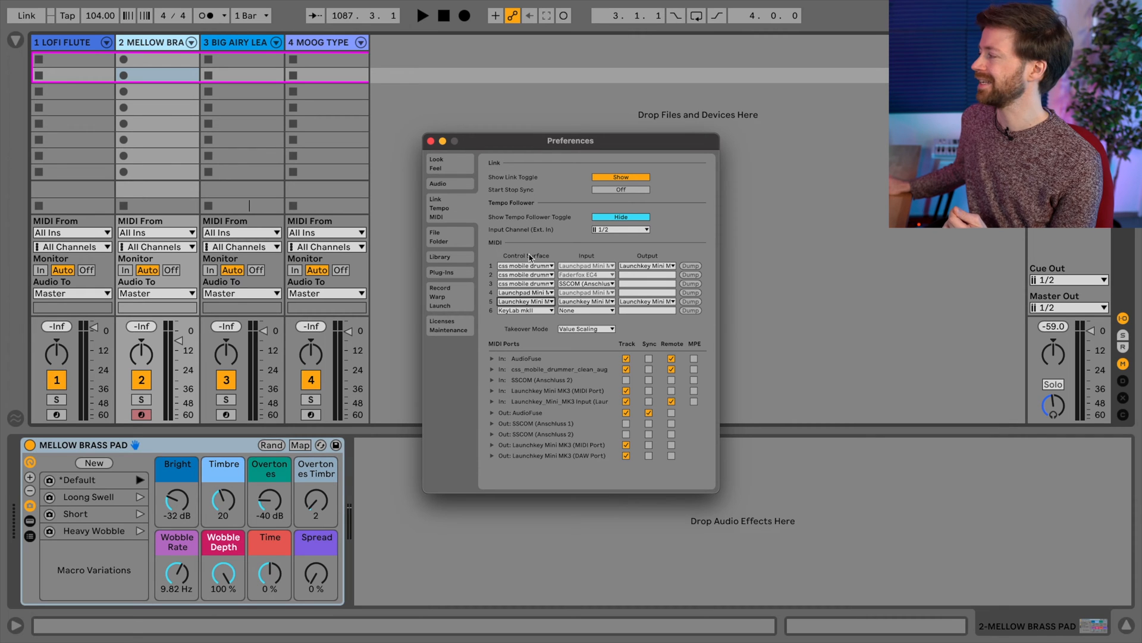
pyautogui.moveTo(520, 284)
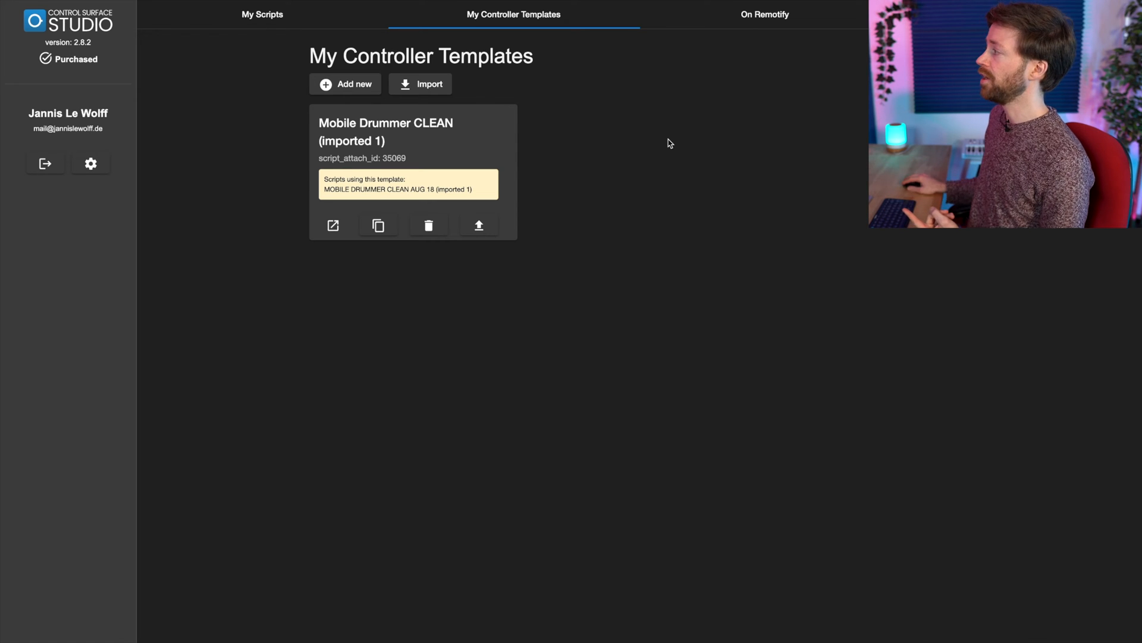
pyautogui.moveTo(229, 80)
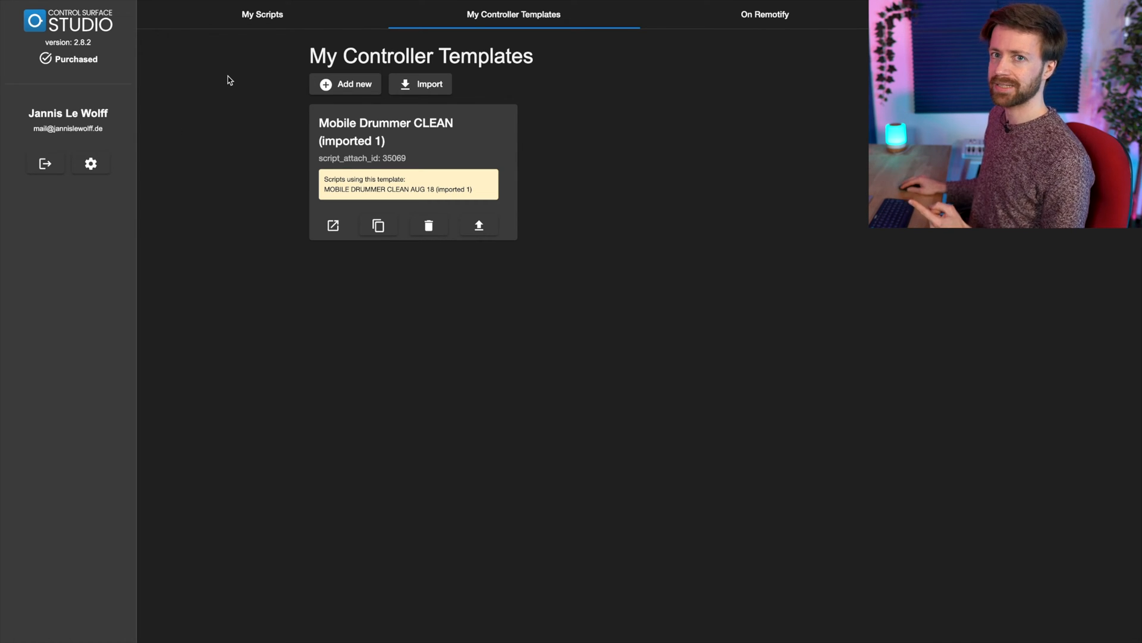
pyautogui.moveTo(486, 72)
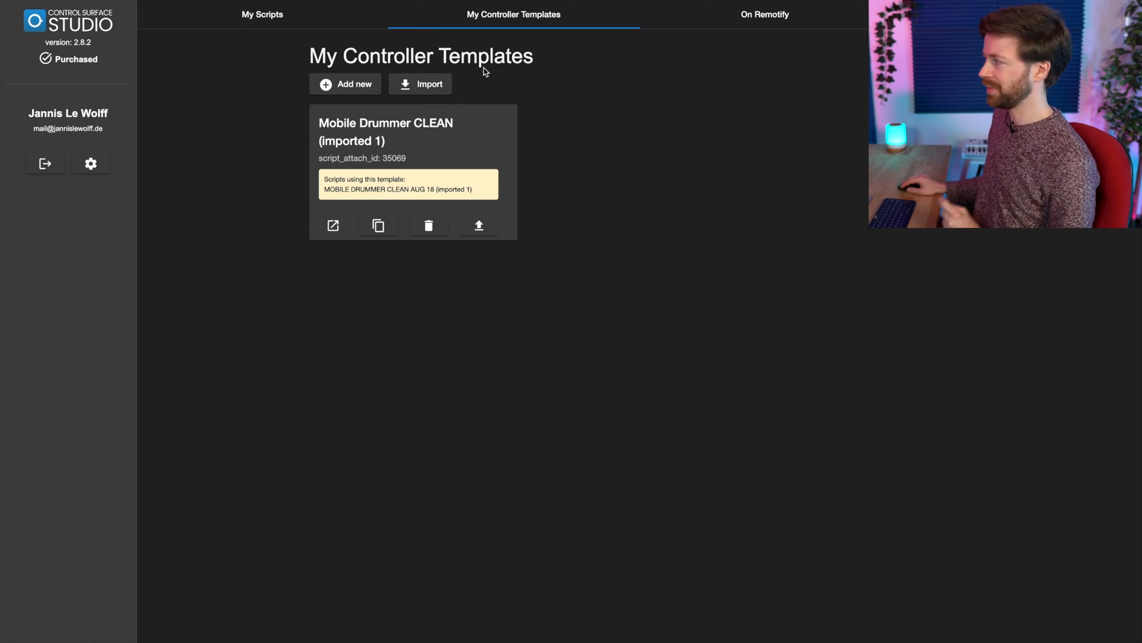
# Add a new controller template named 'test' and enter its empty editor canvas.
pyautogui.click(346, 83)
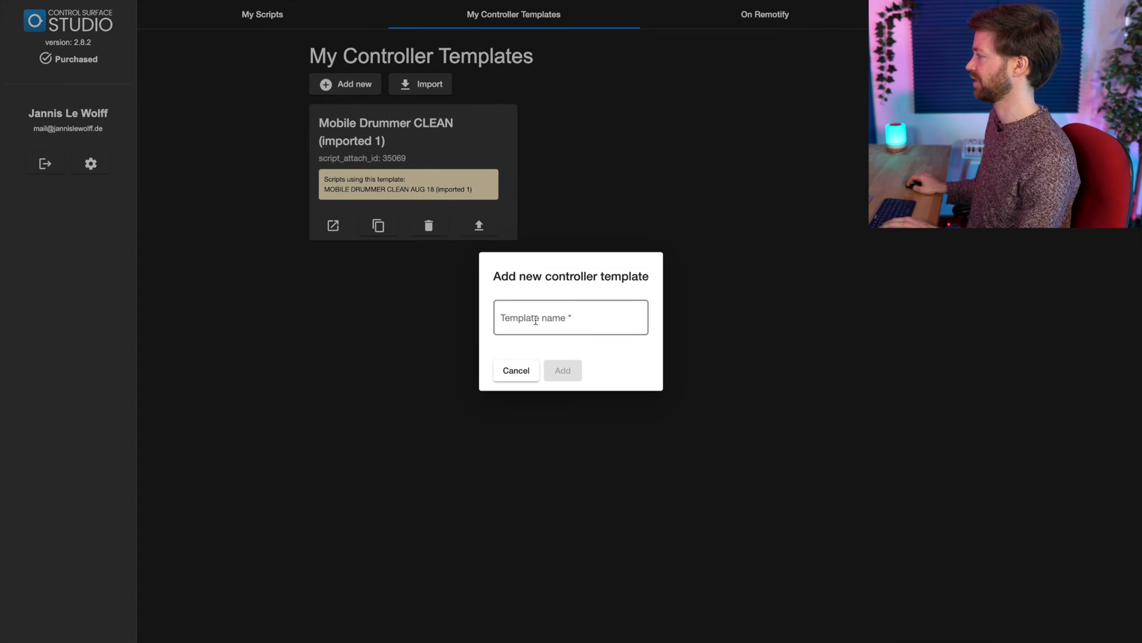
pyautogui.write('test')
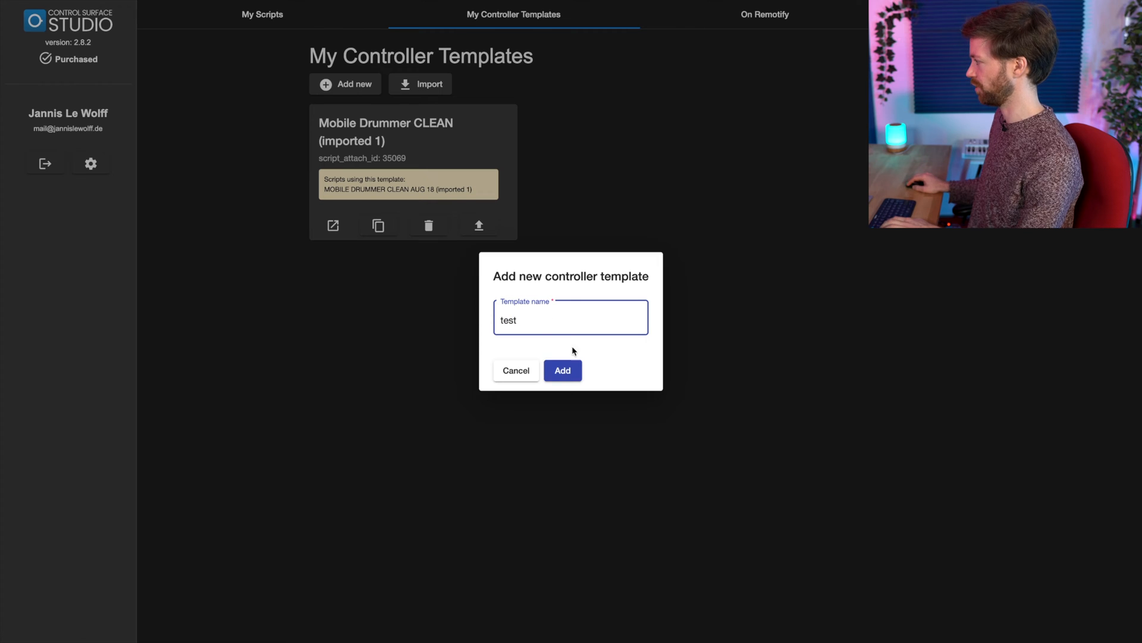
pyautogui.click(561, 370)
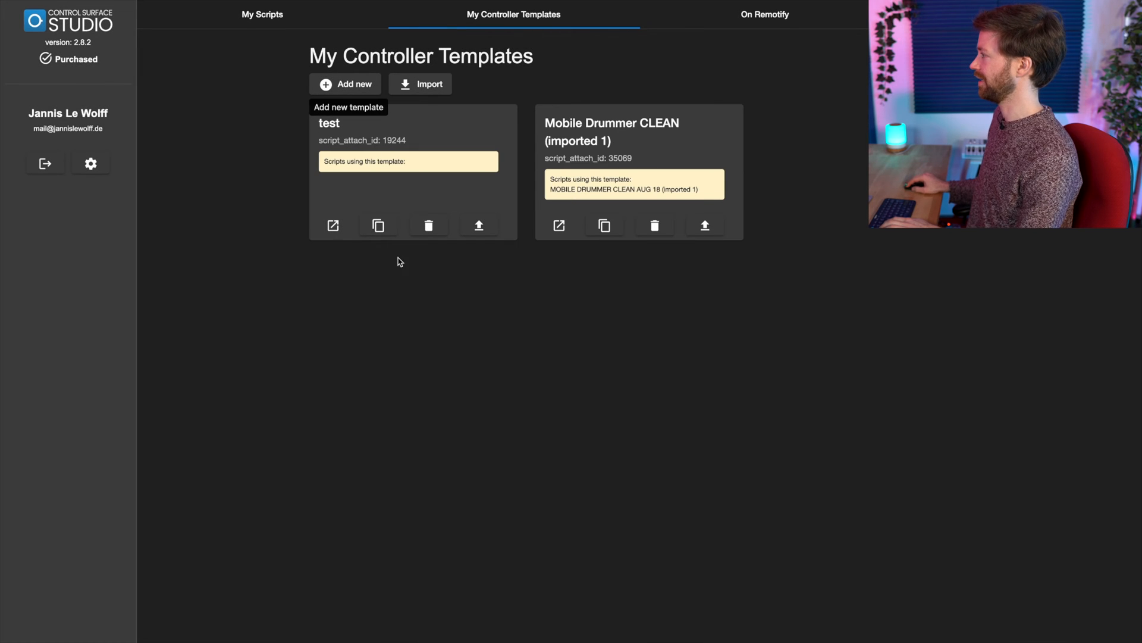
pyautogui.click(333, 225)
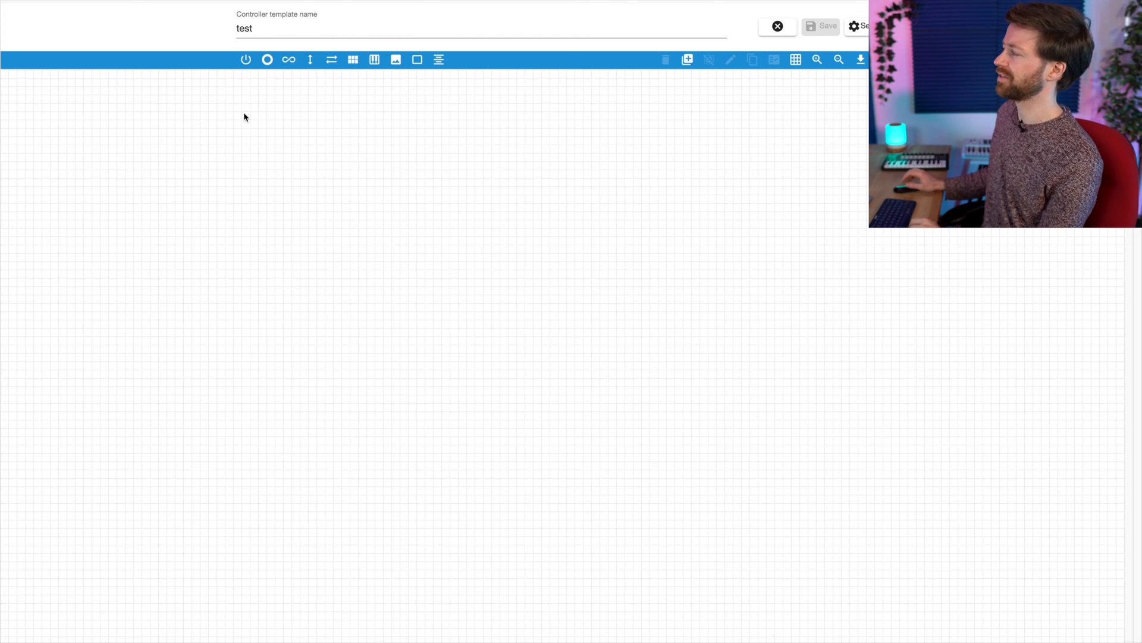
pyautogui.moveTo(246, 60)
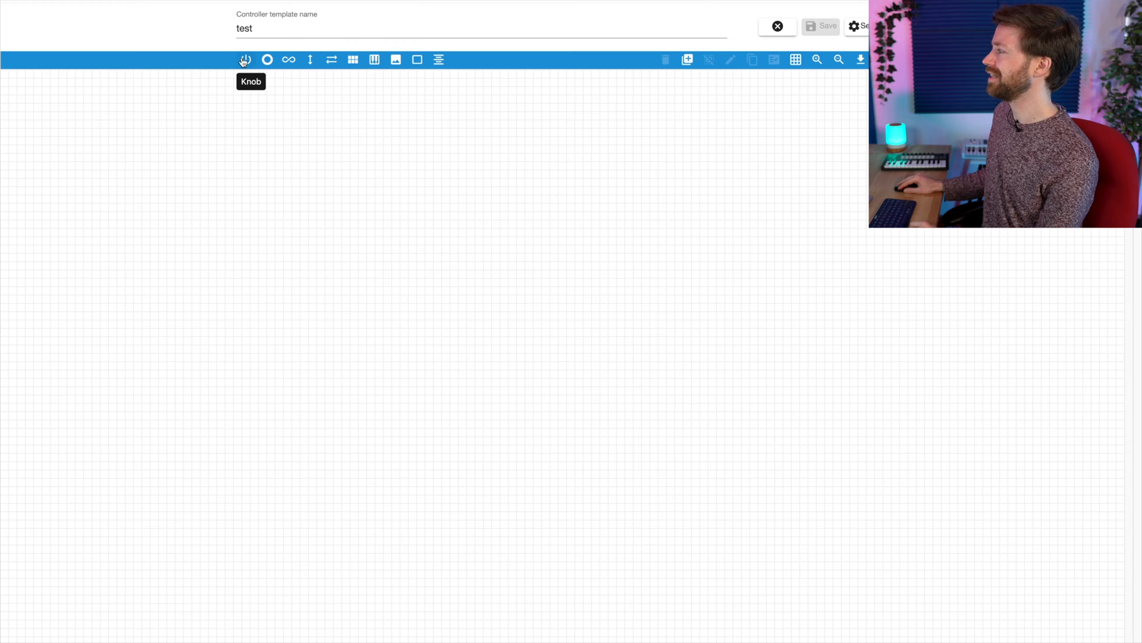
pyautogui.moveTo(288, 59)
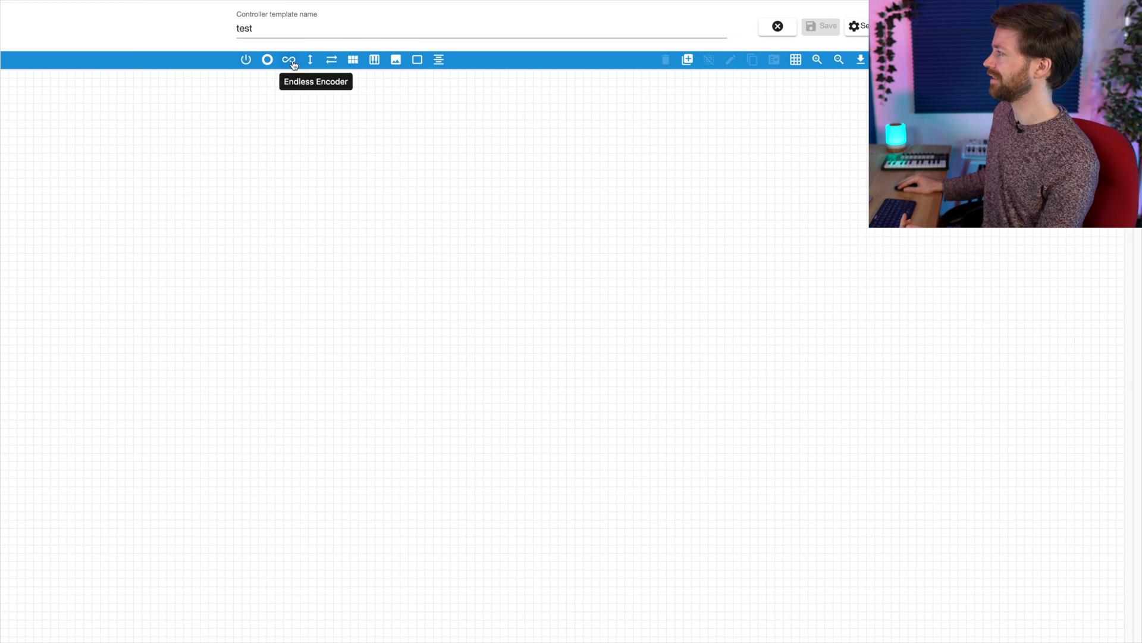
pyautogui.moveTo(439, 59)
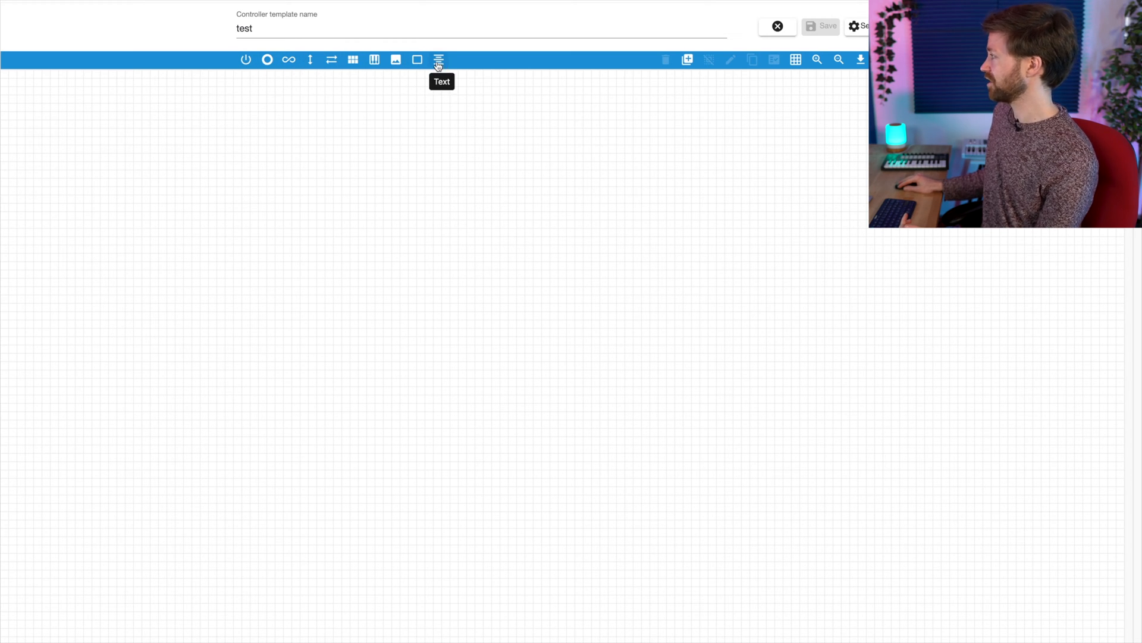
pyautogui.moveTo(251, 59)
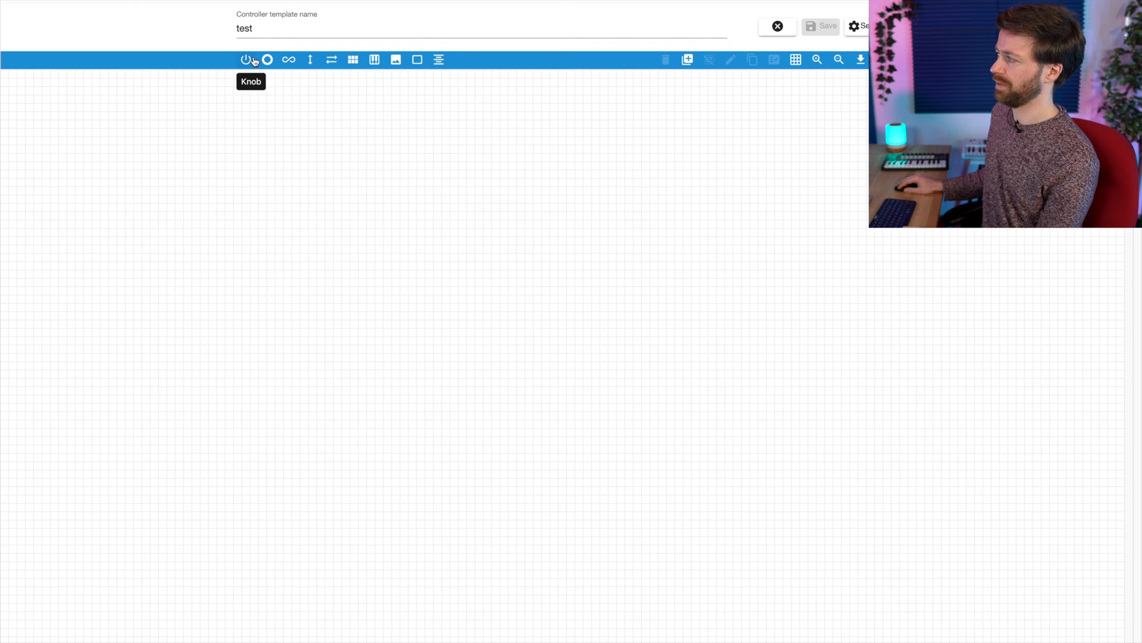
# Place three knobs on the layout and bring up Knob 1's input settings.
pyautogui.click(266, 59)
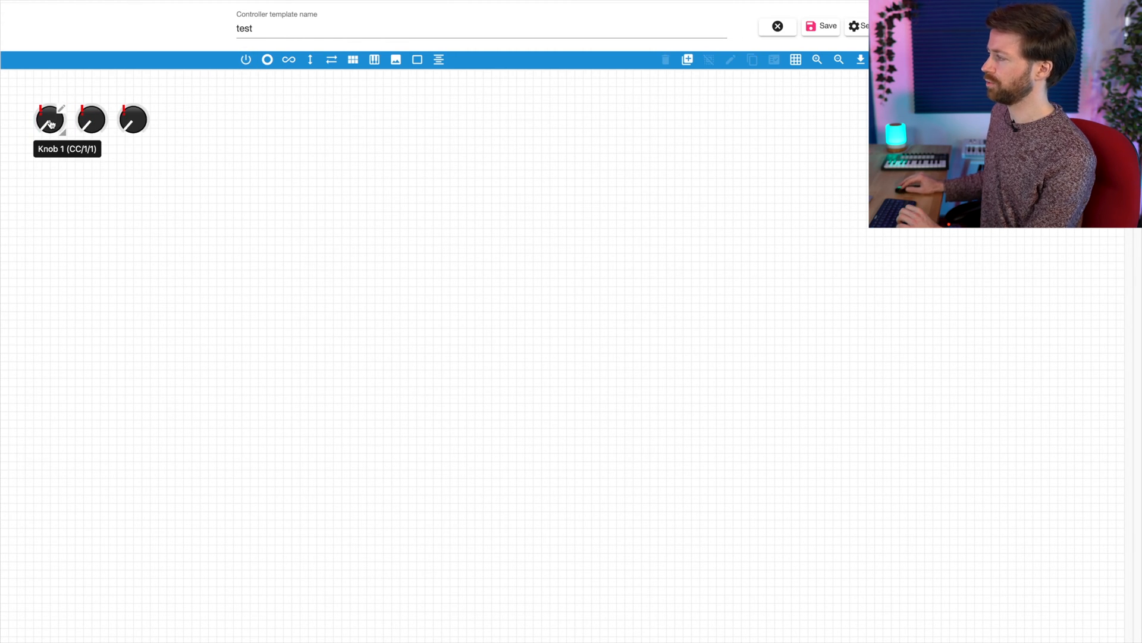
pyautogui.click(50, 119)
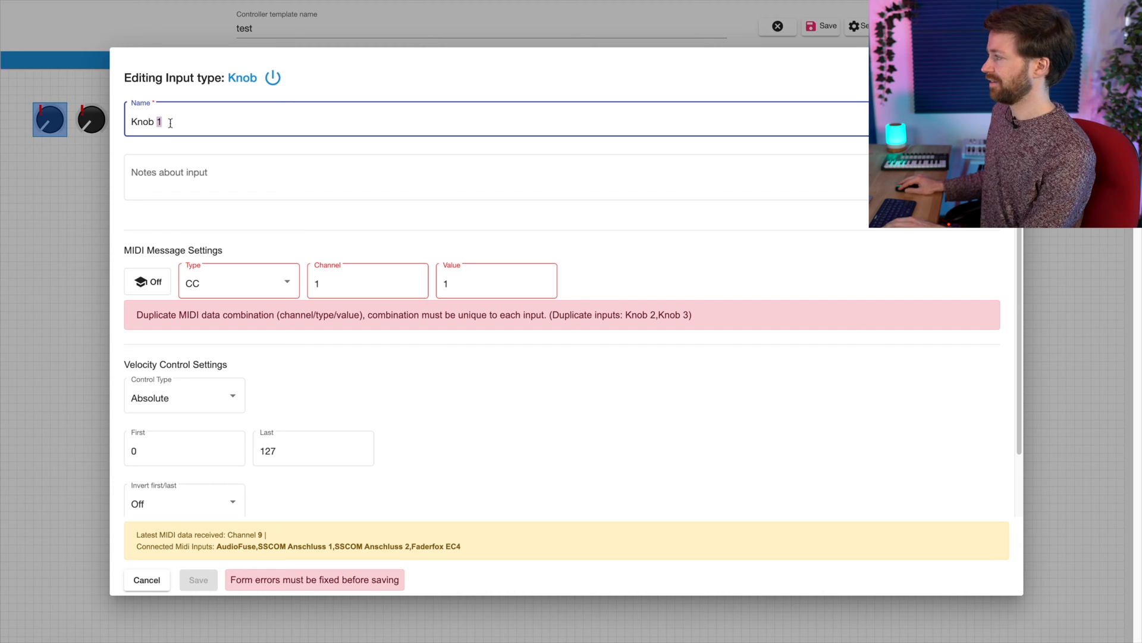
# Name the knob 'Faderfox', learn its input as CC channel 1 value 66, and confirm it.
pyautogui.write('Faderfox')
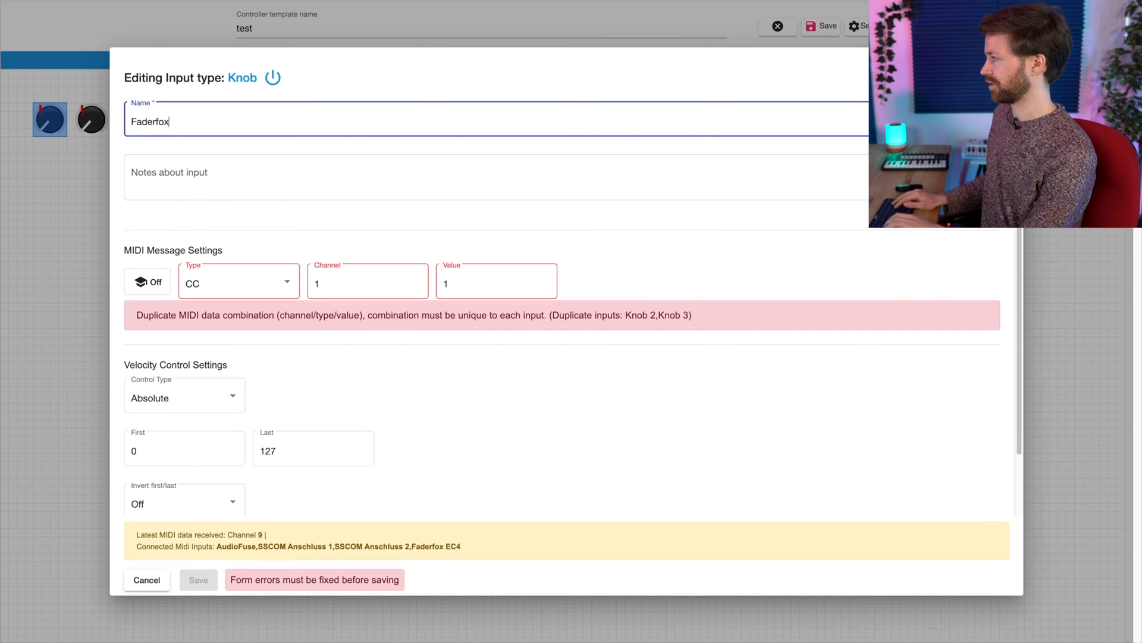
pyautogui.scroll(-3)
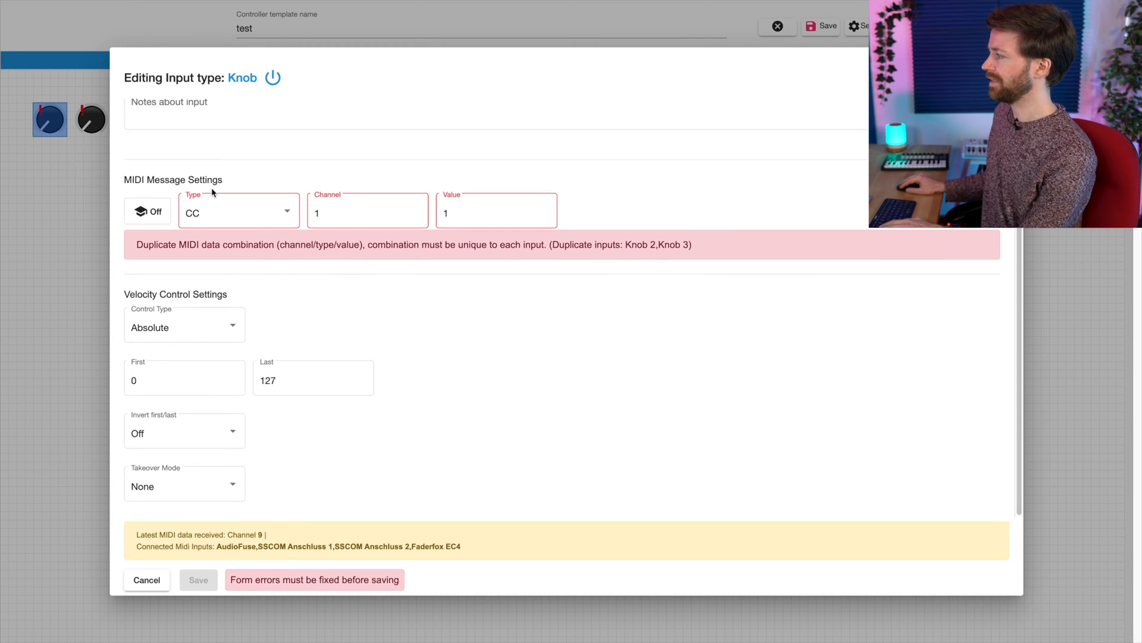
pyautogui.moveTo(291, 184)
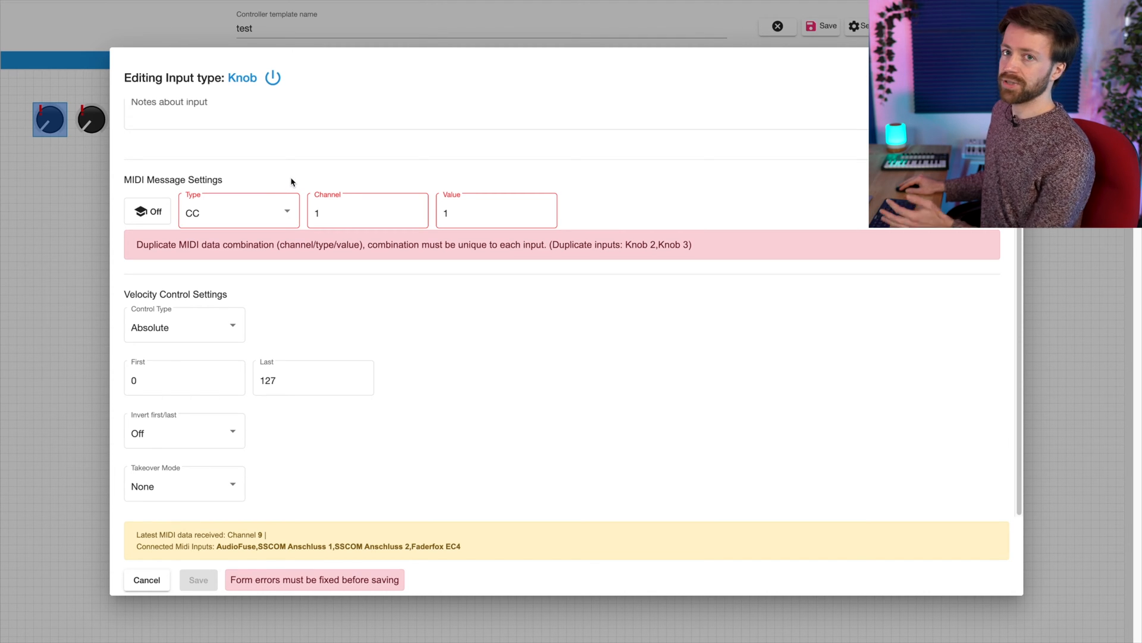
pyautogui.moveTo(147, 212)
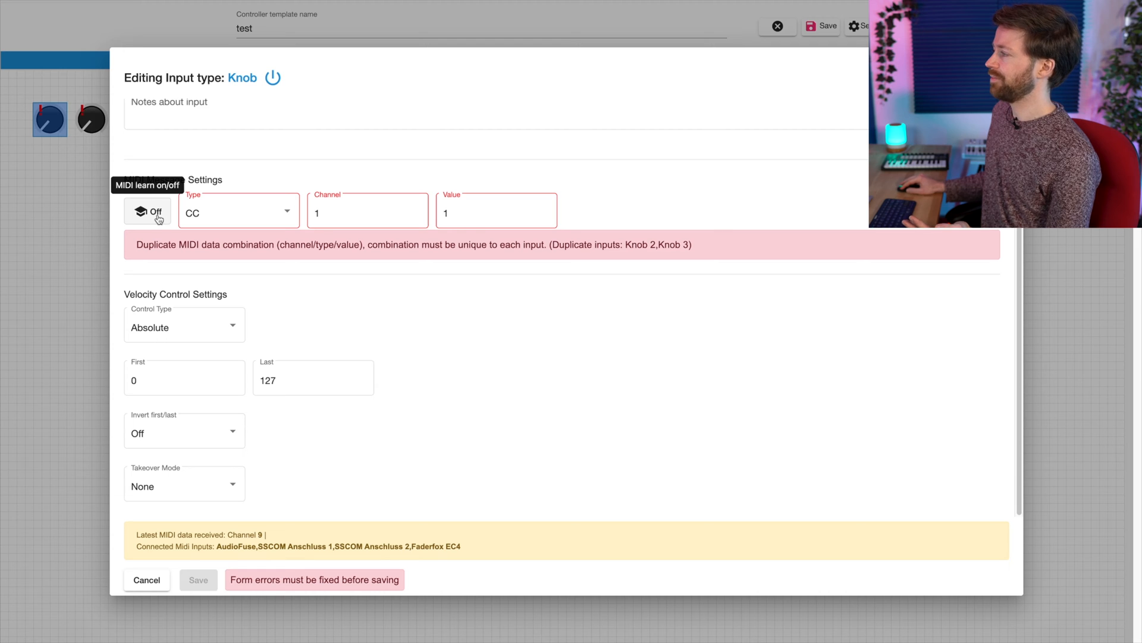
pyautogui.click(148, 212)
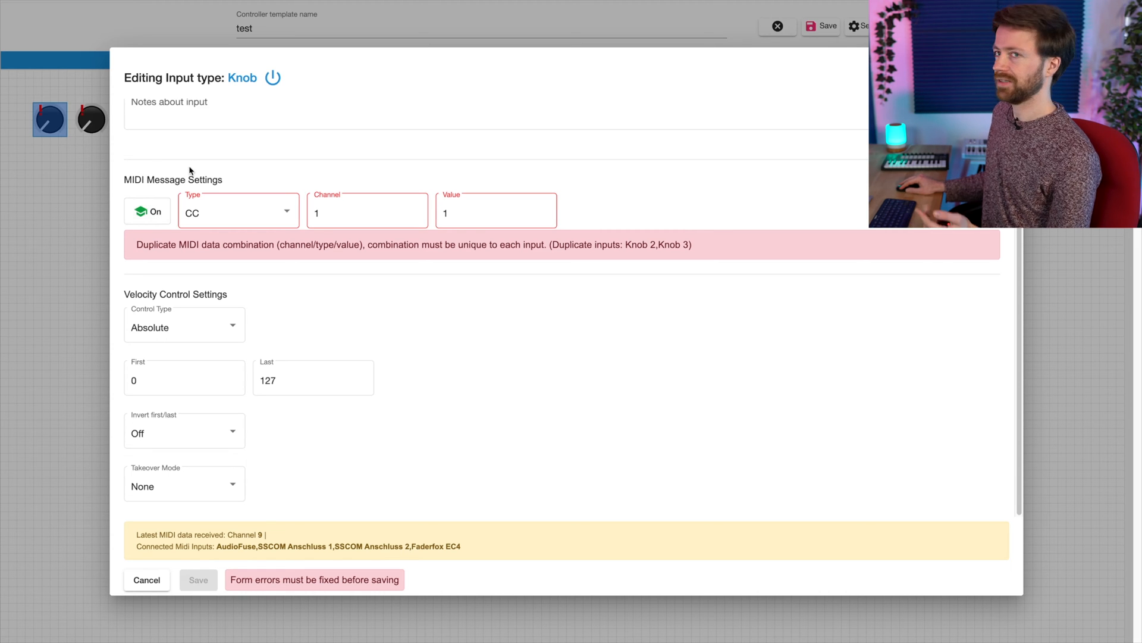
pyautogui.click(495, 213)
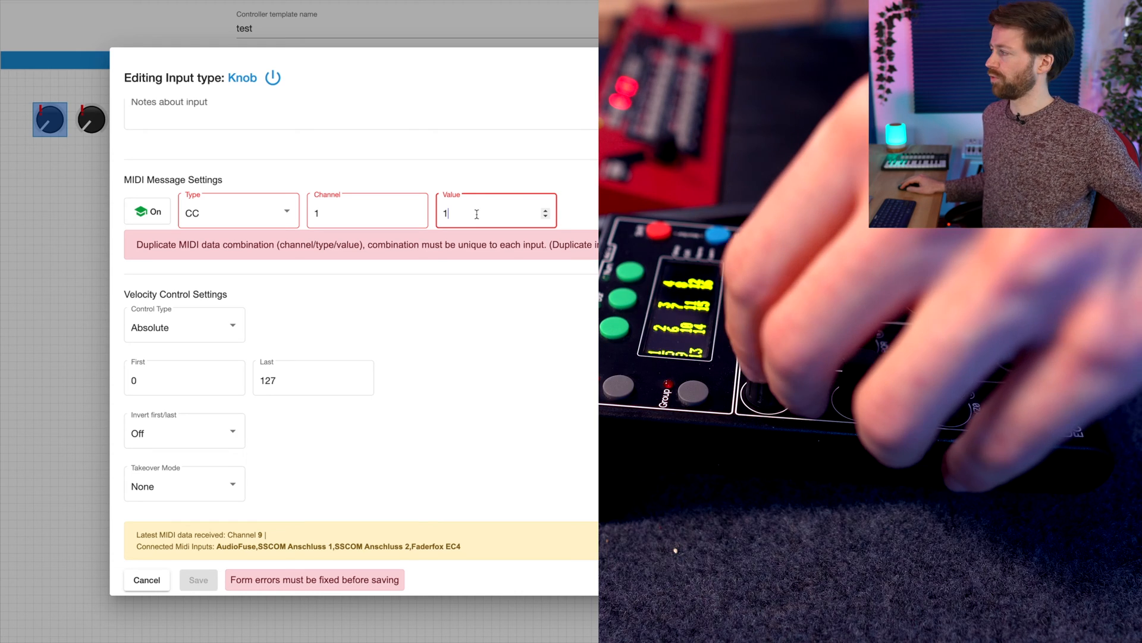
pyautogui.write('66')
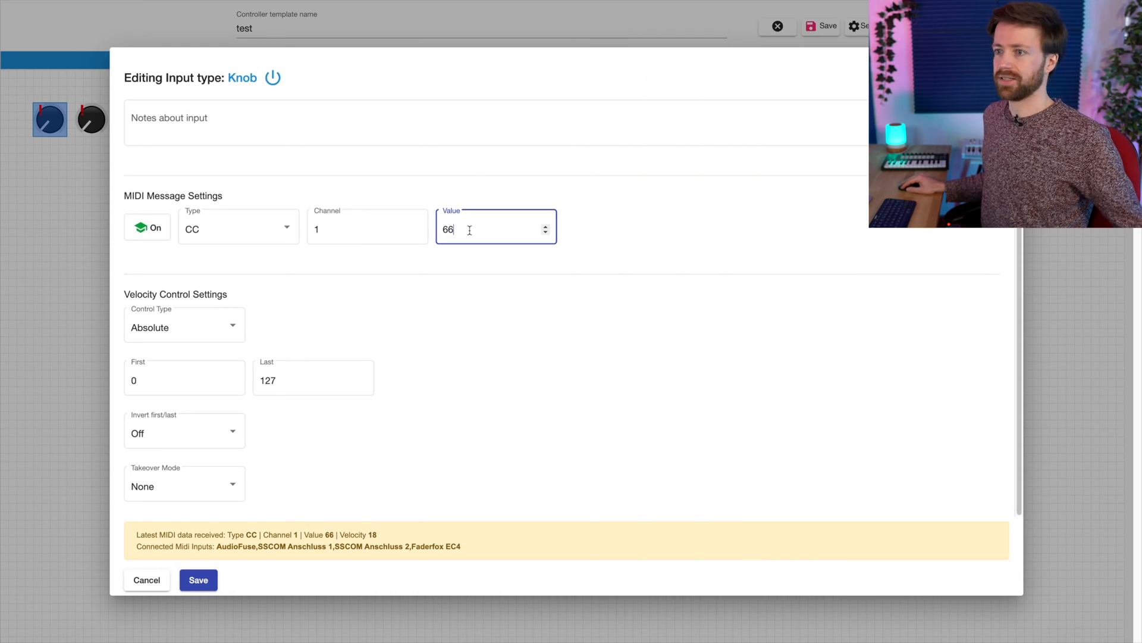
pyautogui.moveTo(354, 344)
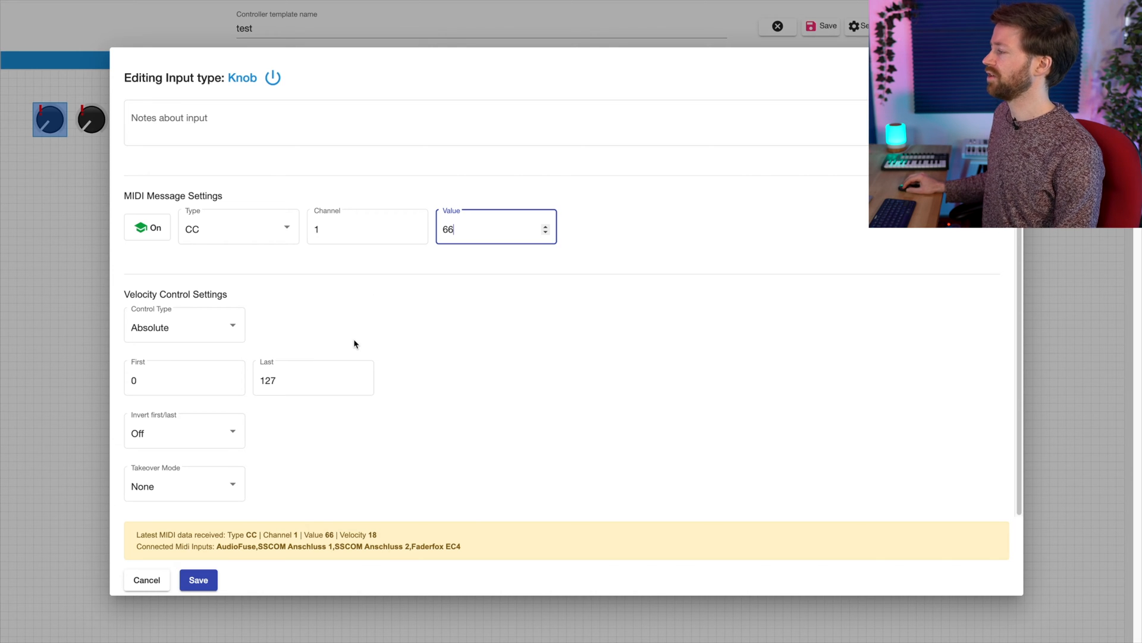
pyautogui.click(198, 579)
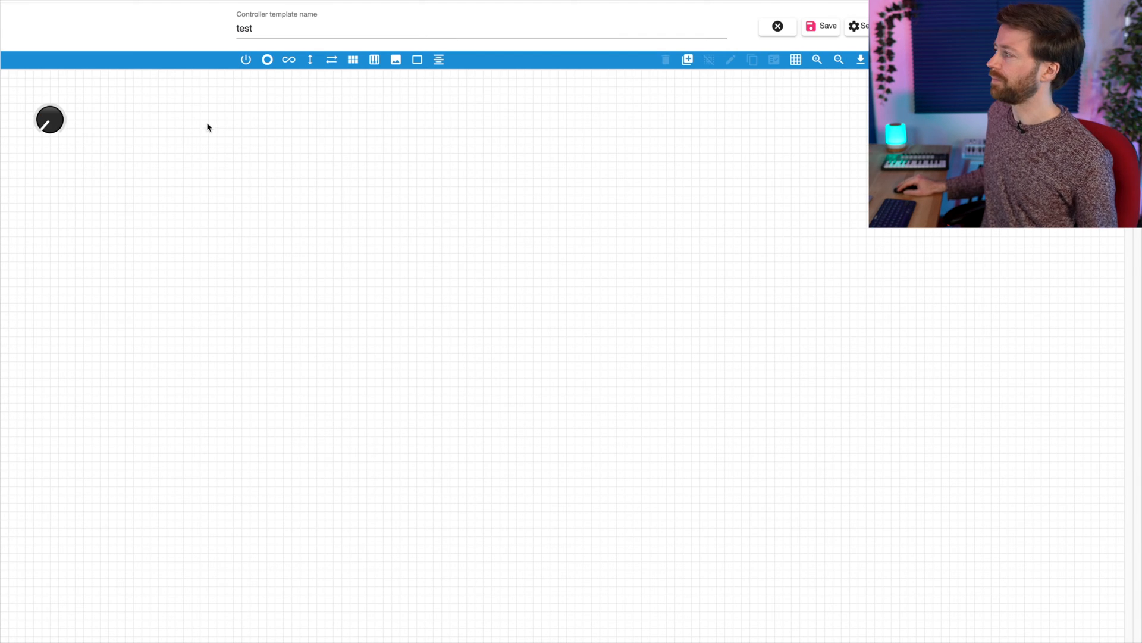
# Add a button input named 'Launchpad 1' with CC value 10.
pyautogui.click(50, 119)
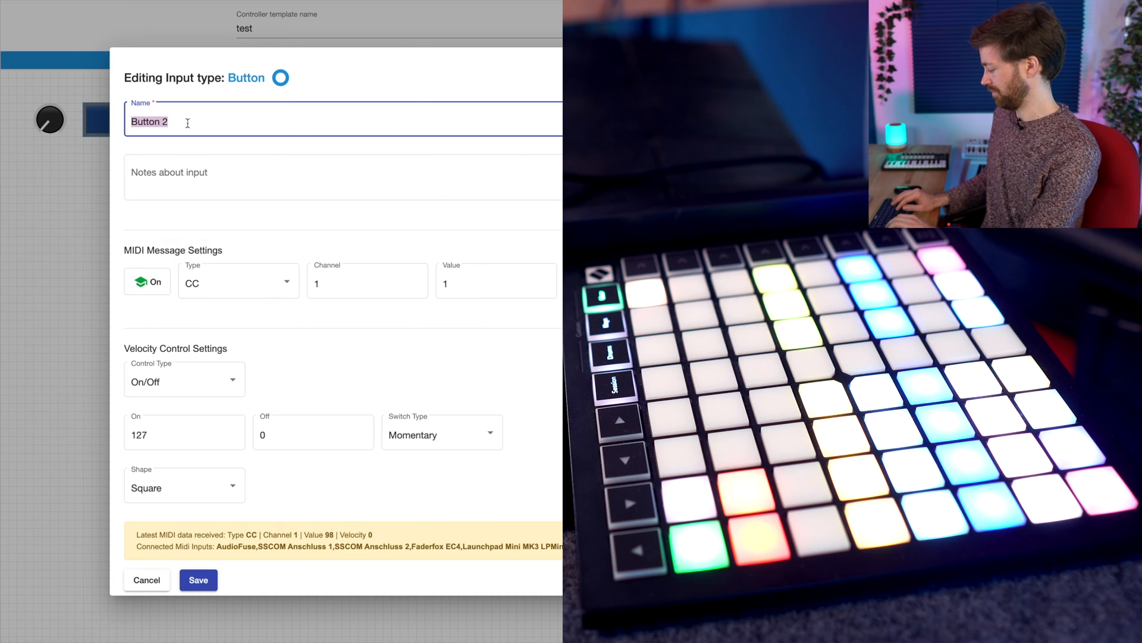
pyautogui.write('Launchpad 1')
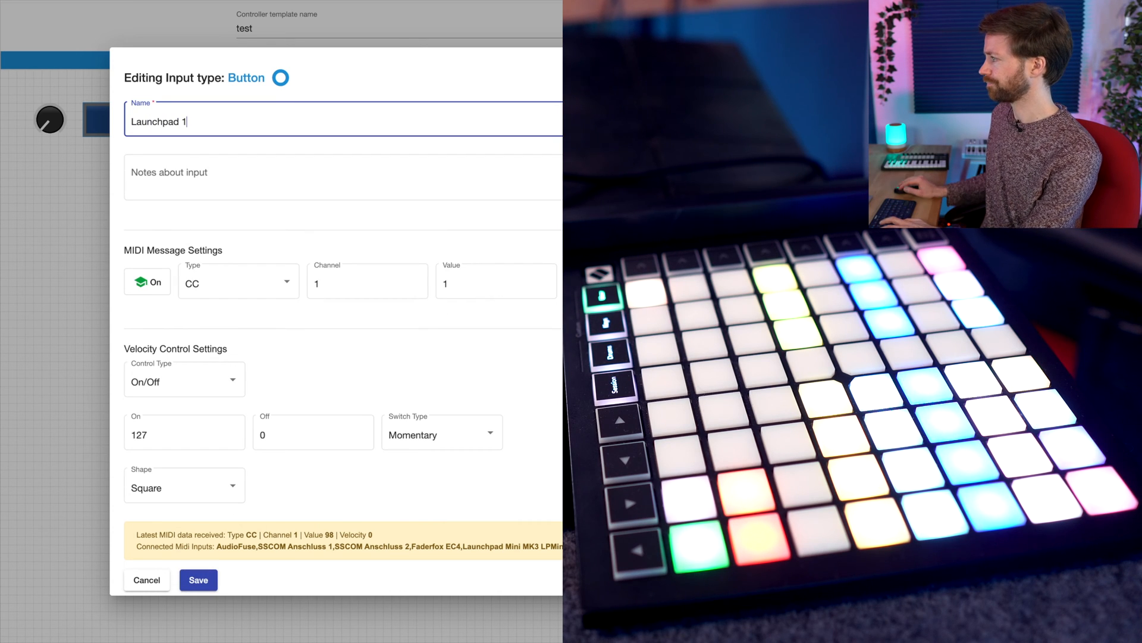
pyautogui.moveTo(202, 307)
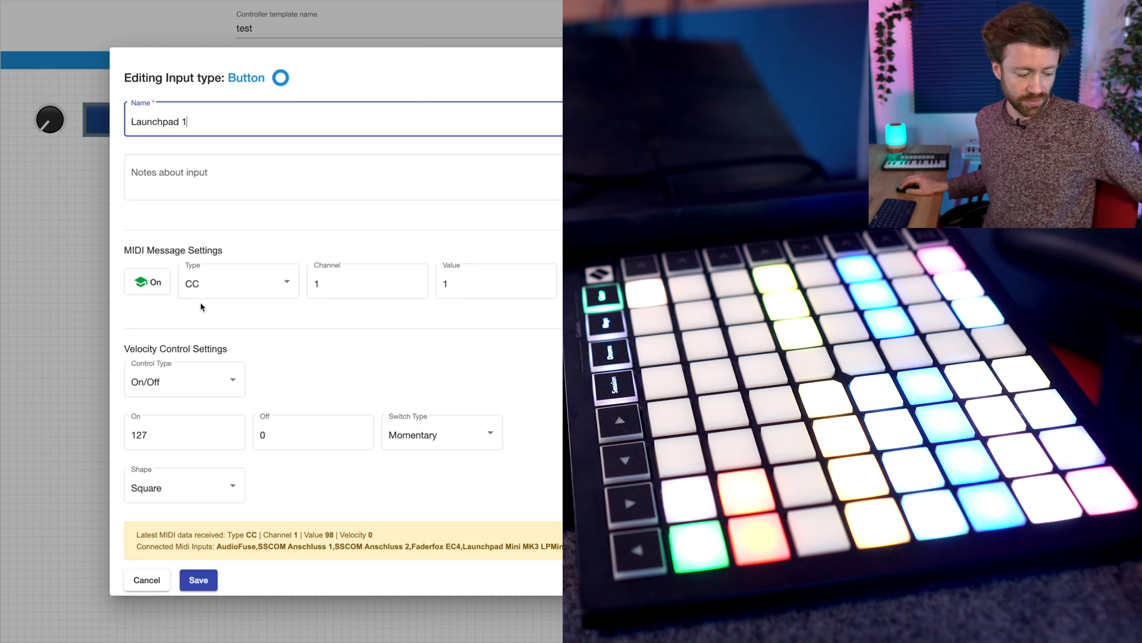
pyautogui.click(495, 283)
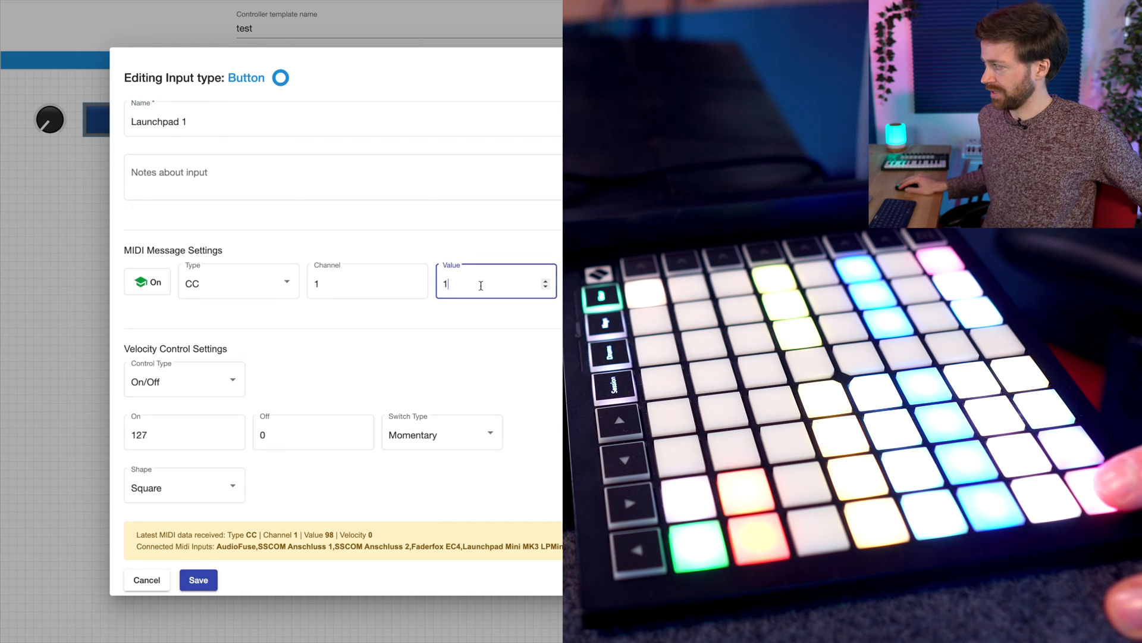
pyautogui.write('0')
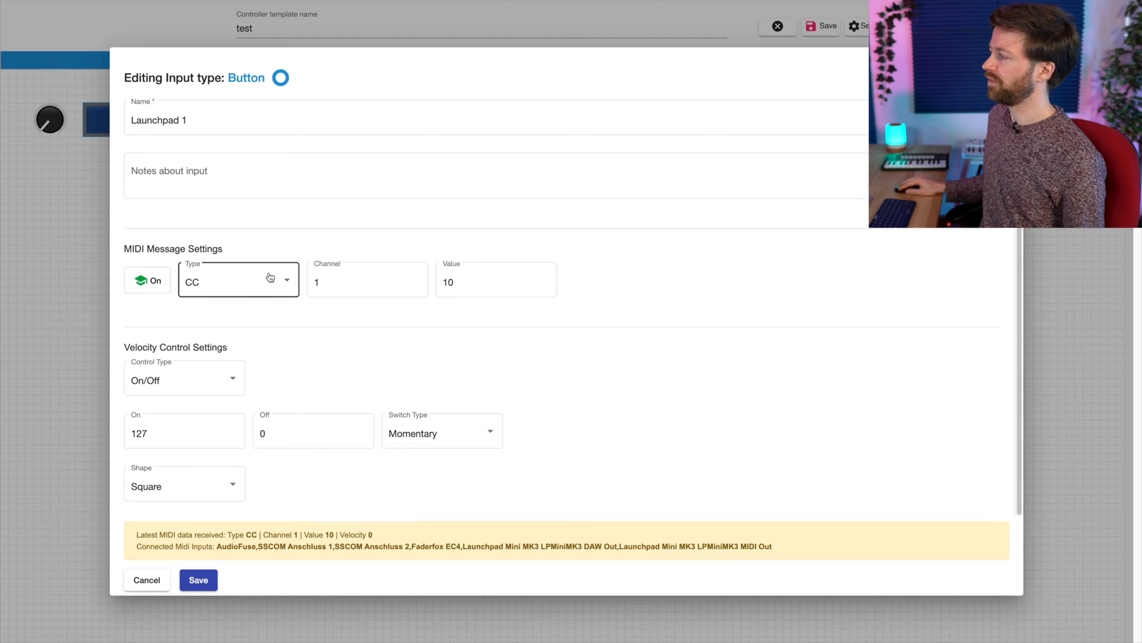
pyautogui.click(238, 279)
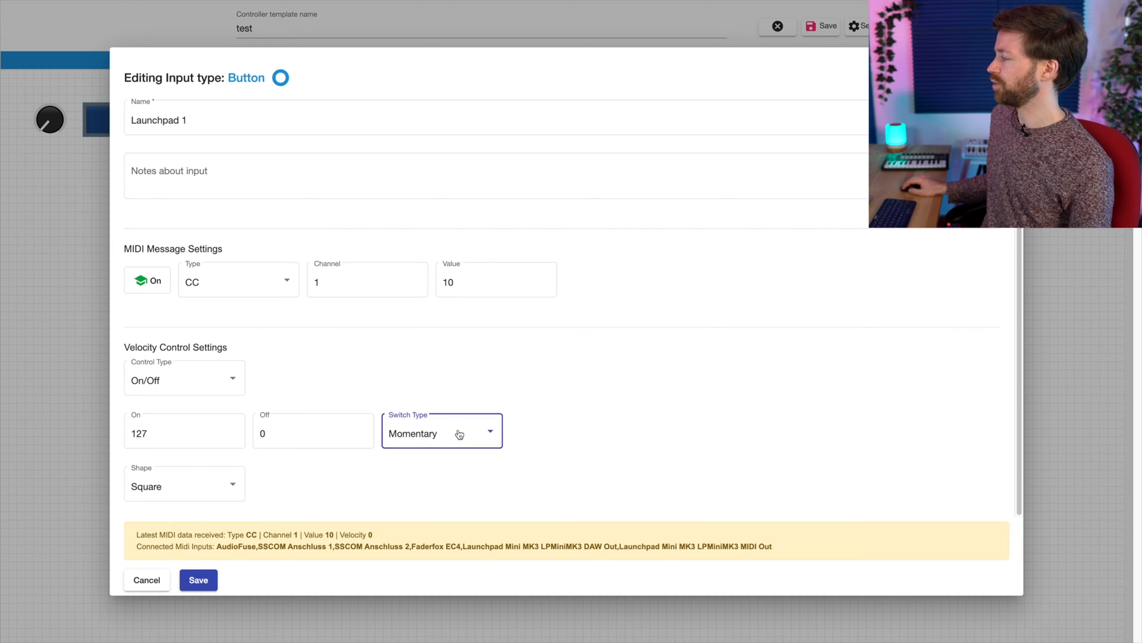
# Set the button's switch type to Toggle and save the Launchpad 1 input.
pyautogui.click(440, 433)
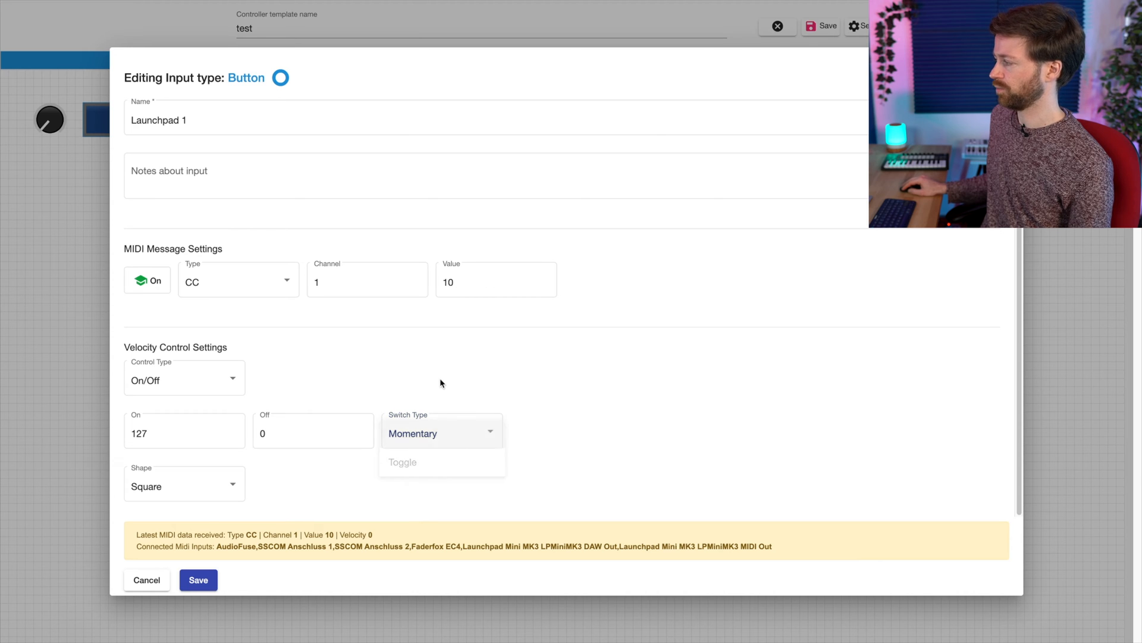
pyautogui.click(413, 433)
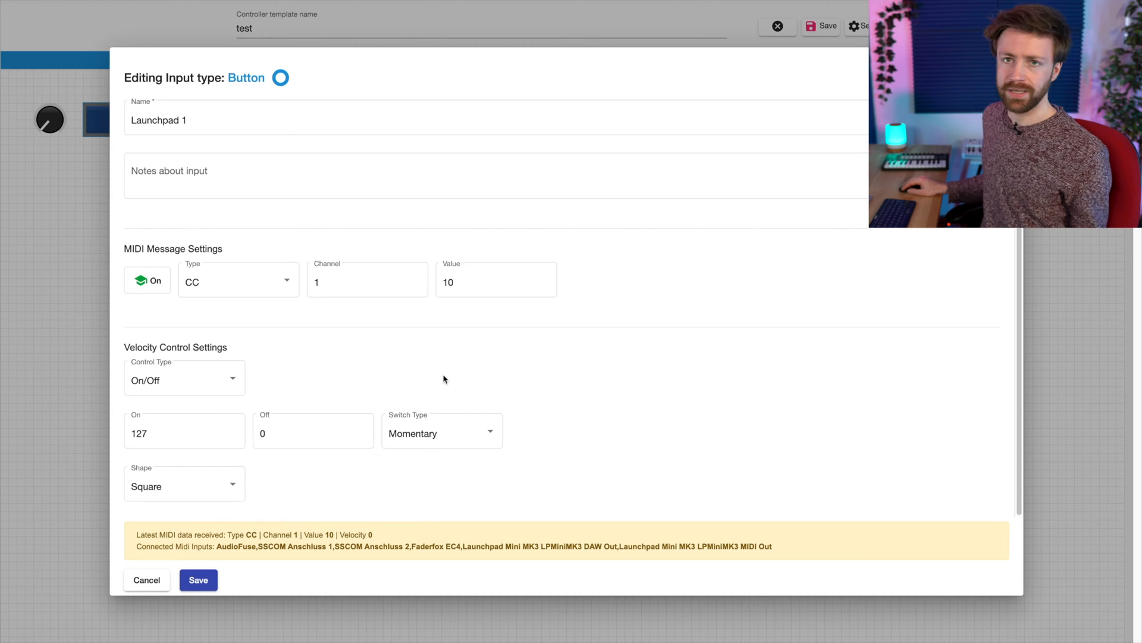
pyautogui.moveTo(462, 387)
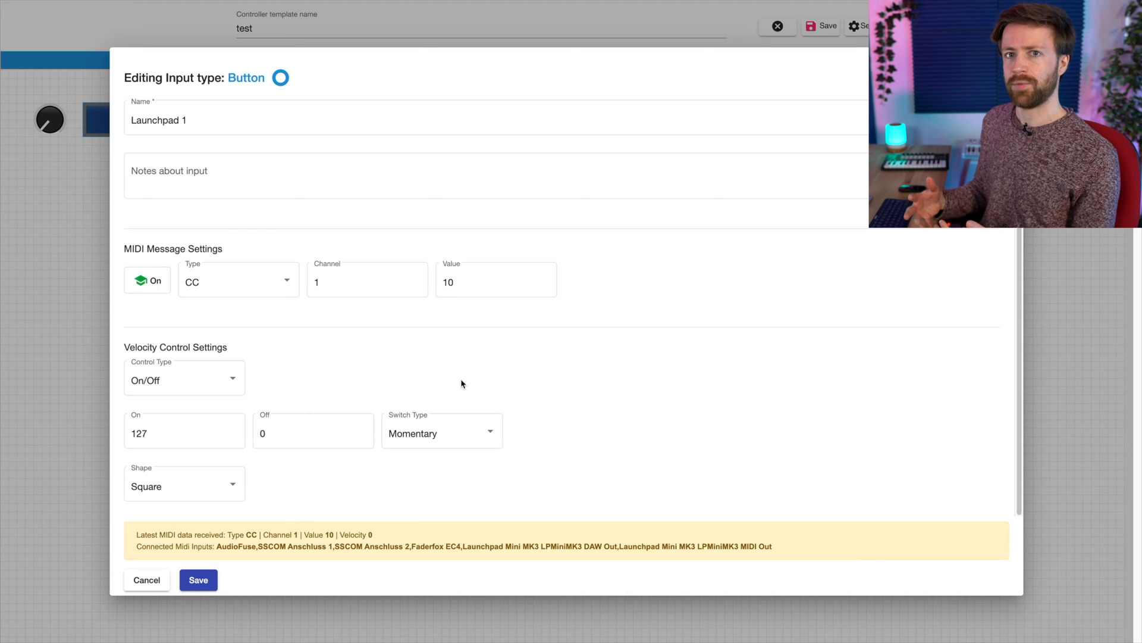
pyautogui.click(440, 434)
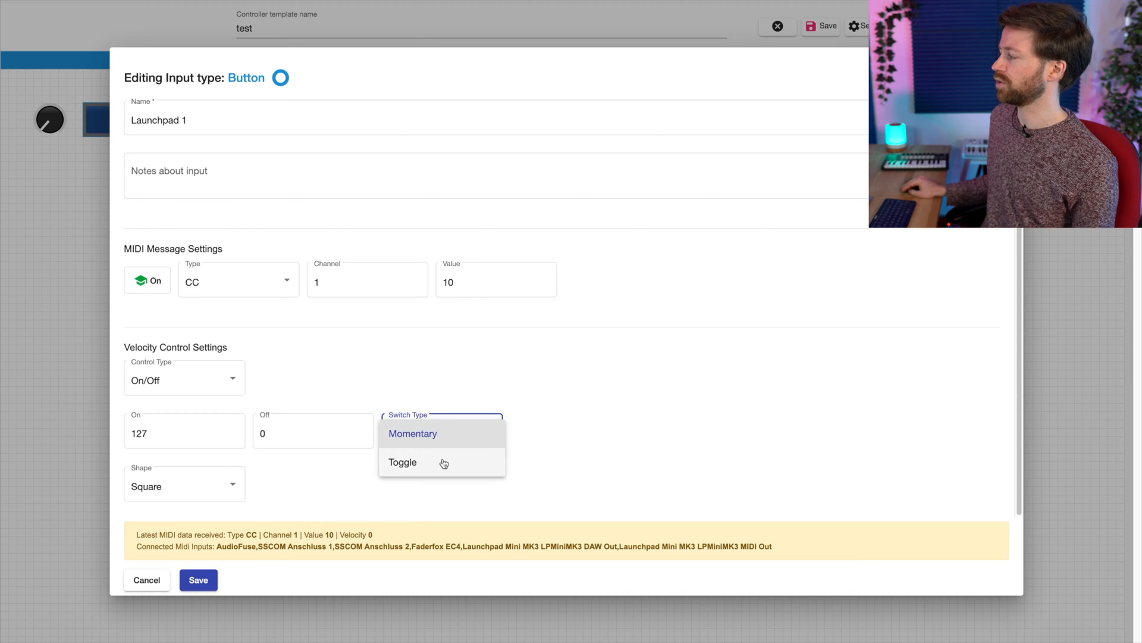
pyautogui.click(404, 461)
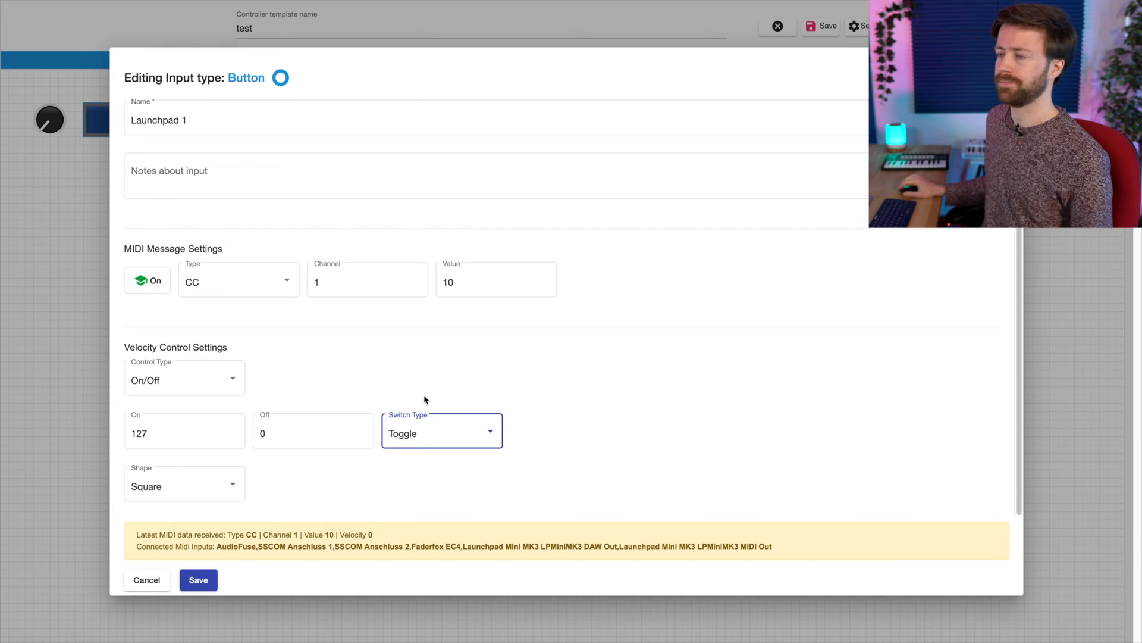
pyautogui.click(199, 579)
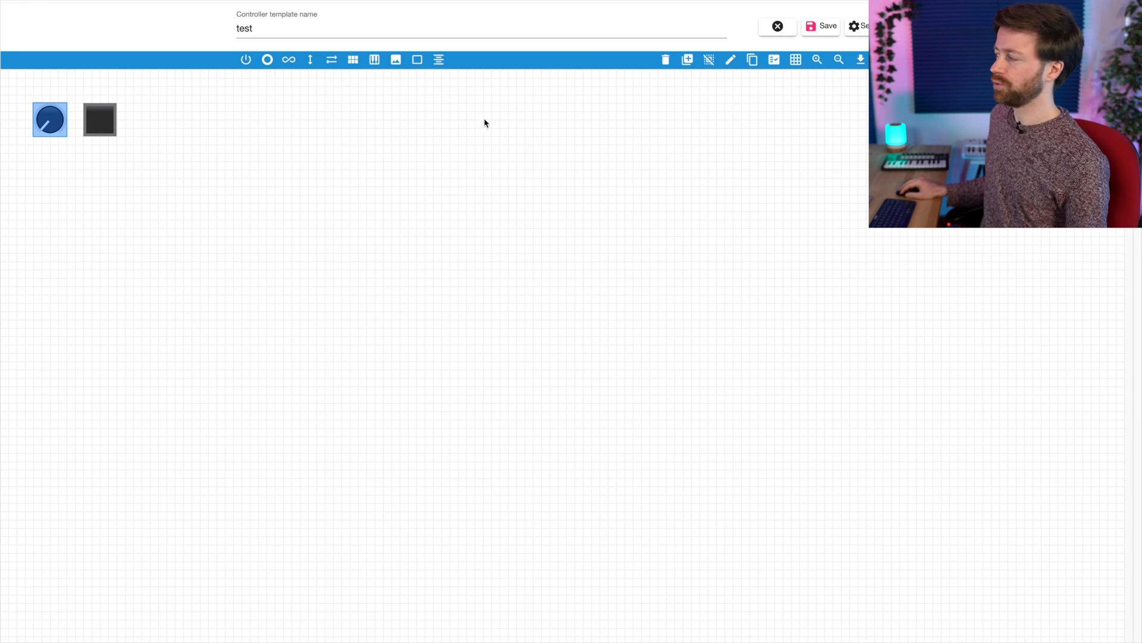
# Save the test template and return to the My Scripts list.
pyautogui.click(820, 25)
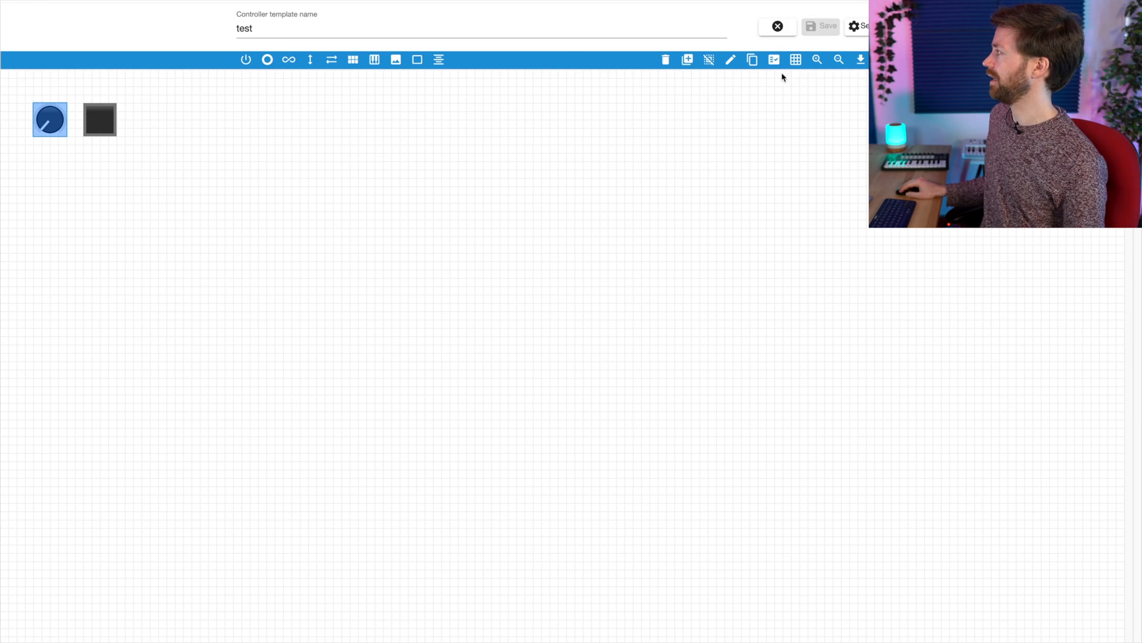
pyautogui.click(777, 26)
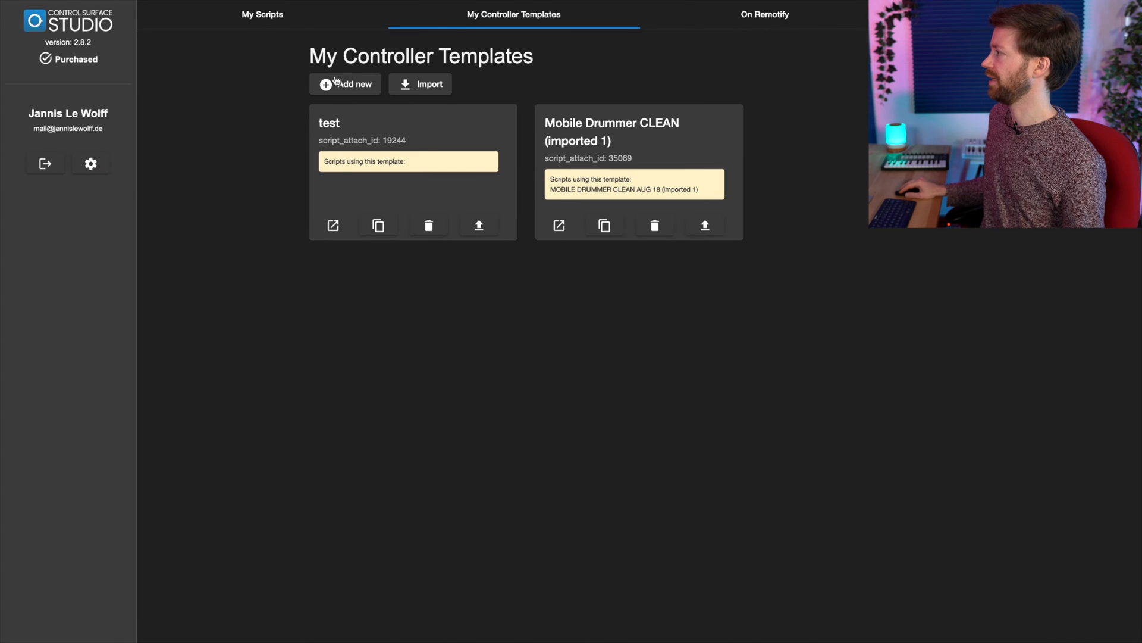
pyautogui.click(261, 15)
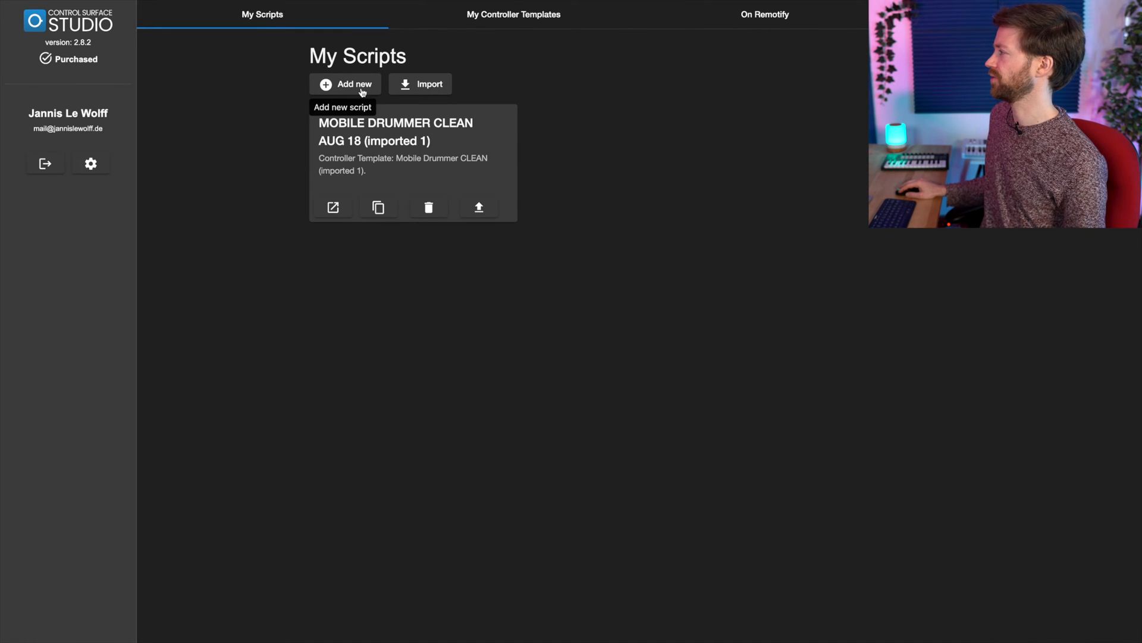
# Add a new script named 'test' and open it for editing.
pyautogui.click(353, 83)
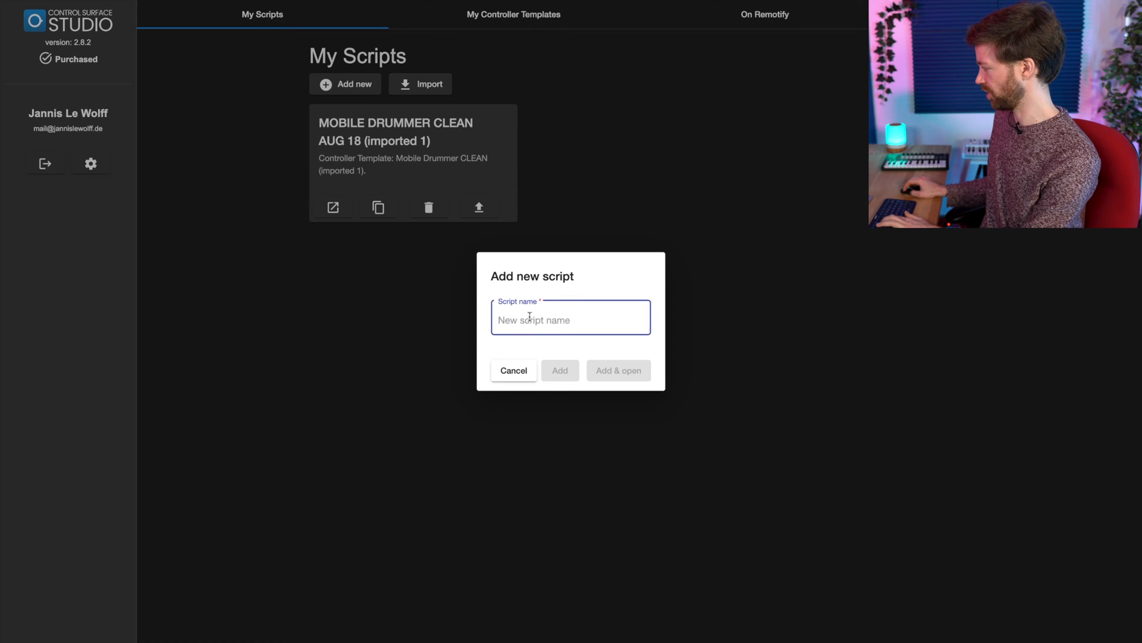
pyautogui.write('test')
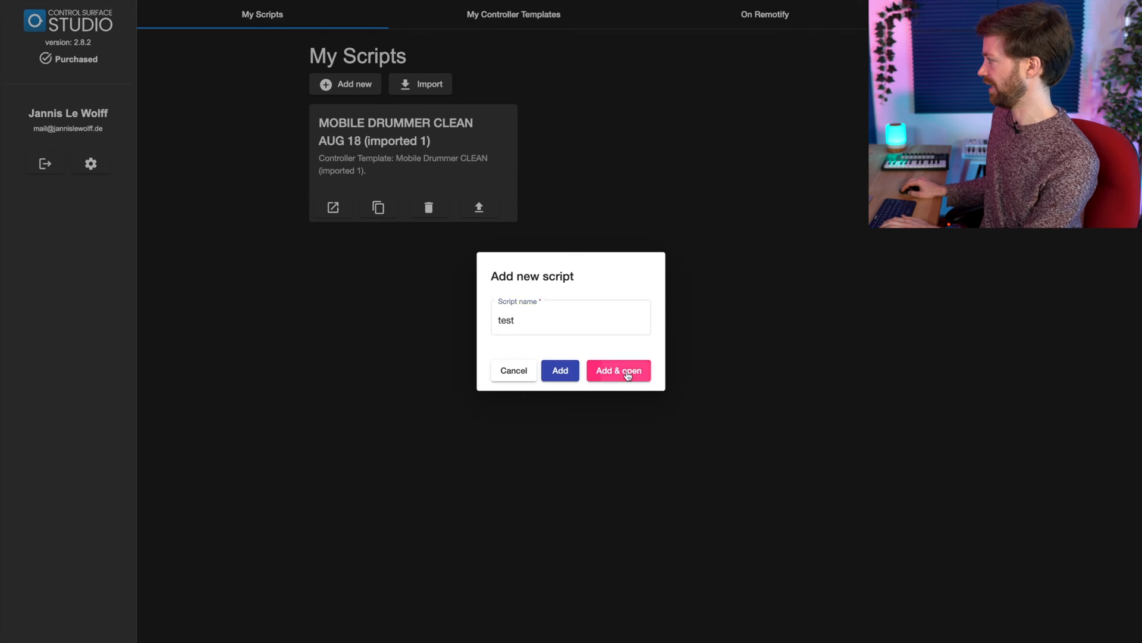
pyautogui.click(617, 370)
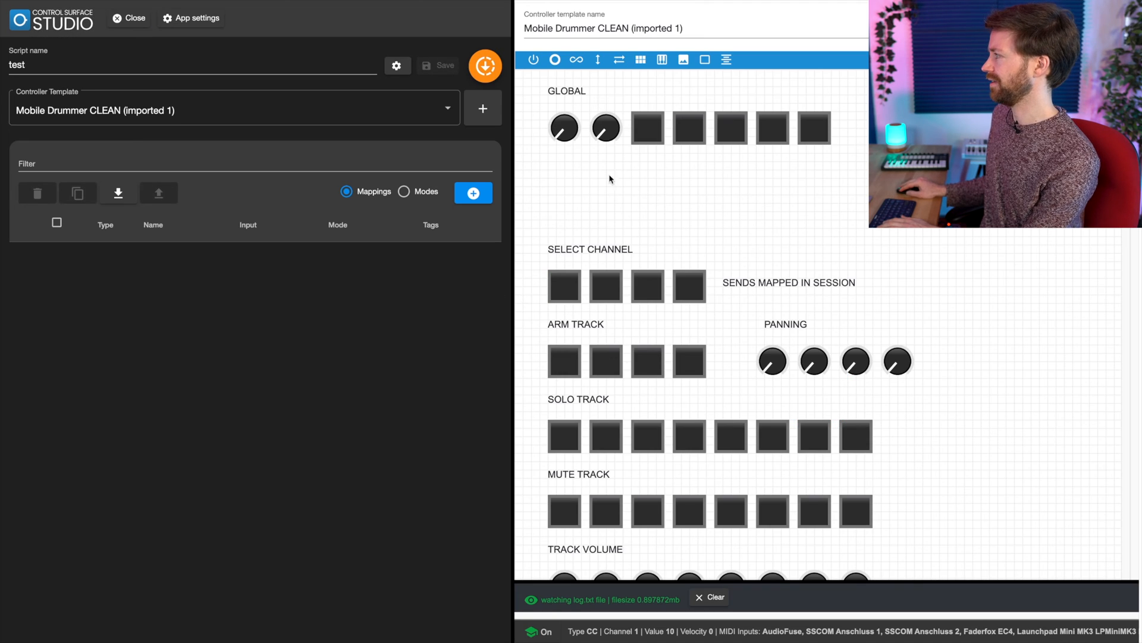
pyautogui.moveTo(690, 227)
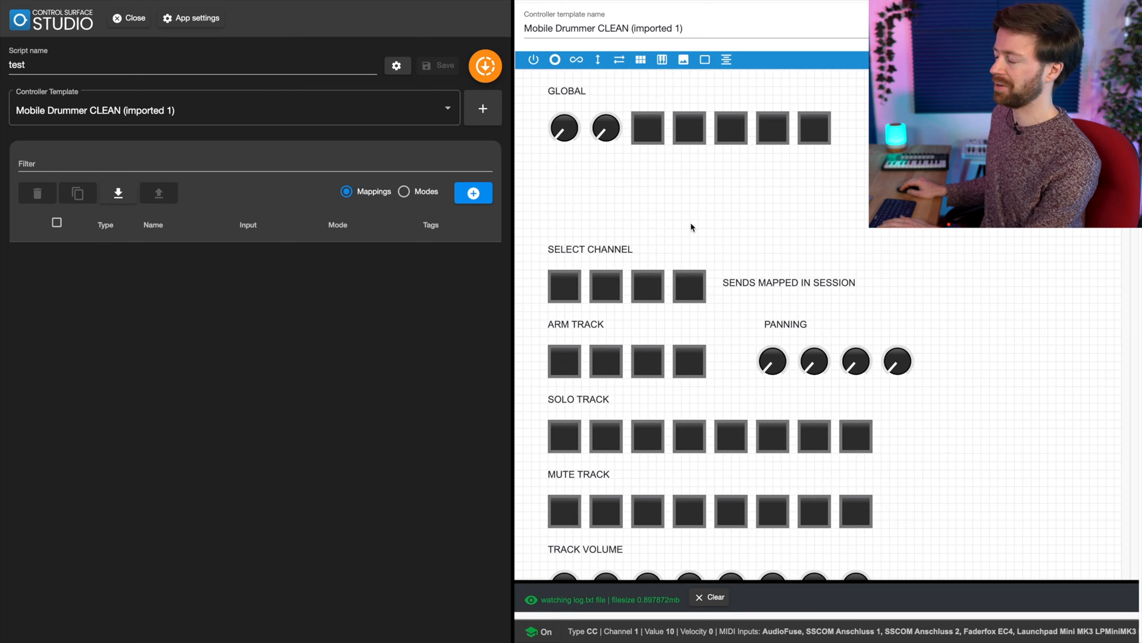
pyautogui.moveTo(206, 221)
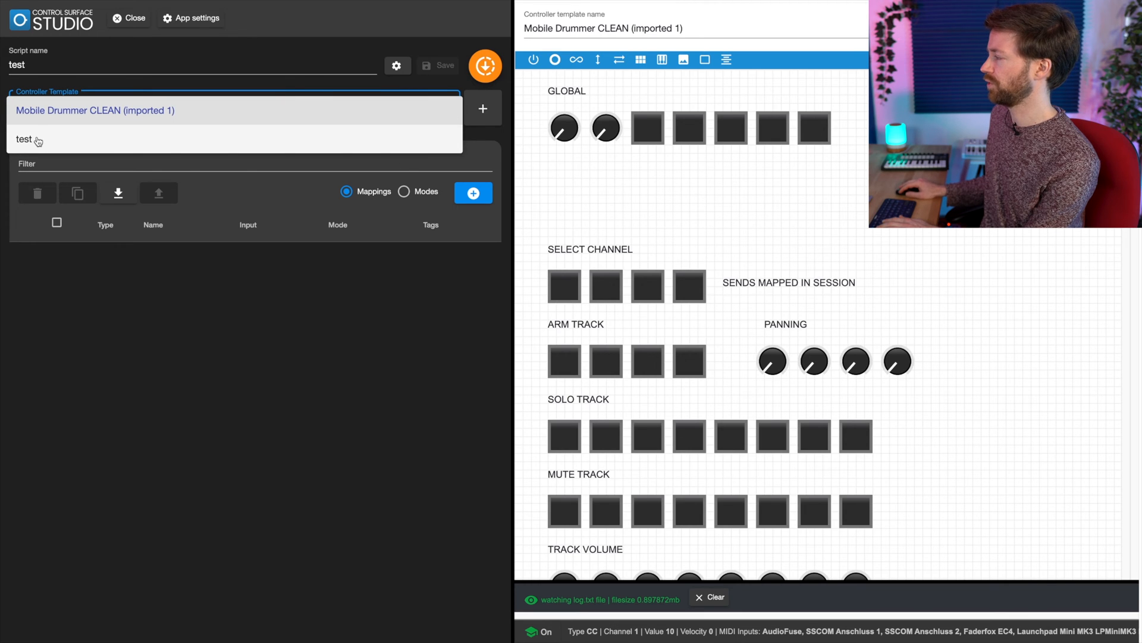
# Assign the test controller template to the script and bring up the mapping type list.
pyautogui.click(24, 139)
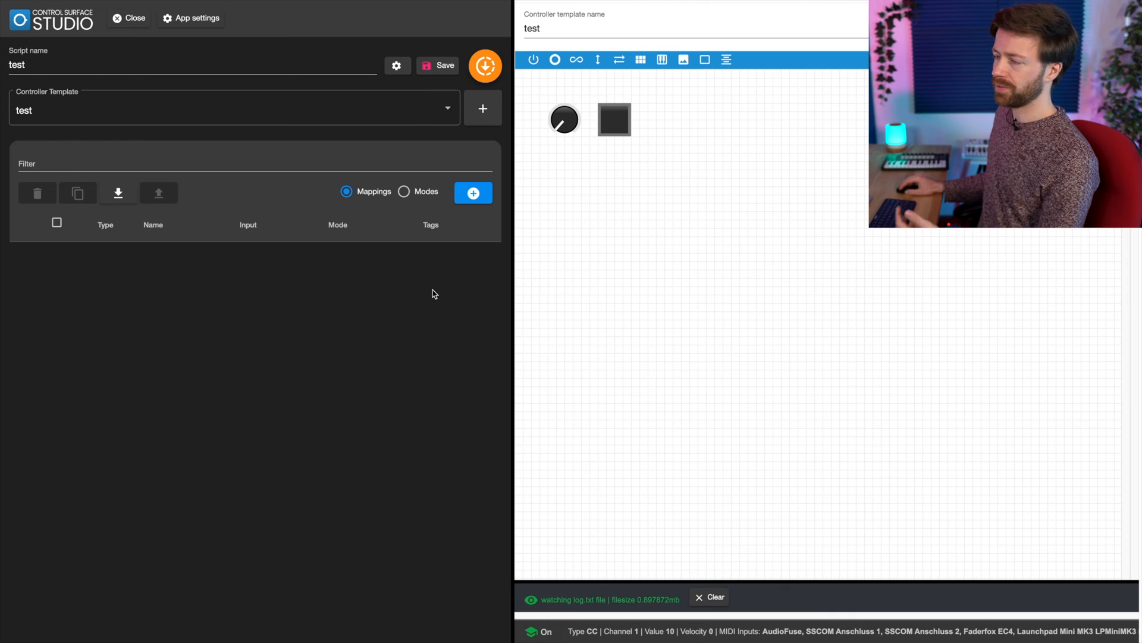
pyautogui.moveTo(476, 245)
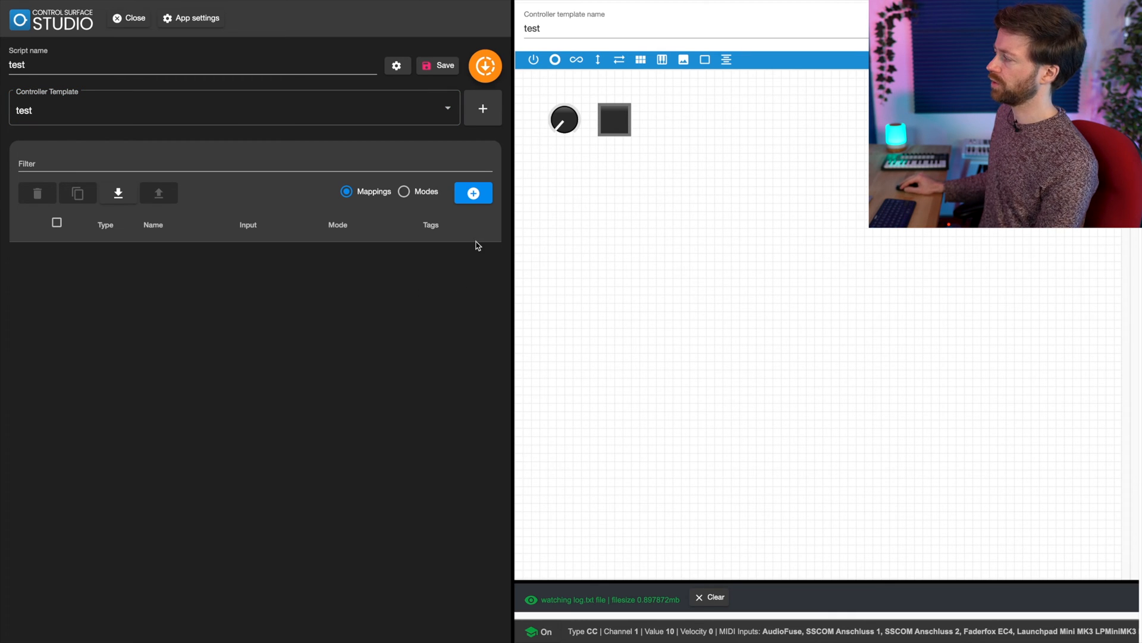
pyautogui.moveTo(472, 193)
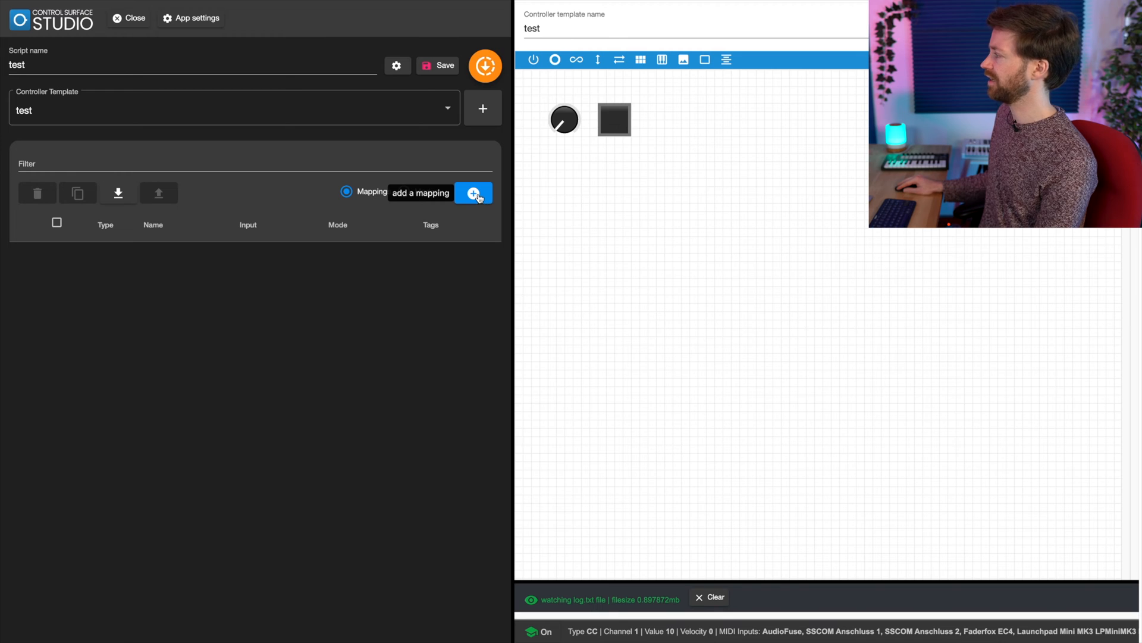
pyautogui.click(473, 193)
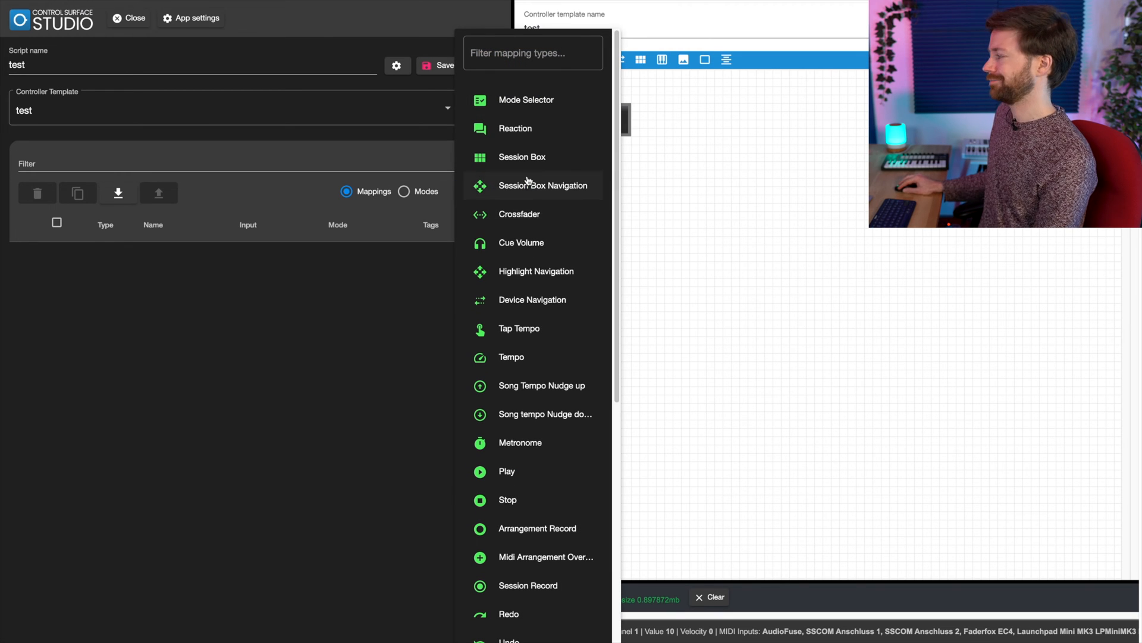
pyautogui.moveTo(618, 138)
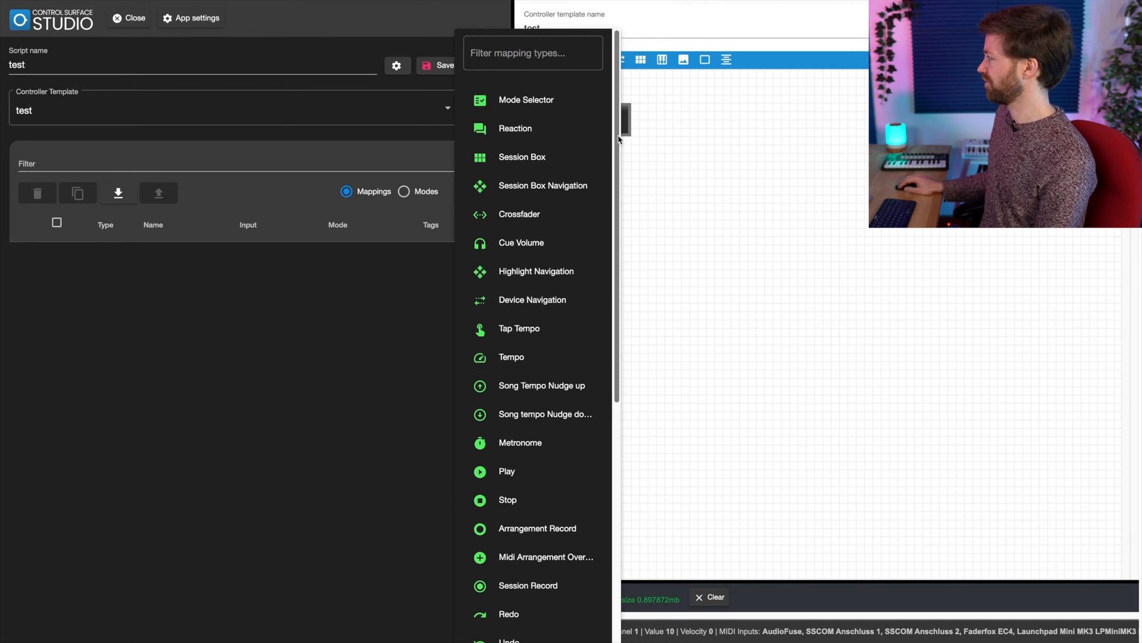
pyautogui.scroll(-3)
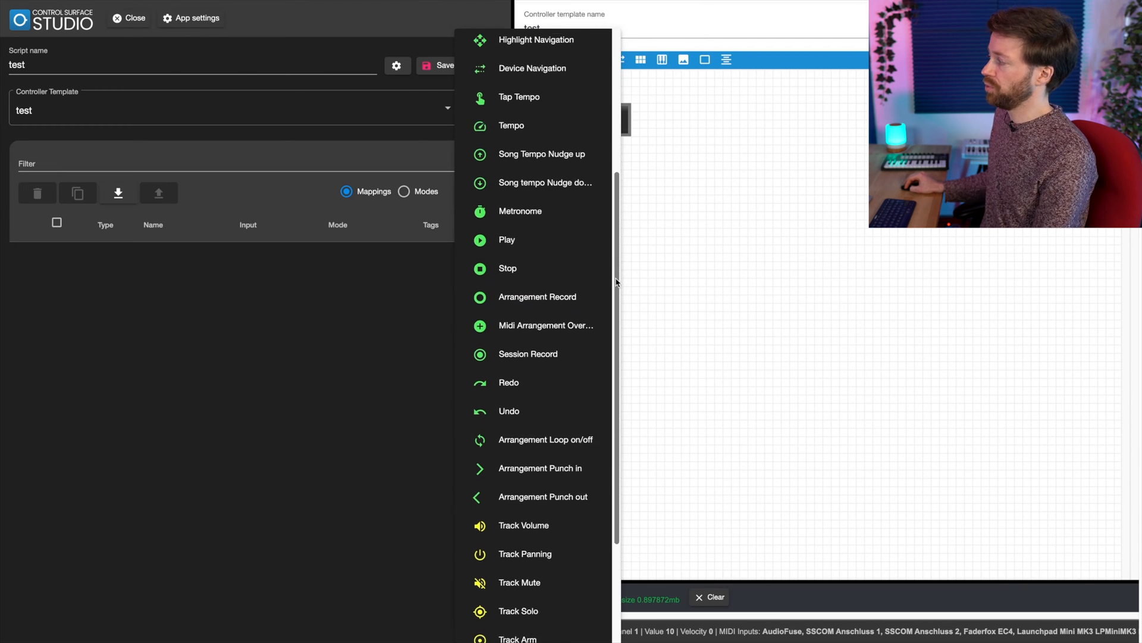
pyautogui.scroll(-3)
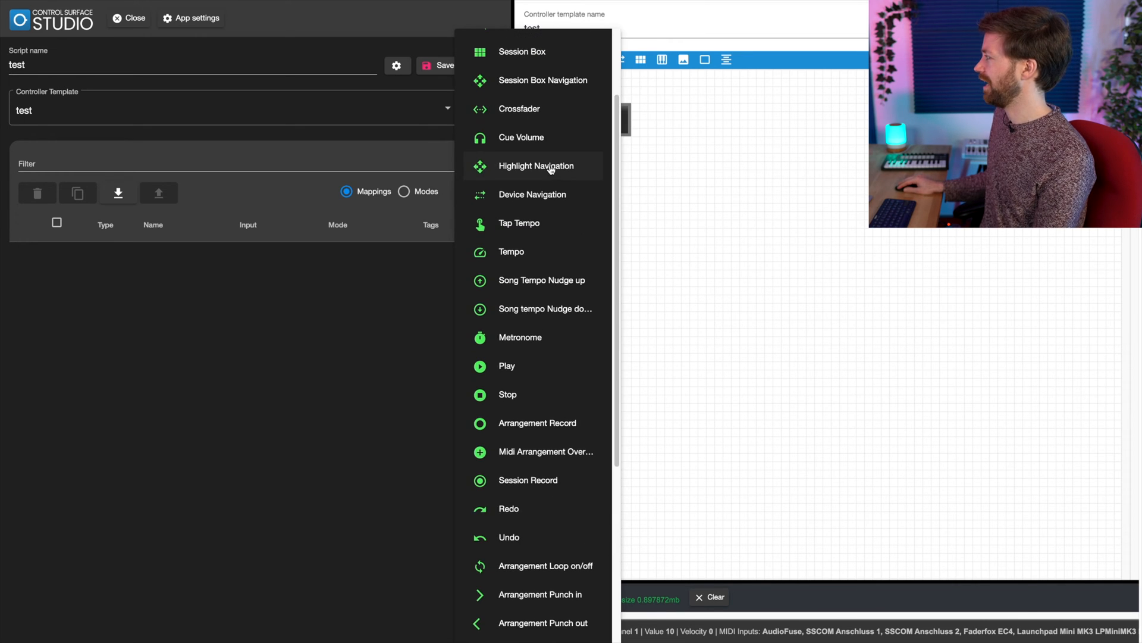
pyautogui.click(536, 165)
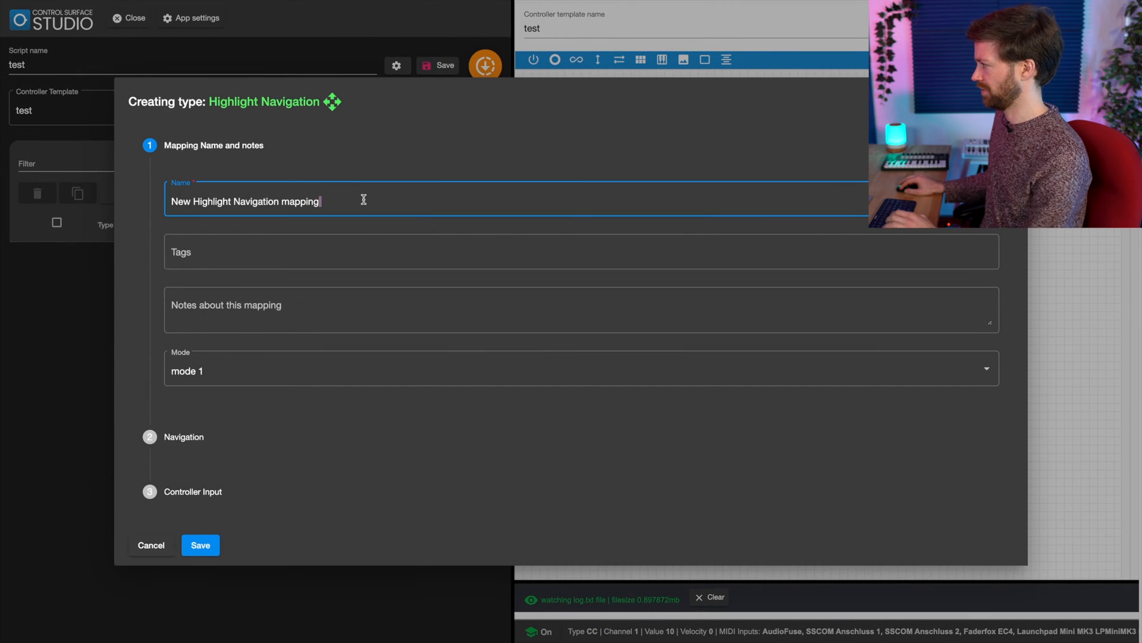
# Name the mapping 'Select Track 1' and keep tracks as the navigation target, track number 1.
pyautogui.write('Select')
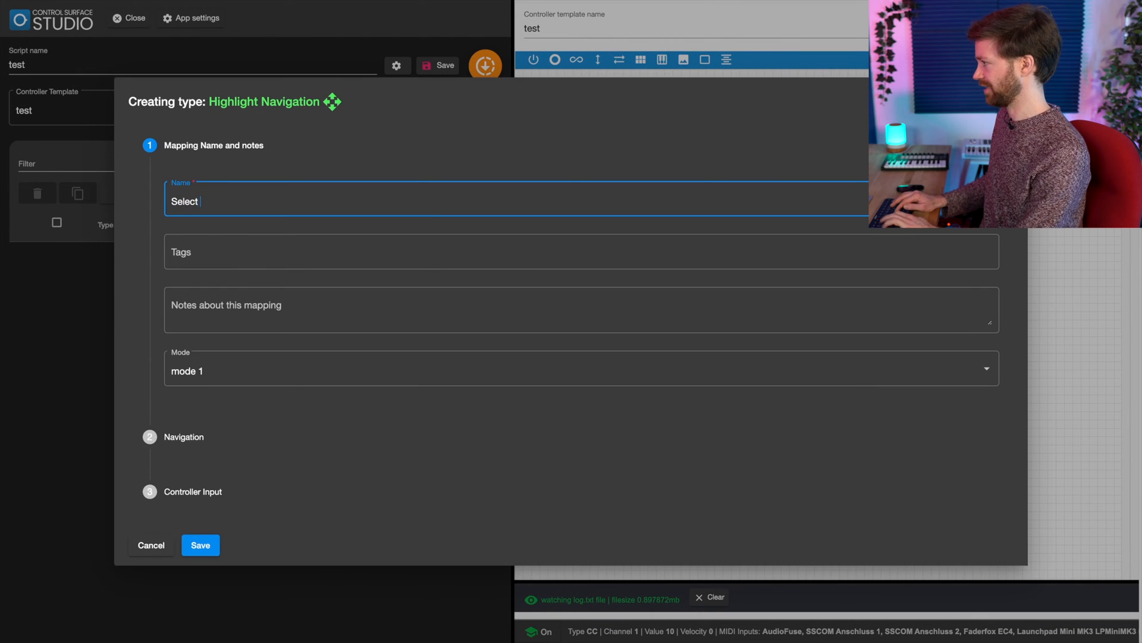
pyautogui.write('Track 1')
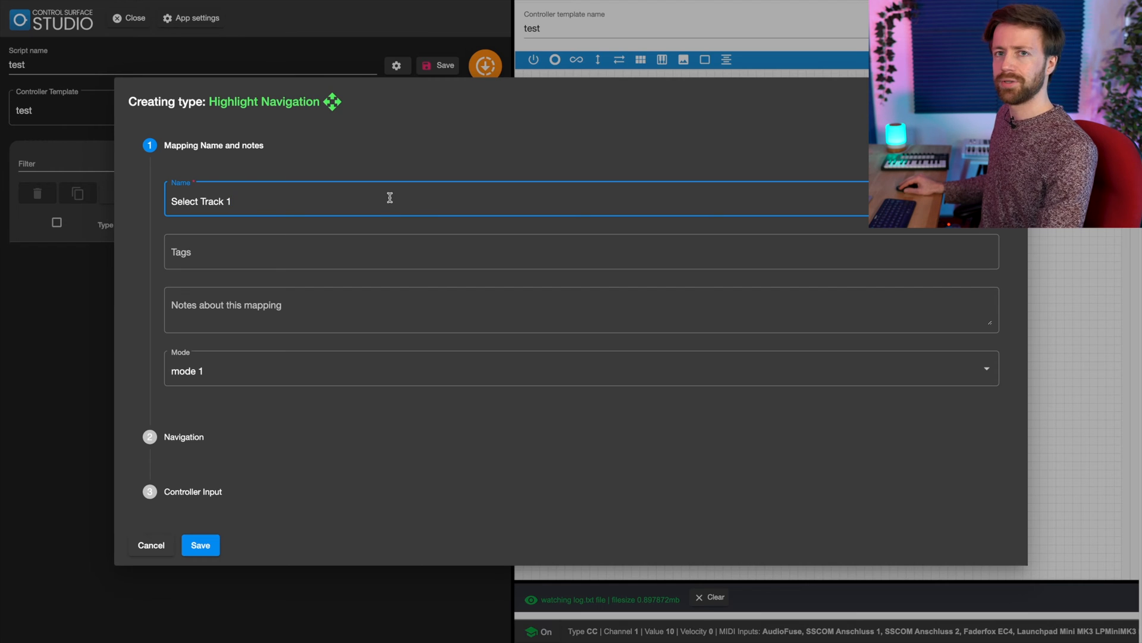
pyautogui.moveTo(357, 197)
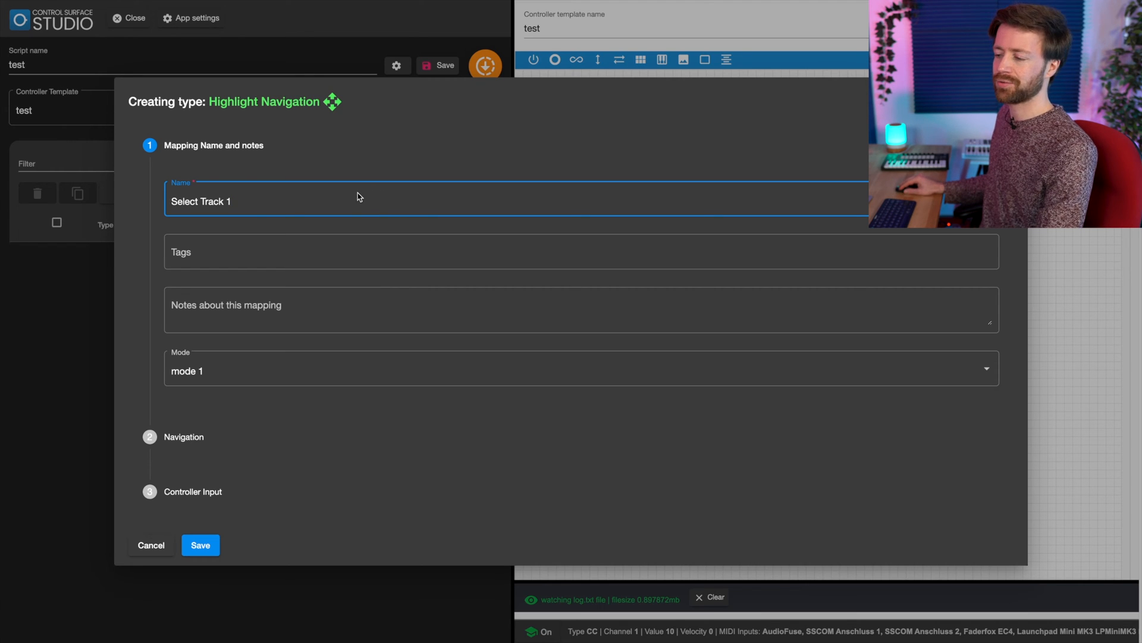
pyautogui.moveTo(329, 283)
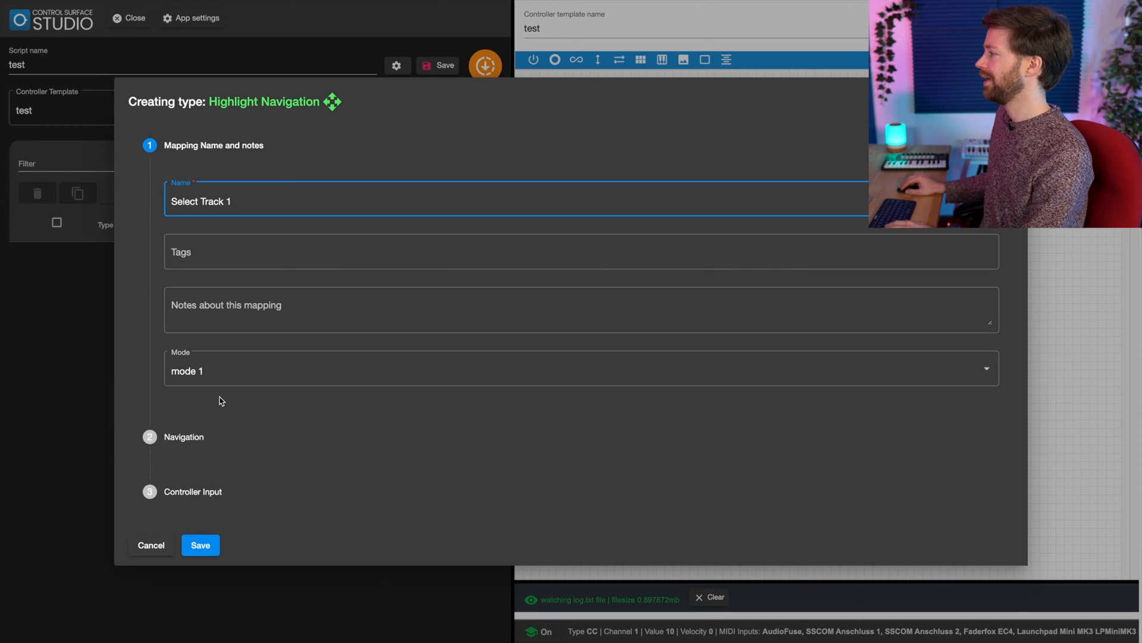
pyautogui.click(185, 436)
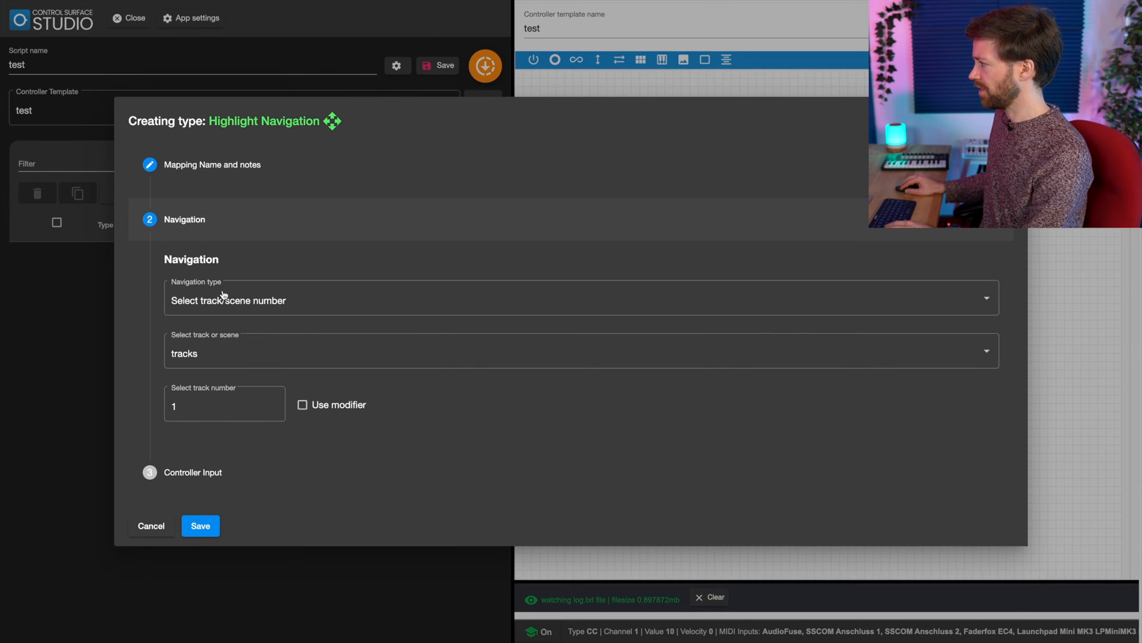
pyautogui.click(580, 350)
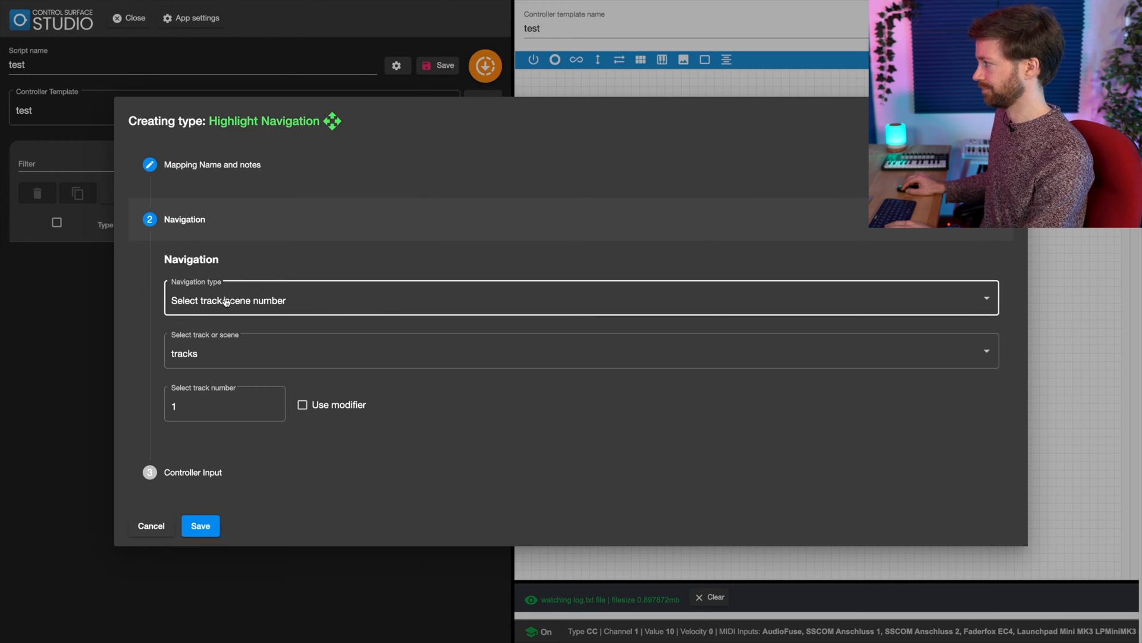
pyautogui.click(581, 350)
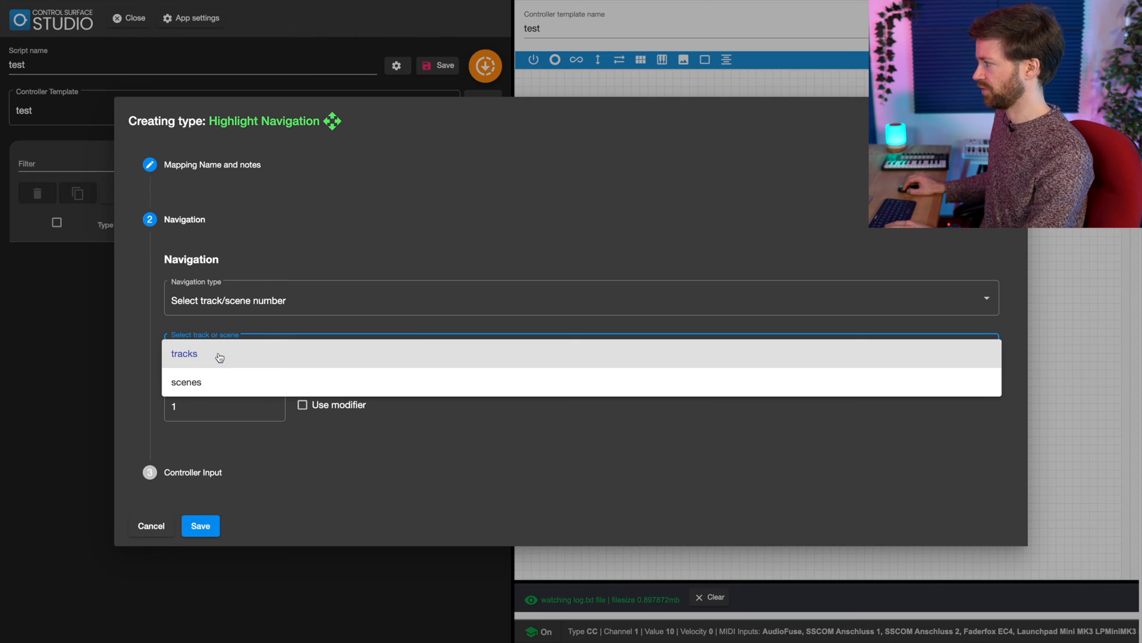
pyautogui.click(185, 353)
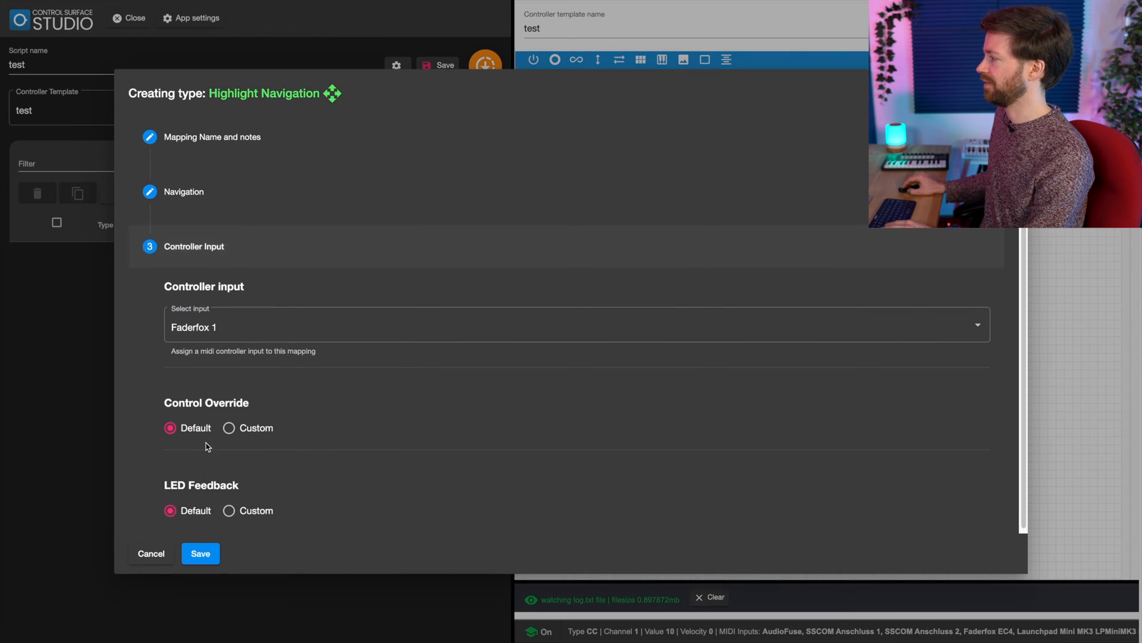
# Assign Launchpad 1 as the controller input and save the mapping.
pyautogui.click(576, 326)
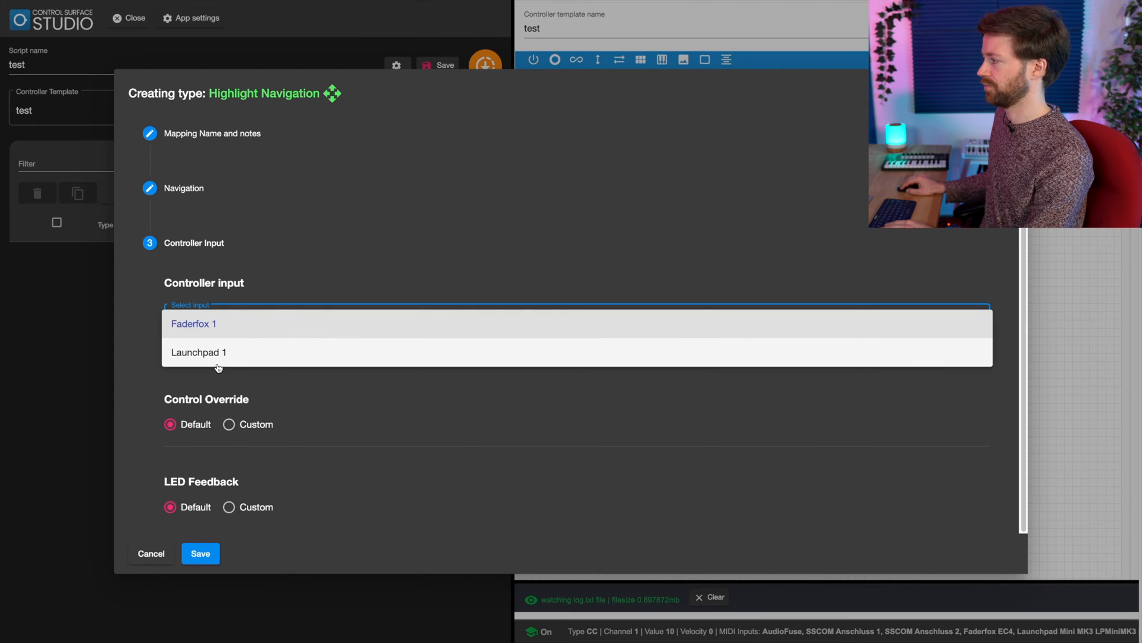
pyautogui.click(199, 353)
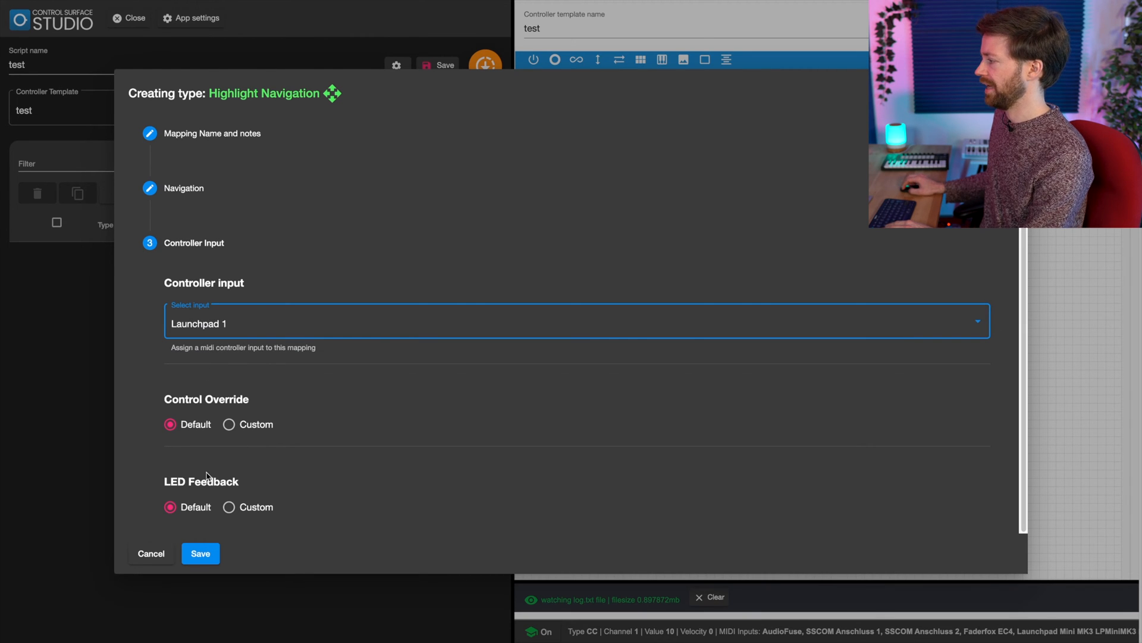
pyautogui.click(200, 553)
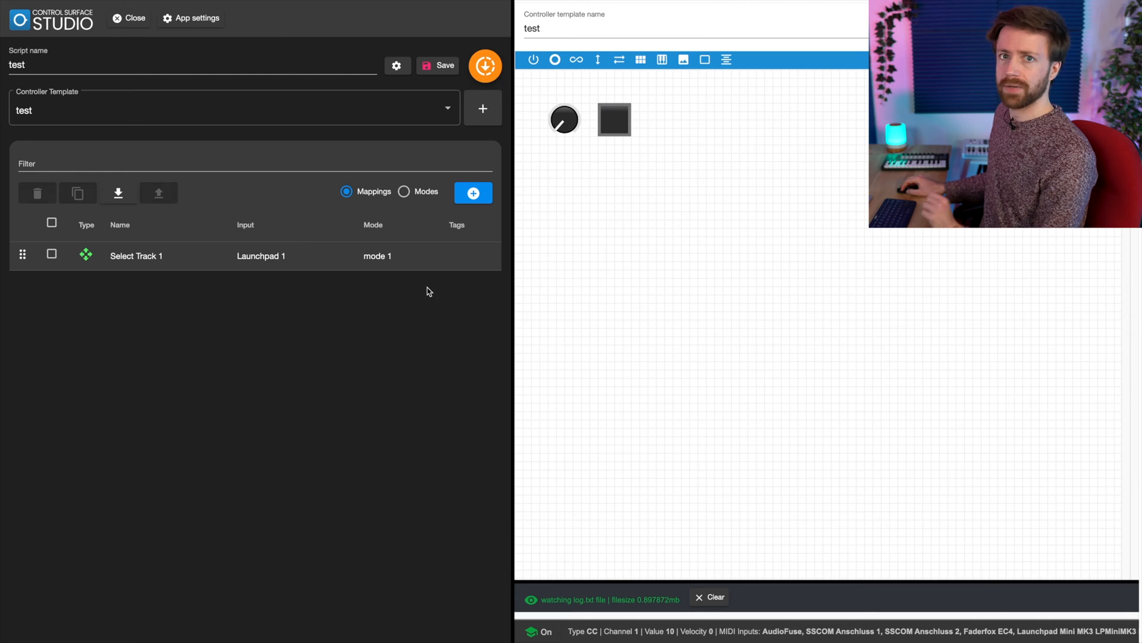
pyautogui.moveTo(473, 192)
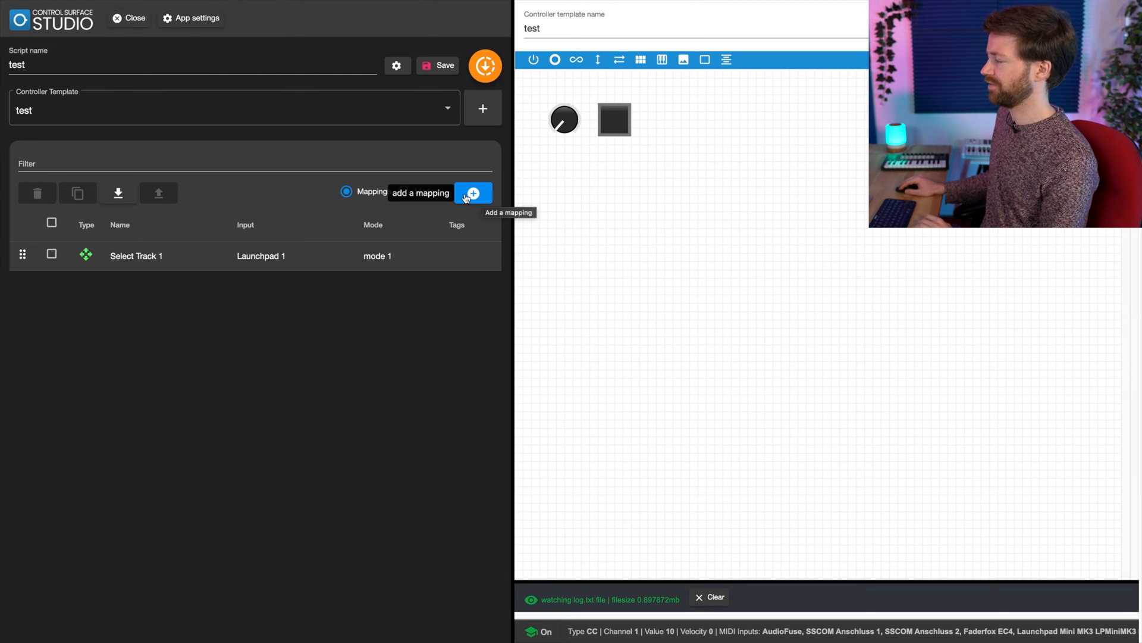
# Start a new mapping of type Device Parameter from the mapping list.
pyautogui.click(472, 193)
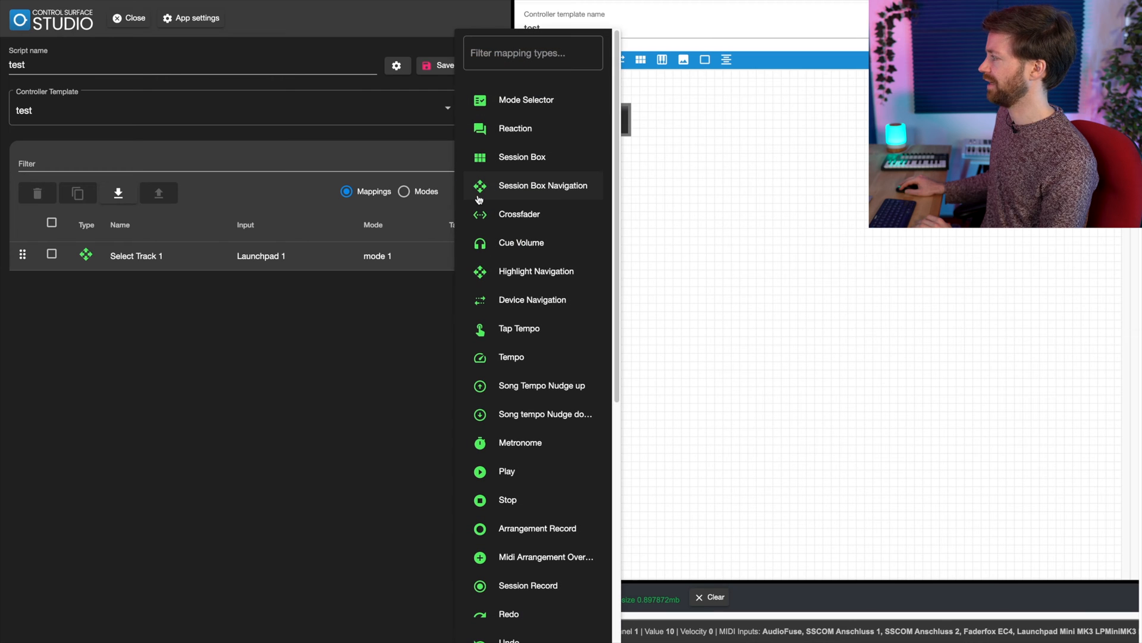
pyautogui.scroll(-3)
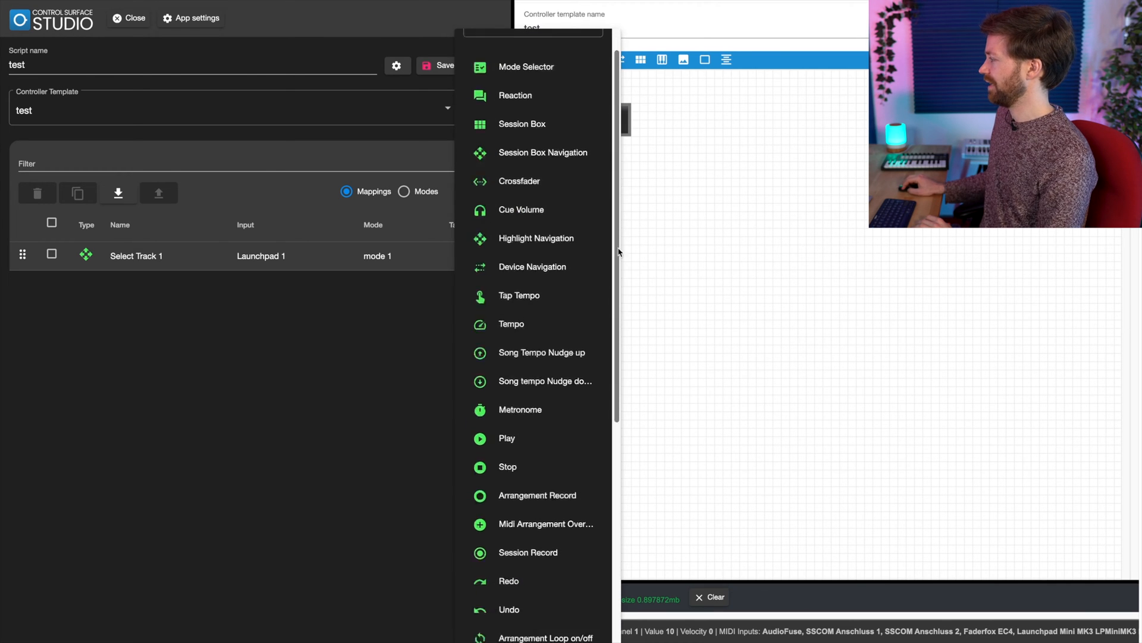
pyautogui.scroll(-3)
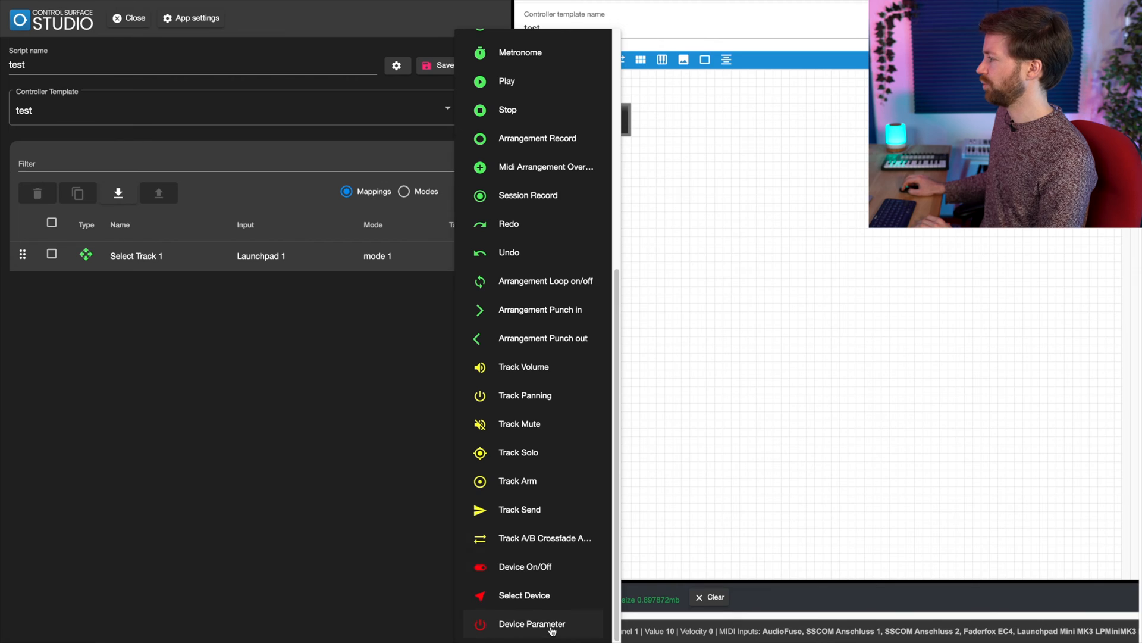
pyautogui.click(531, 623)
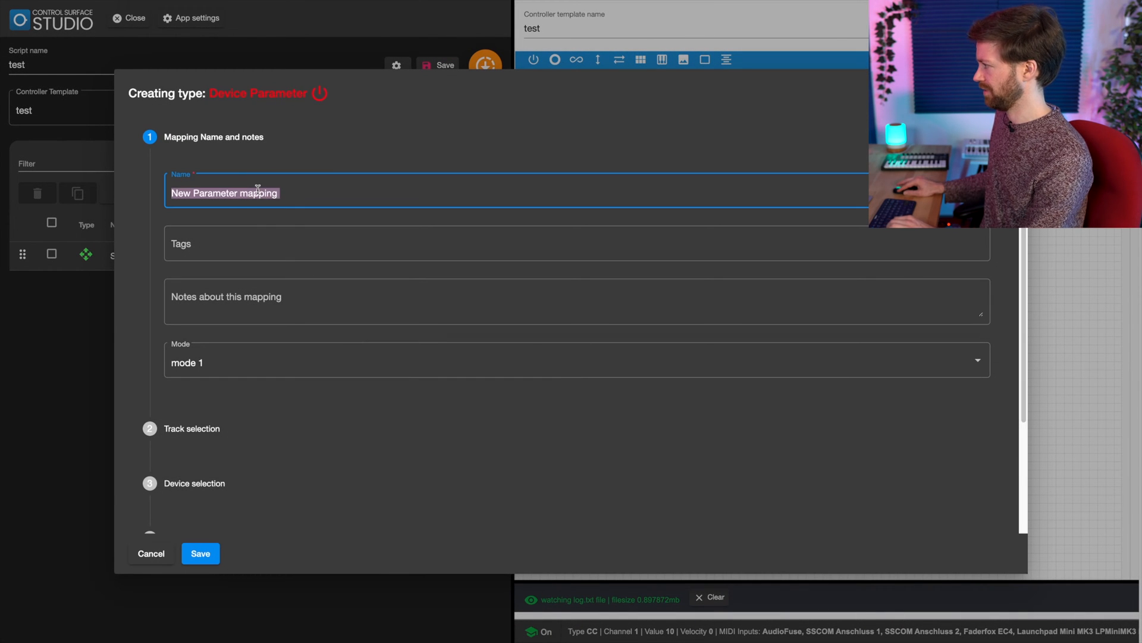
# Name the mapping 'Selected Device 1' targeting the selected track, device 1, parameter 1.
pyautogui.write('Selected')
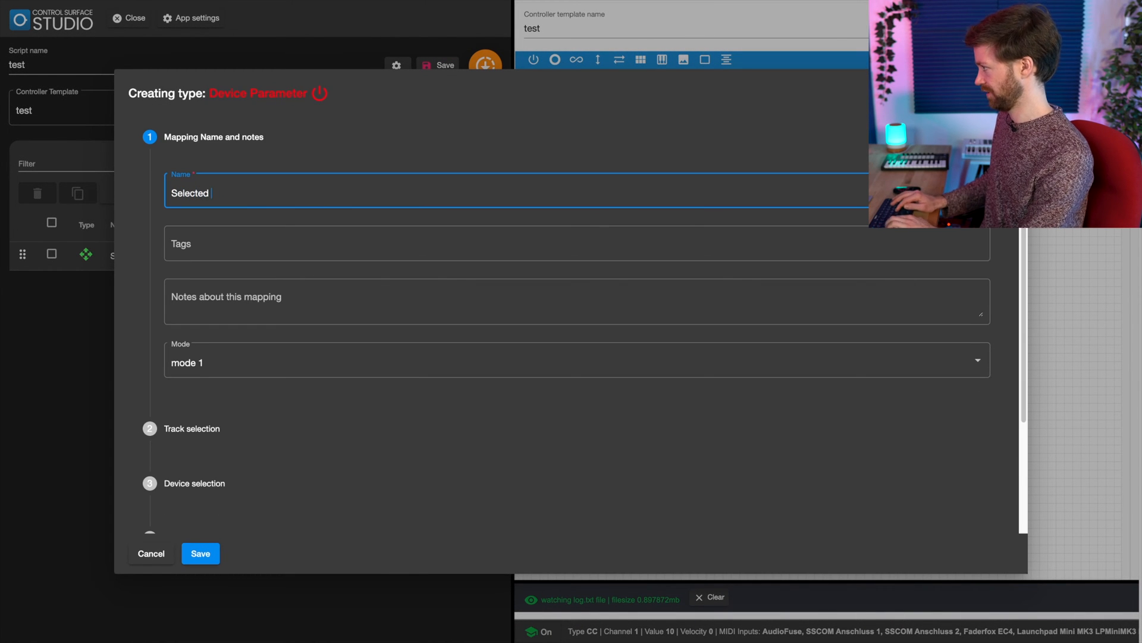
pyautogui.write('Device')
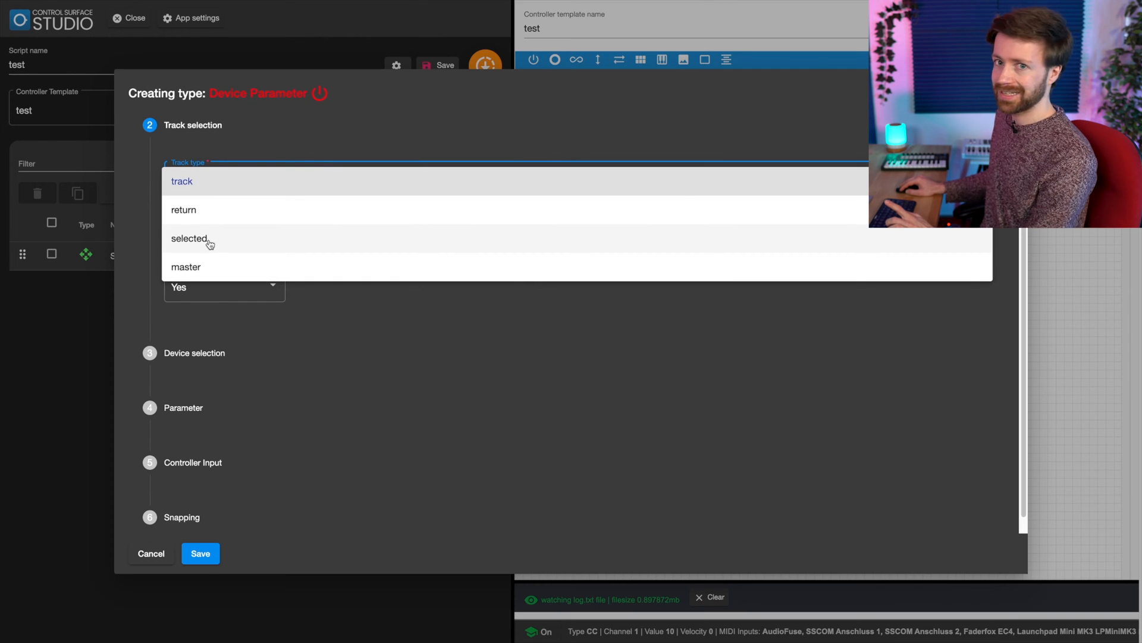
pyautogui.moveTo(203, 211)
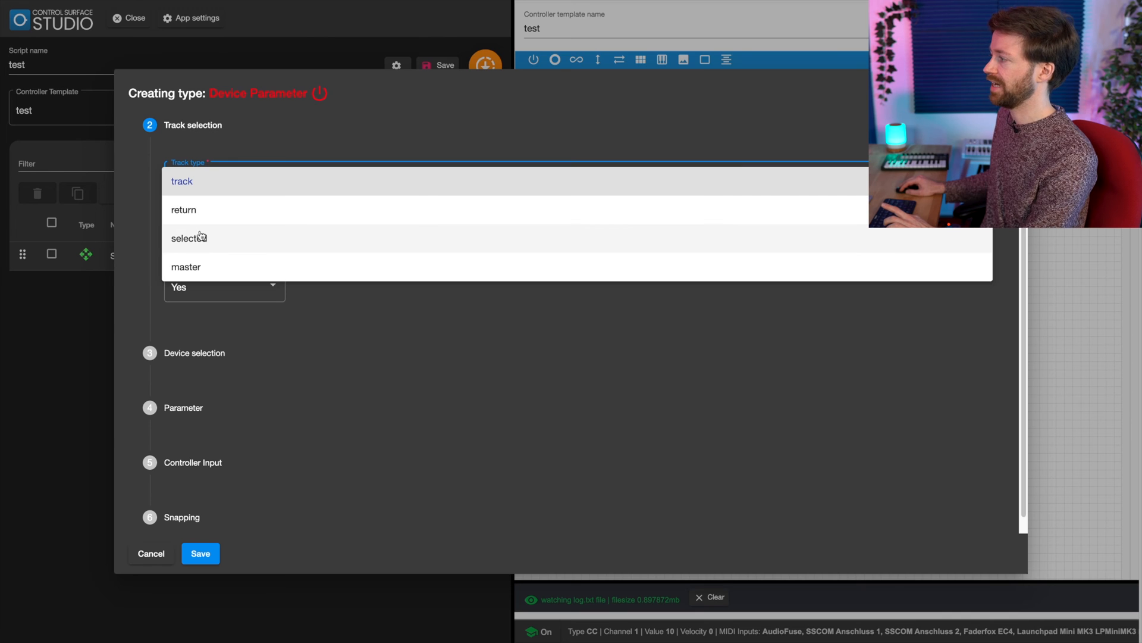
pyautogui.moveTo(212, 243)
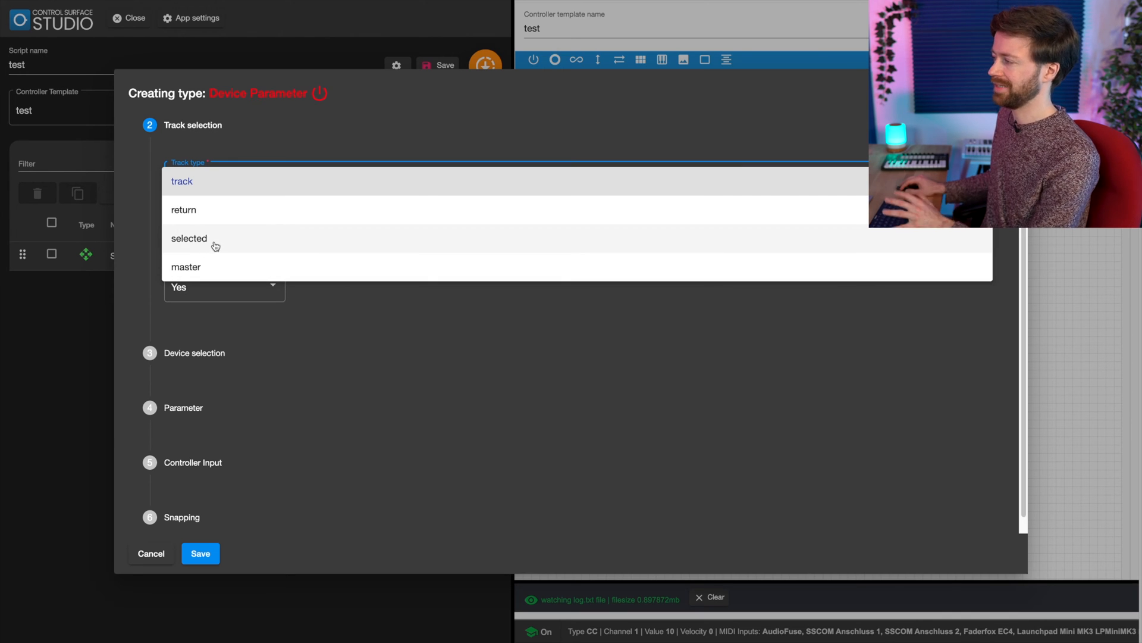
pyautogui.click(189, 238)
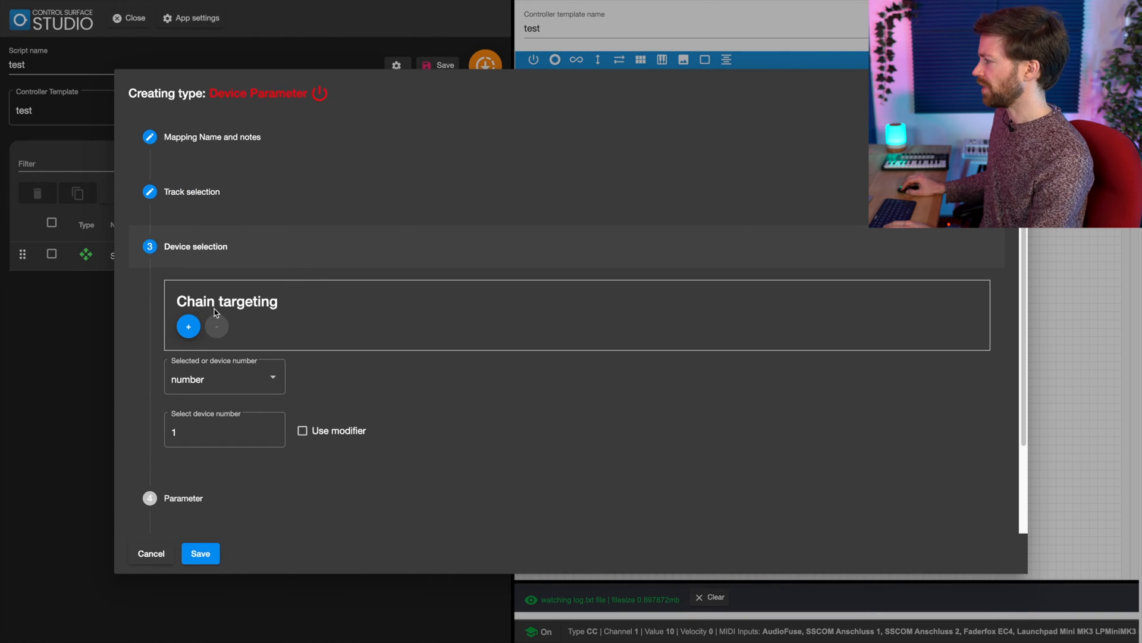
pyautogui.click(225, 430)
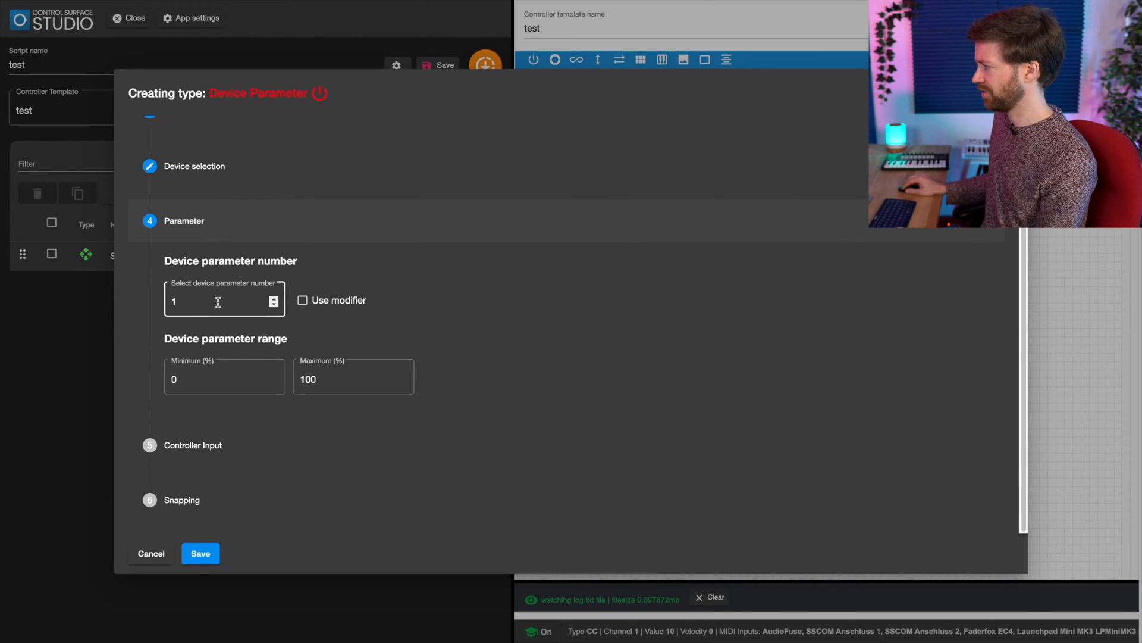
pyautogui.moveTo(330, 378)
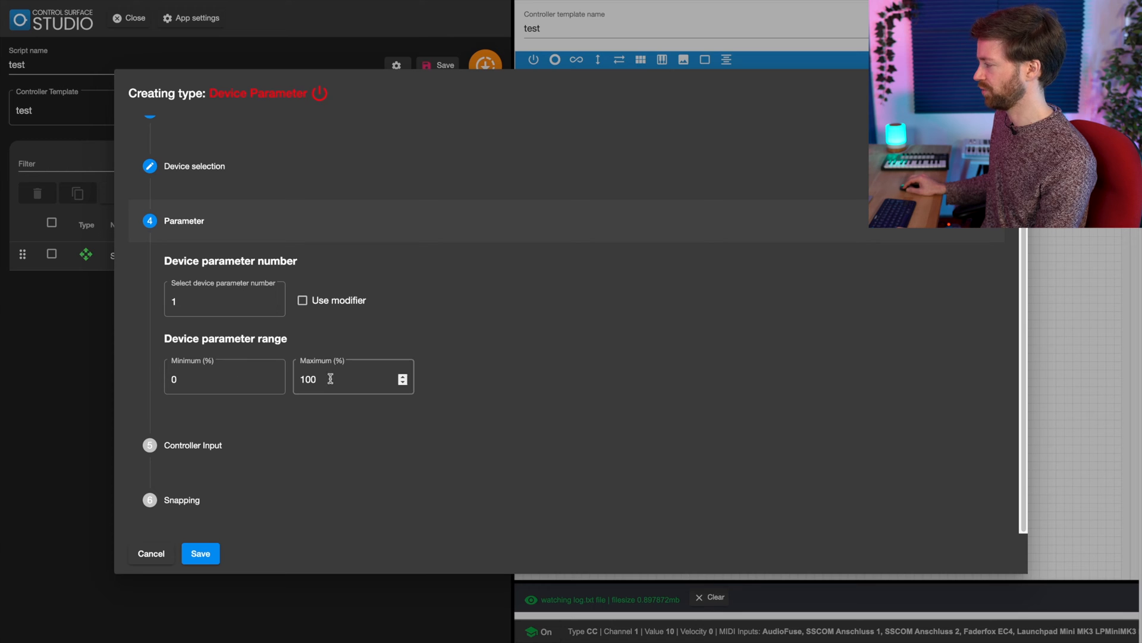
# Set Faderfox 1 as the controller input and switch over to Ableton Live.
pyautogui.click(194, 445)
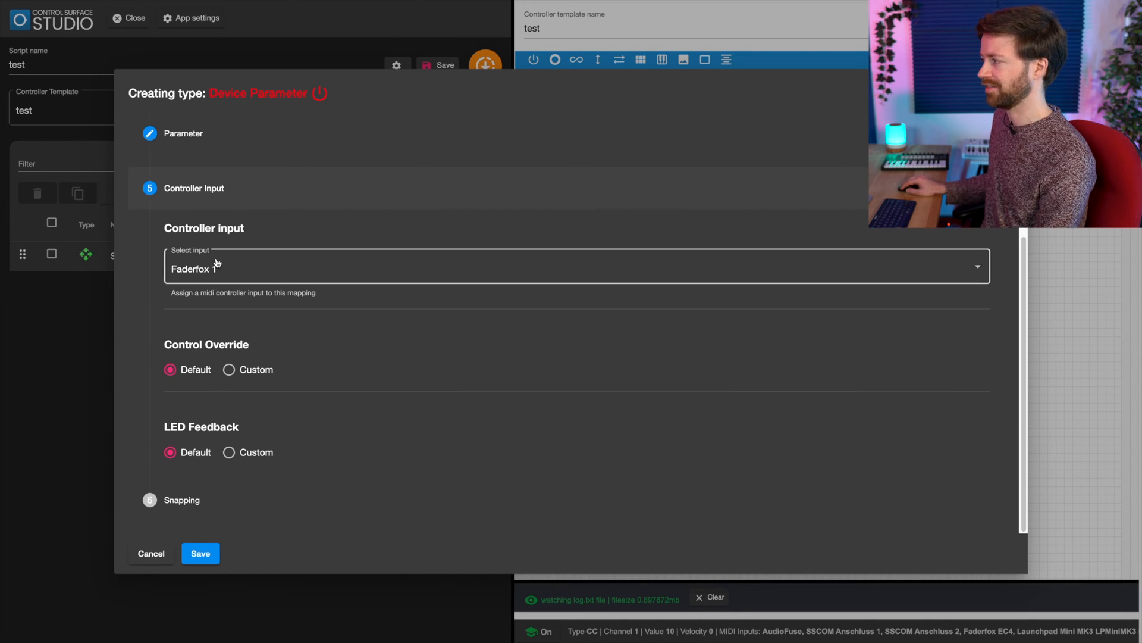
pyautogui.click(200, 553)
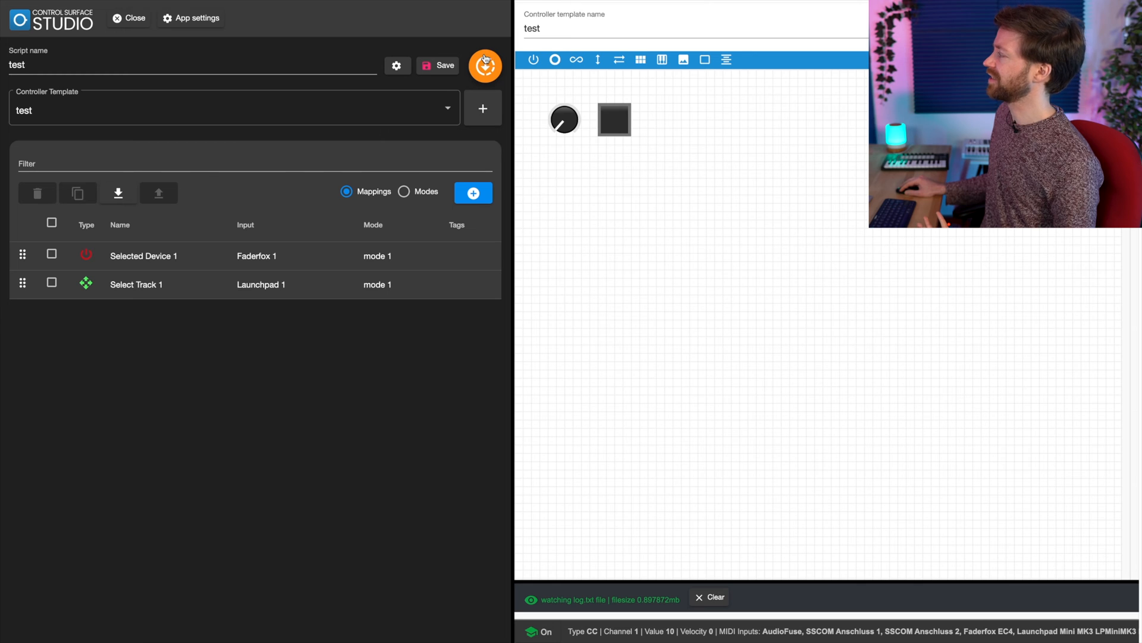
pyautogui.click(484, 66)
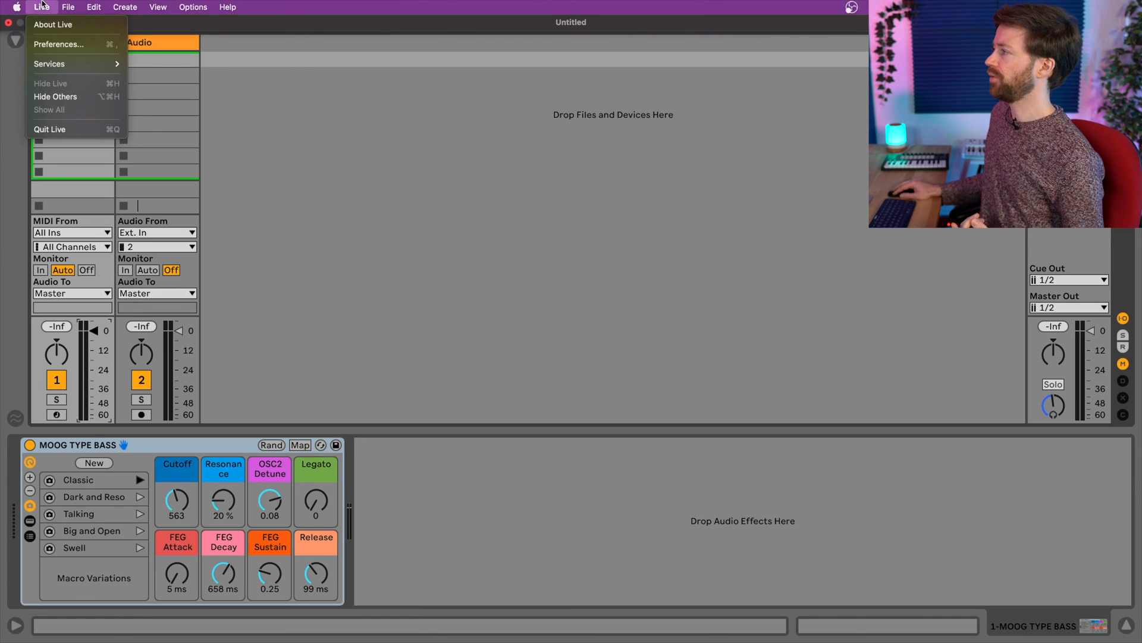
# Assign 'css test' to both control surface slots in Live's Link Tempo MIDI preferences.
pyautogui.click(60, 44)
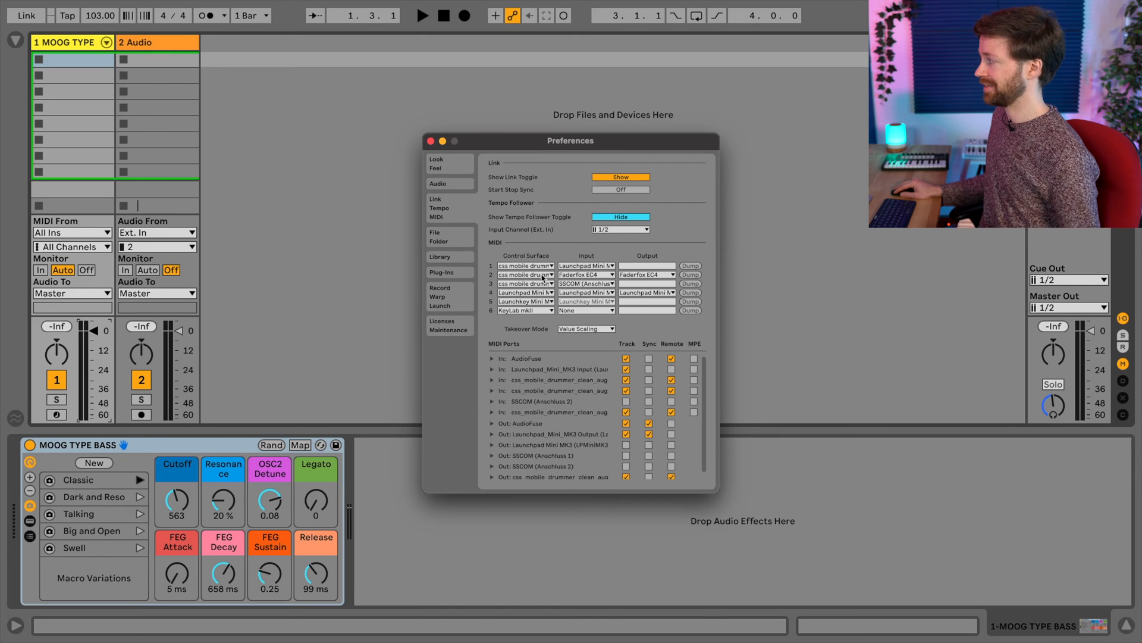
pyautogui.click(525, 283)
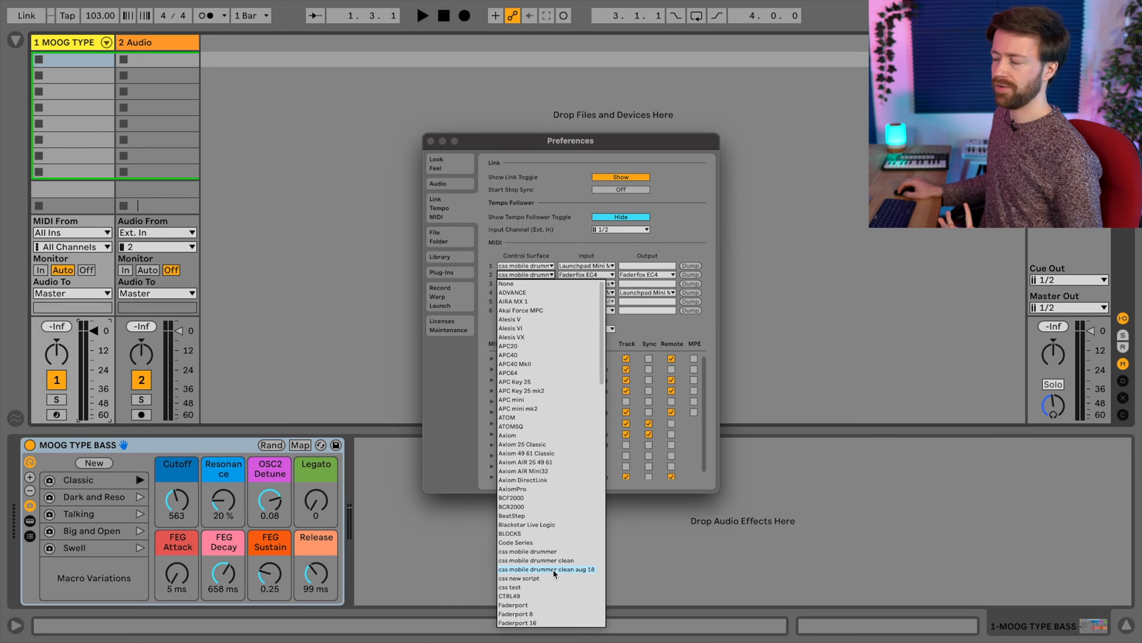
pyautogui.moveTo(583, 574)
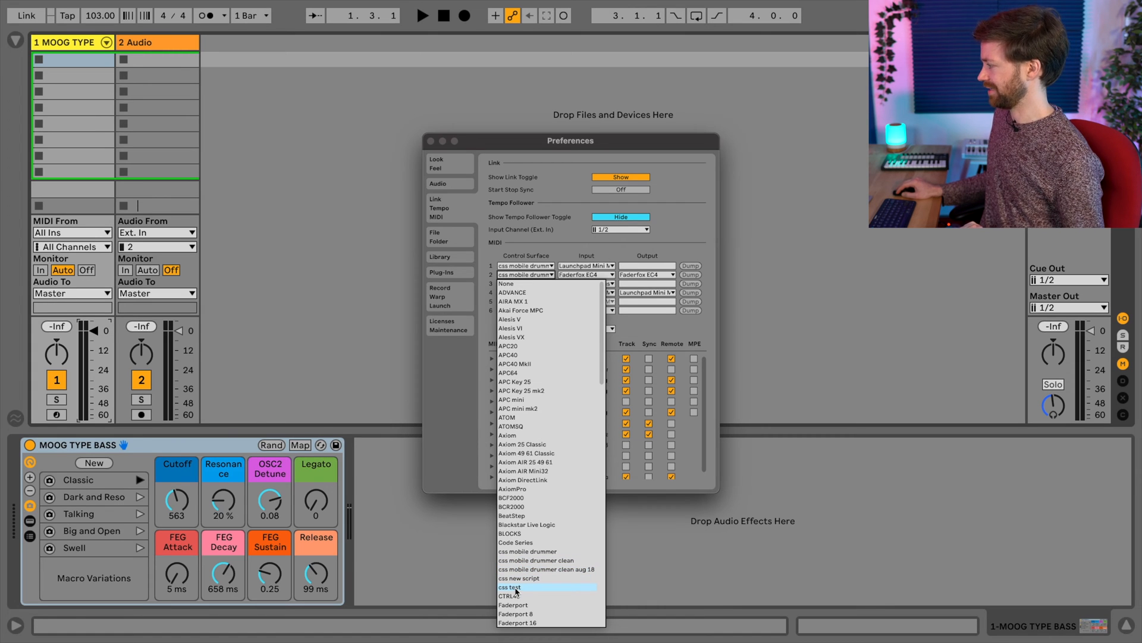
pyautogui.click(511, 587)
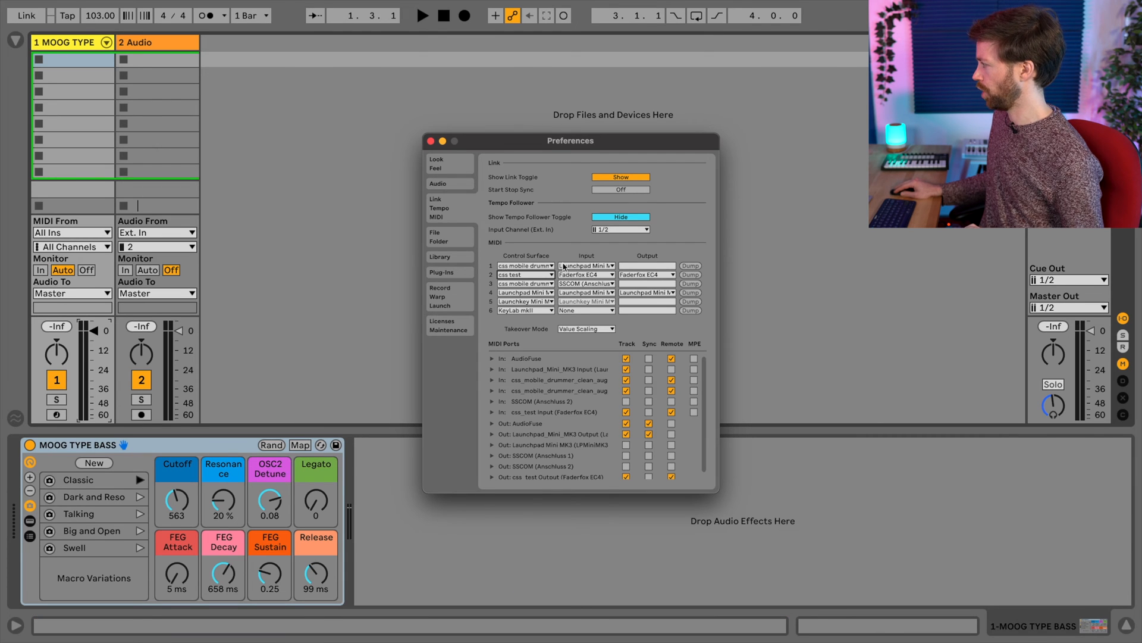
pyautogui.click(555, 265)
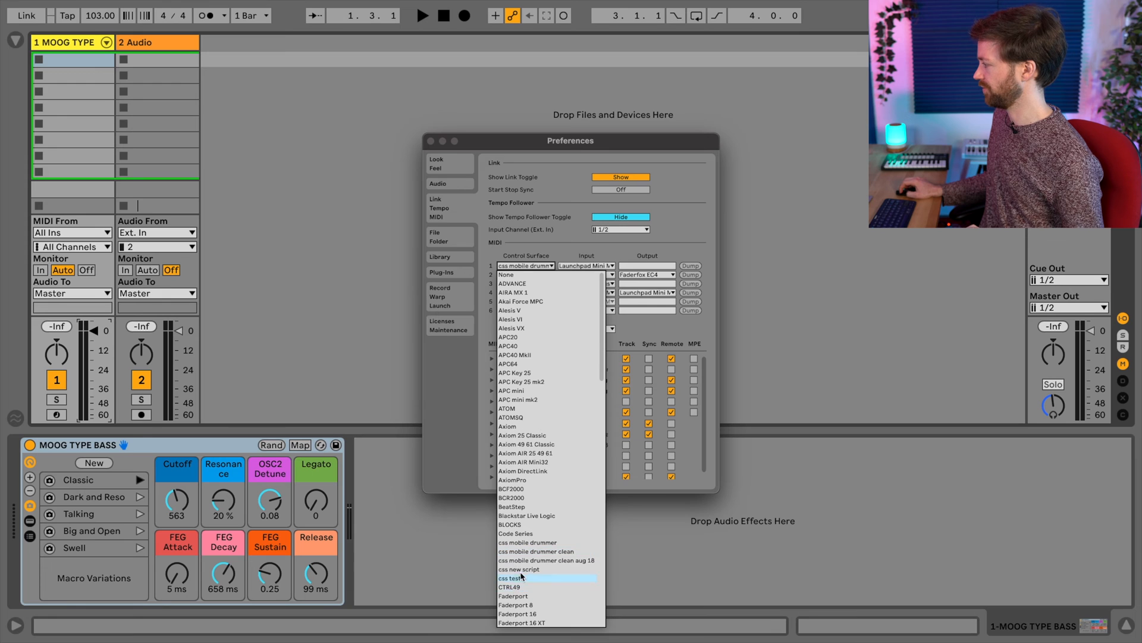
pyautogui.click(514, 579)
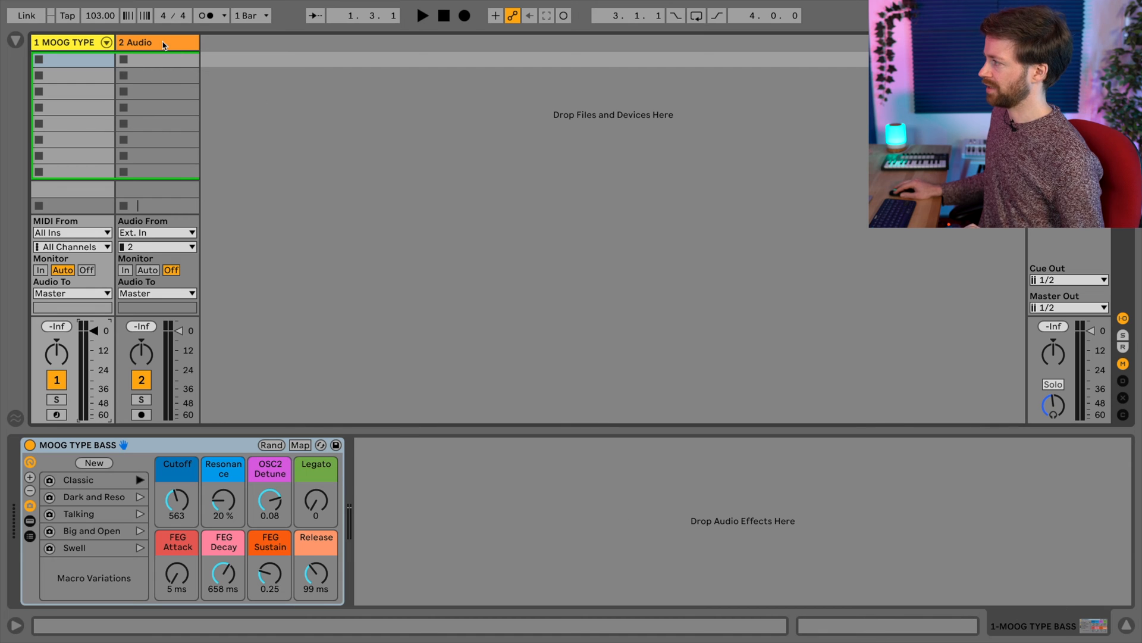
# Insert a new MIDI track and load the MOOG TYPE BASS.adg preset onto it.
pyautogui.click(157, 41)
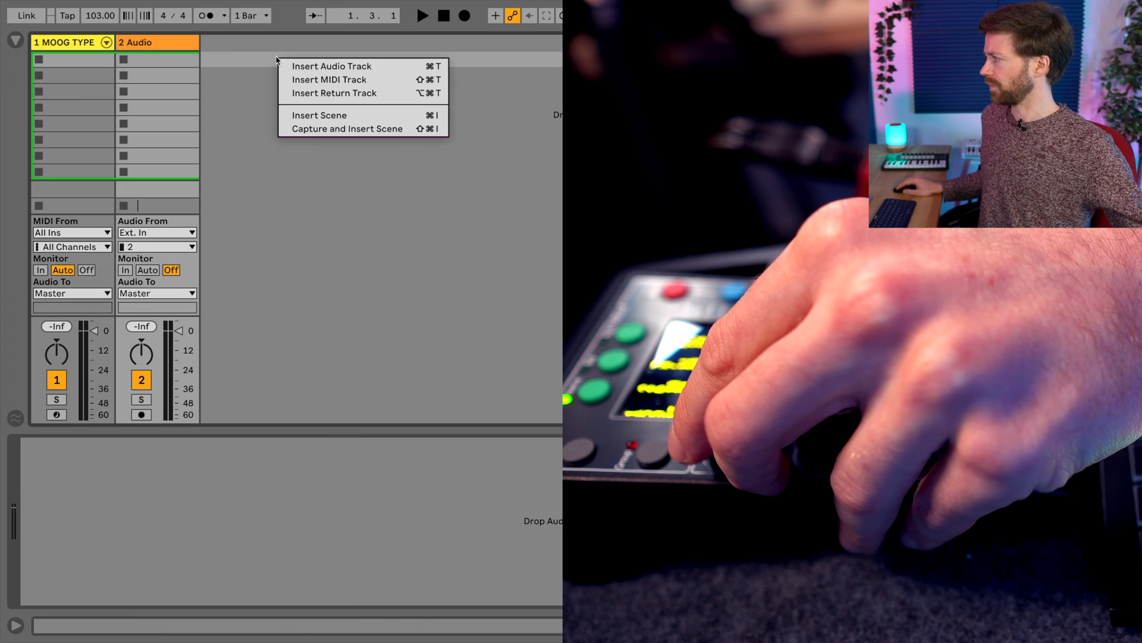
pyautogui.click(329, 80)
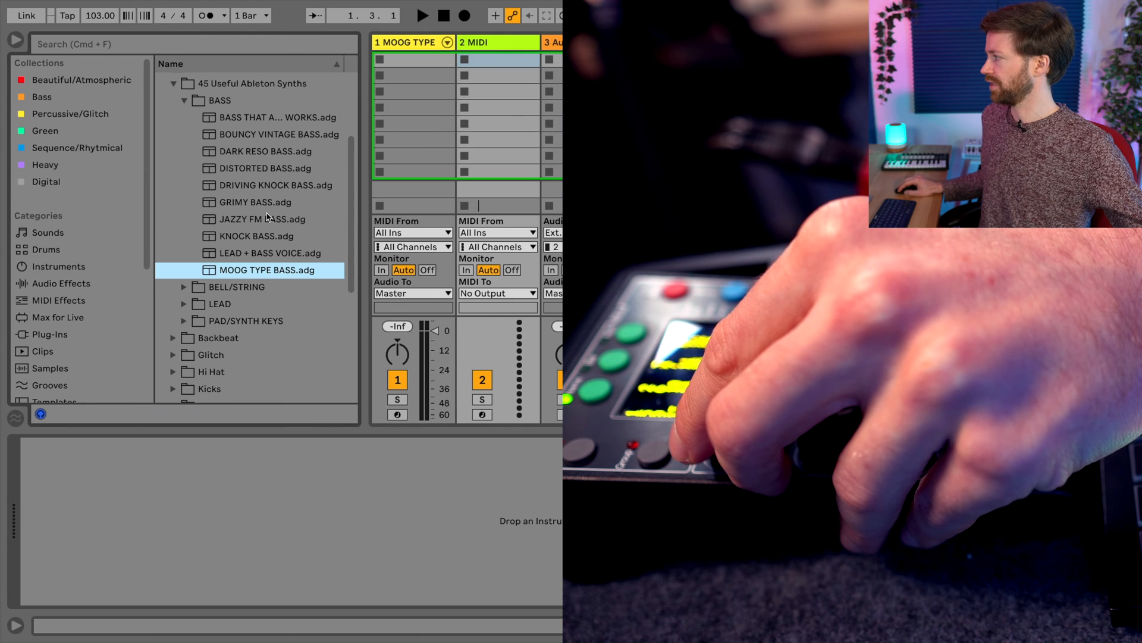
pyautogui.doubleClick(262, 270)
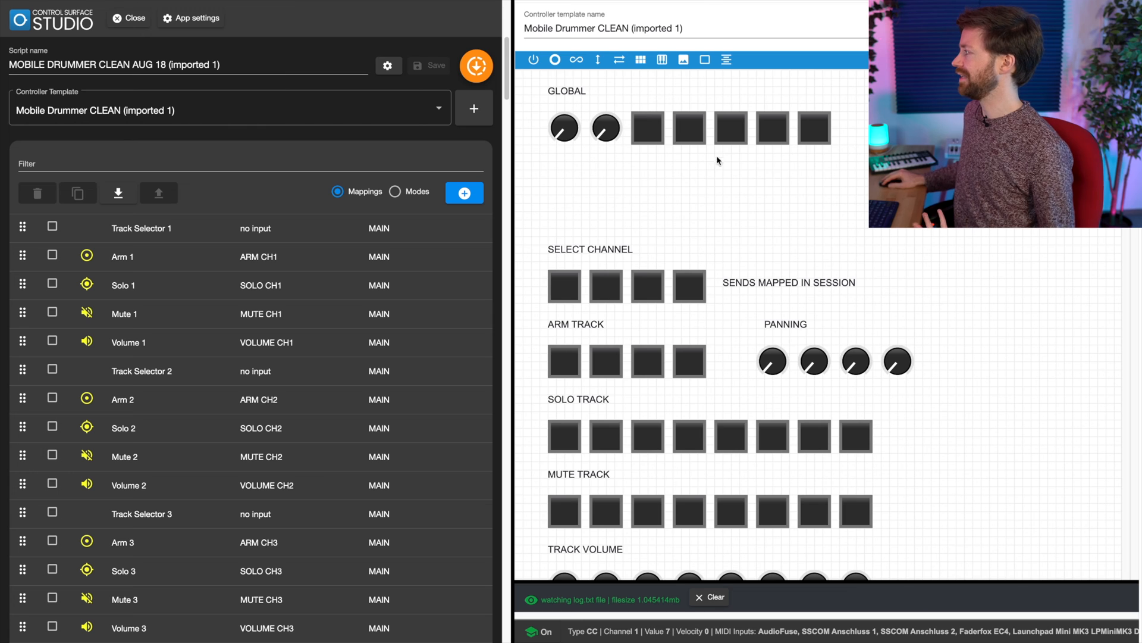
pyautogui.moveTo(687, 247)
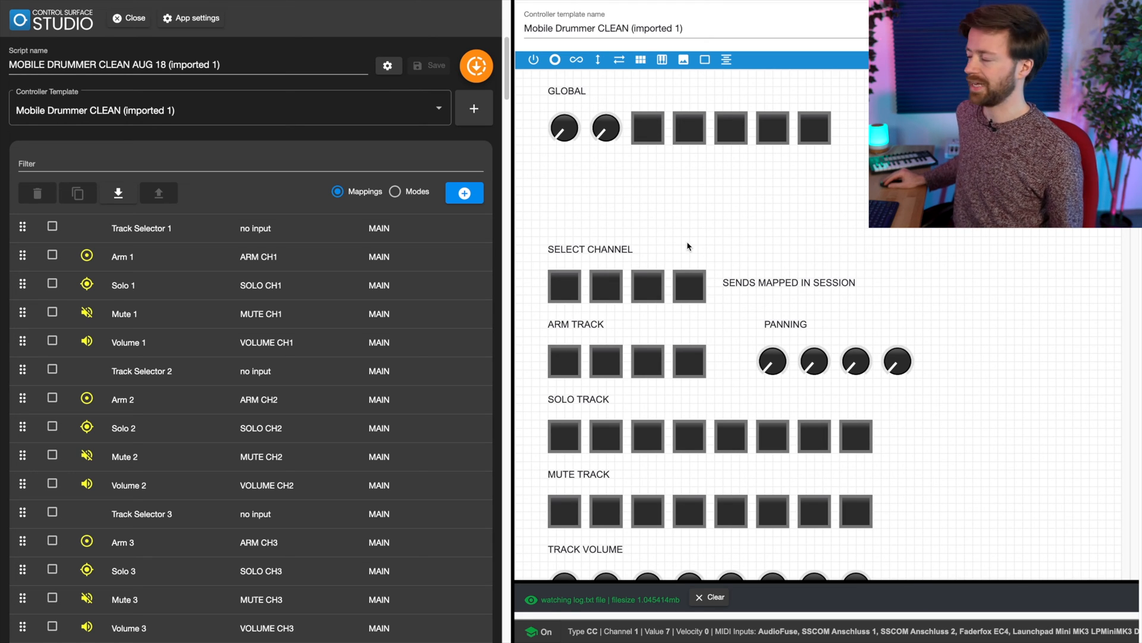
pyautogui.moveTo(564, 128)
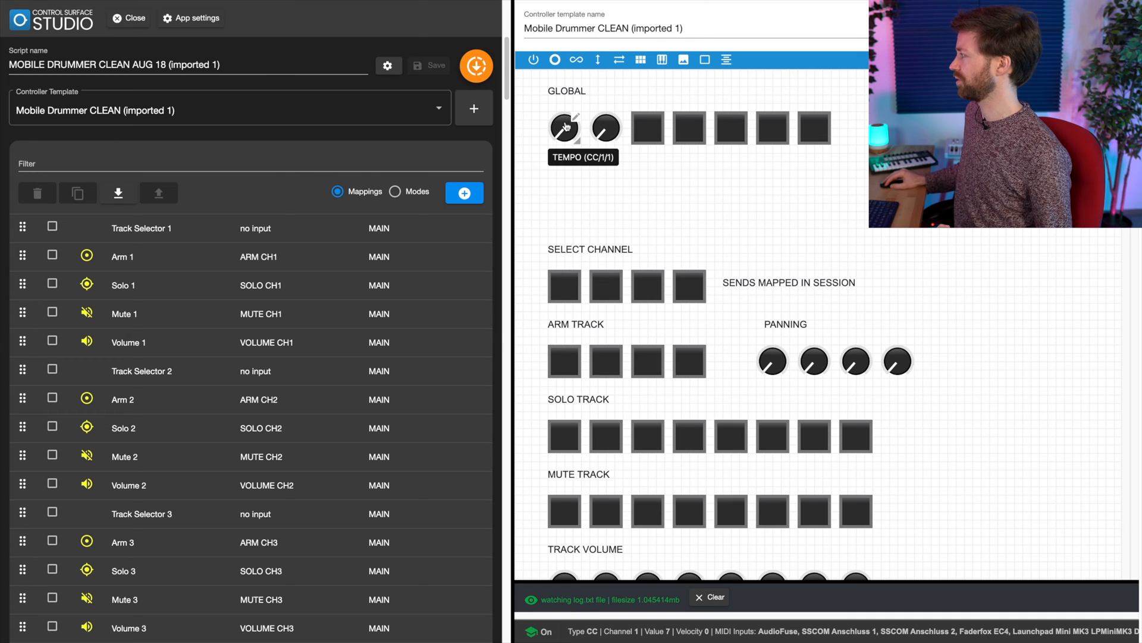
pyautogui.moveTo(689, 132)
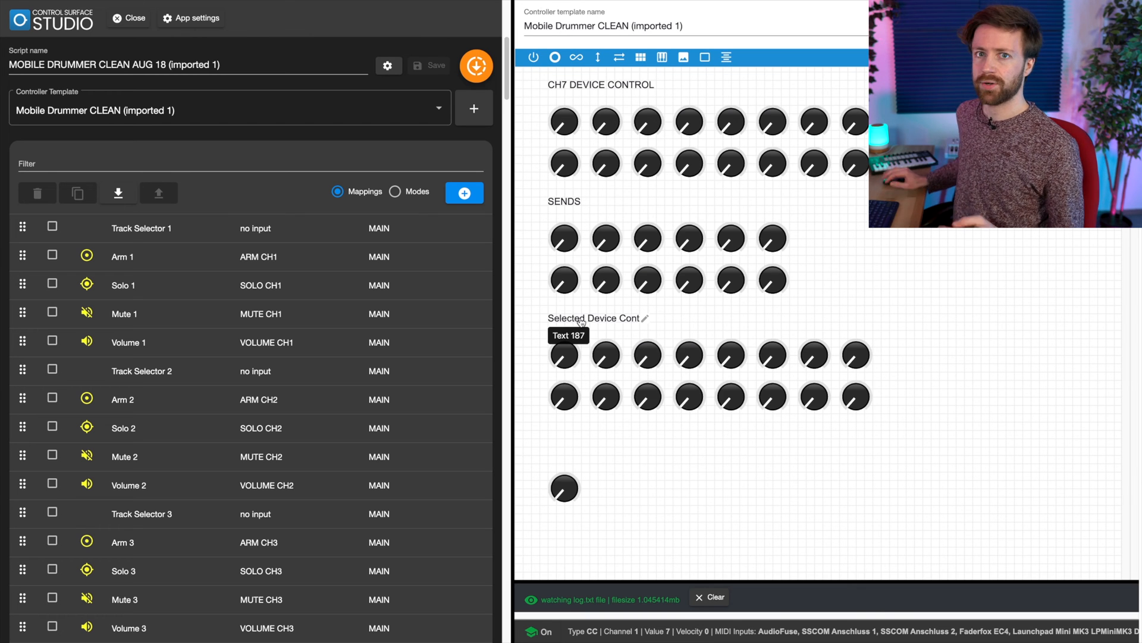
# Scroll through the Mobile Drummer CLEAN controller template canvas.
pyautogui.scroll(-3)
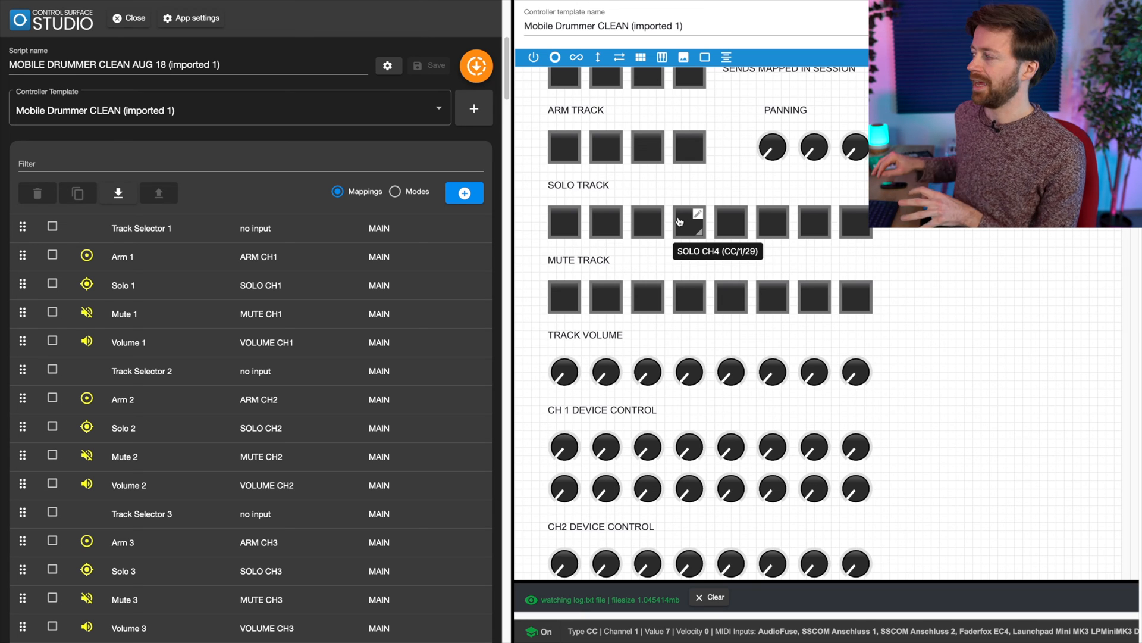
pyautogui.moveTo(647, 488)
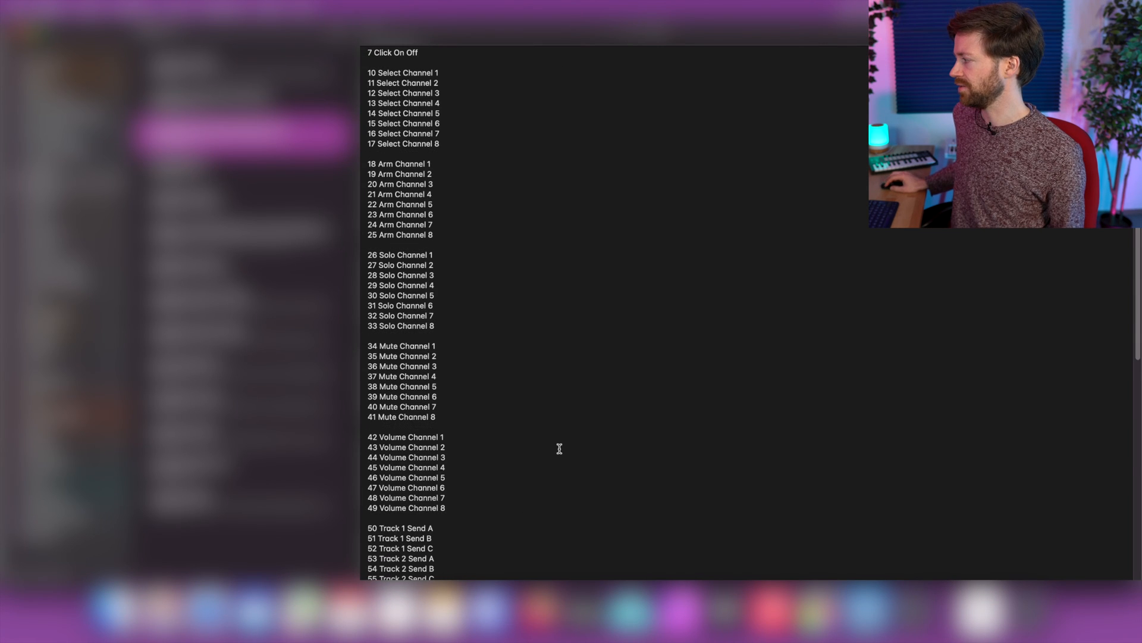
pyautogui.scroll(-3)
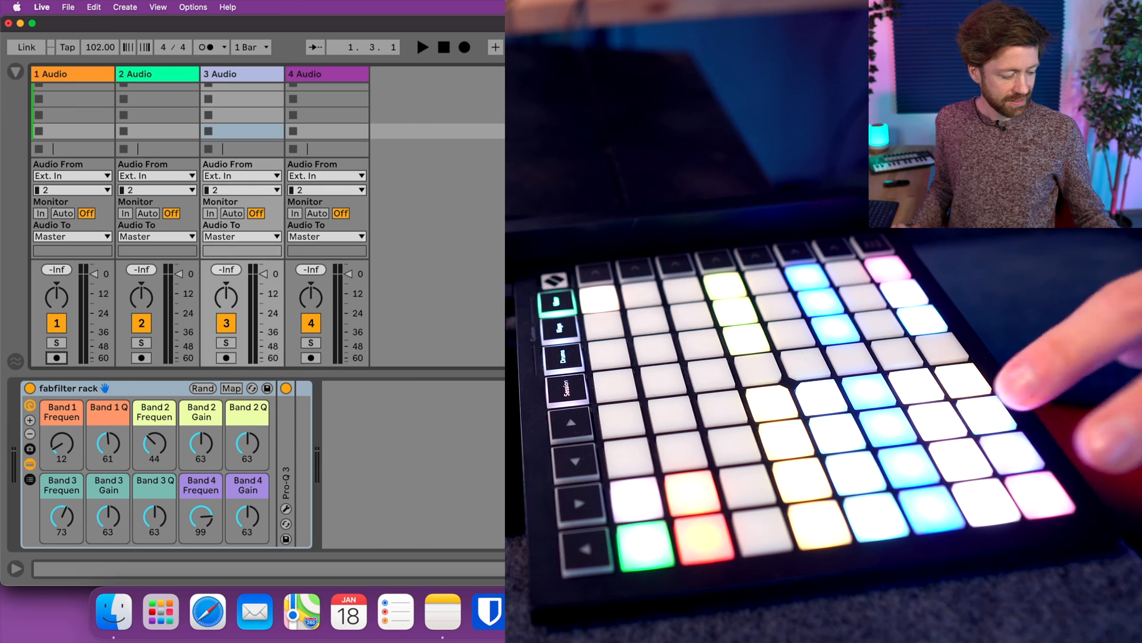
# Select a clip slot in the session while driving the set from the controllers.
pyautogui.click(140, 358)
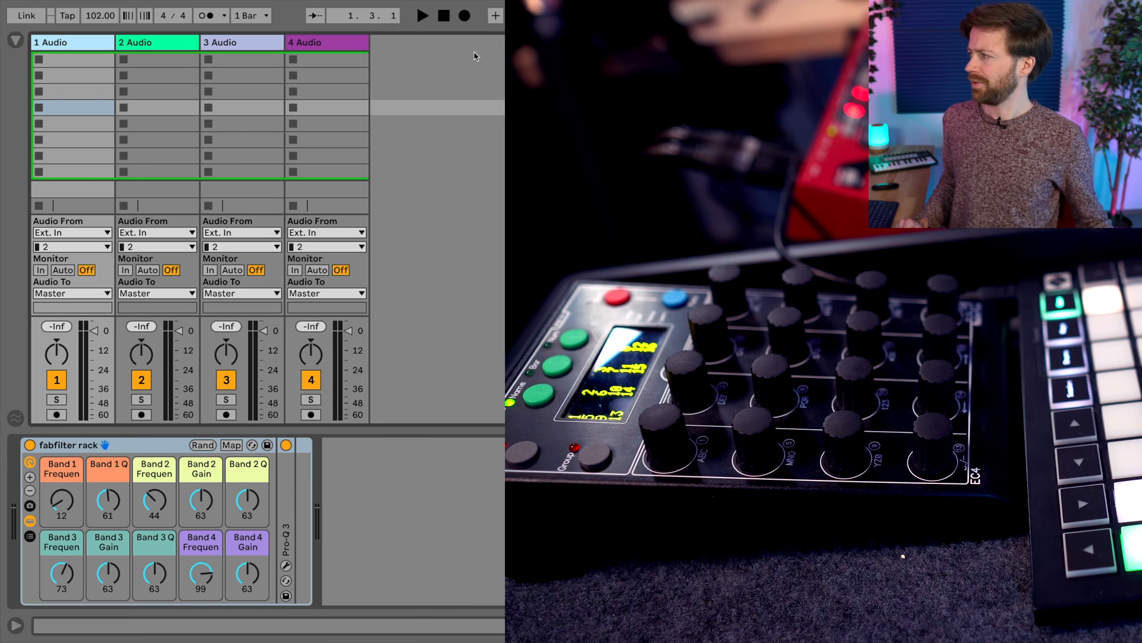
# Select the track and its fabfilter rack to watch Band 1 Frequency and Q change.
pyautogui.click(156, 42)
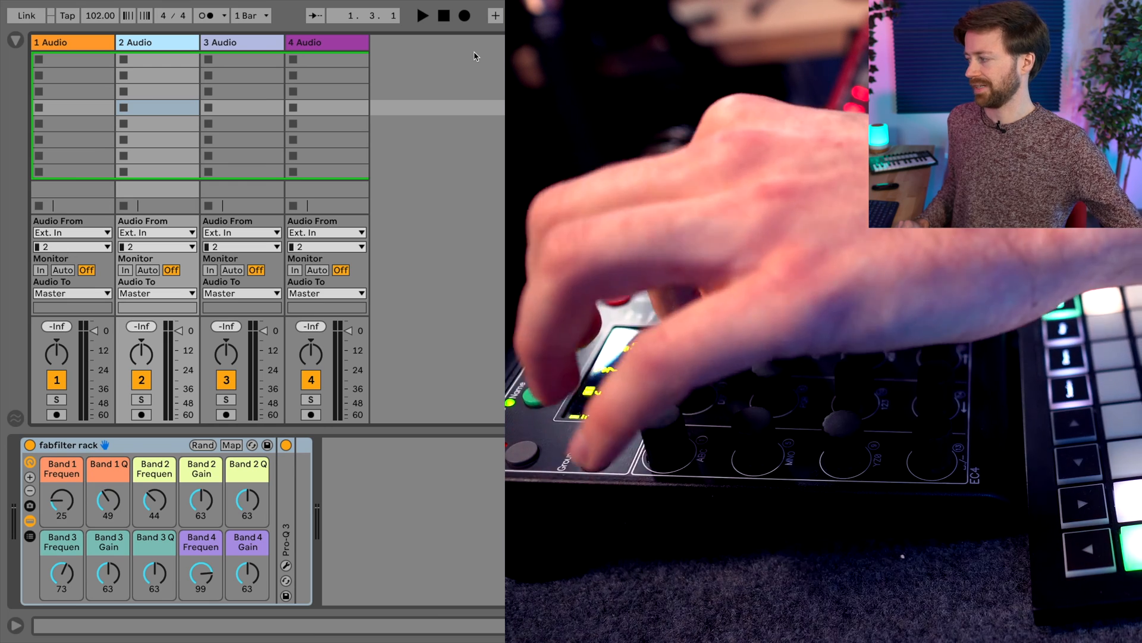
pyautogui.click(153, 501)
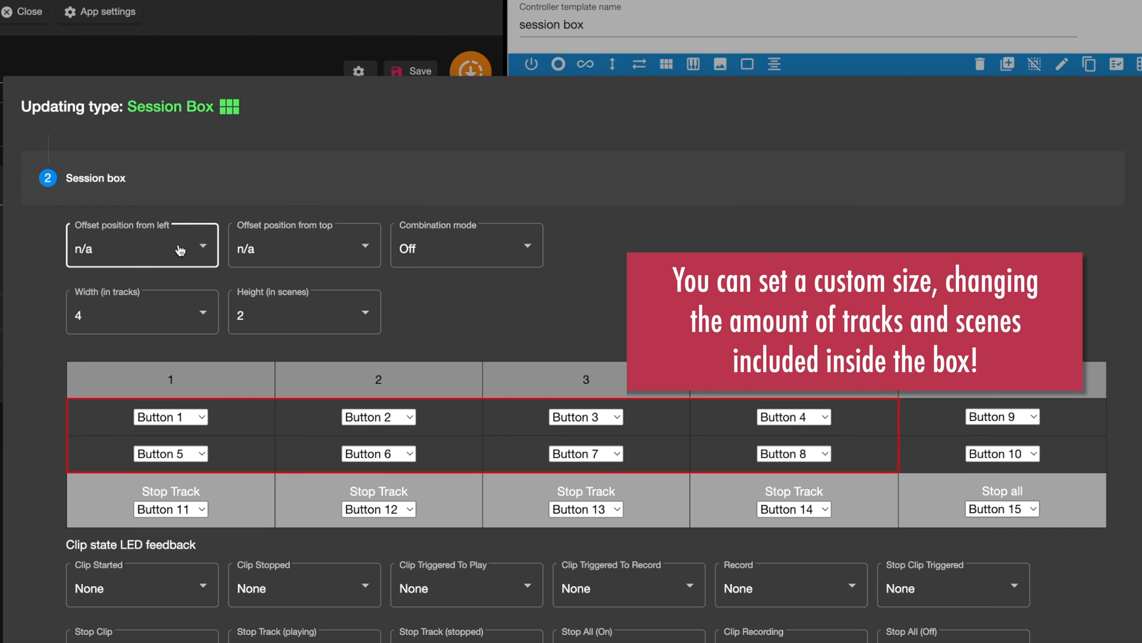
# Set the Session Box offsets, with offset from top at 2.
pyautogui.click(142, 311)
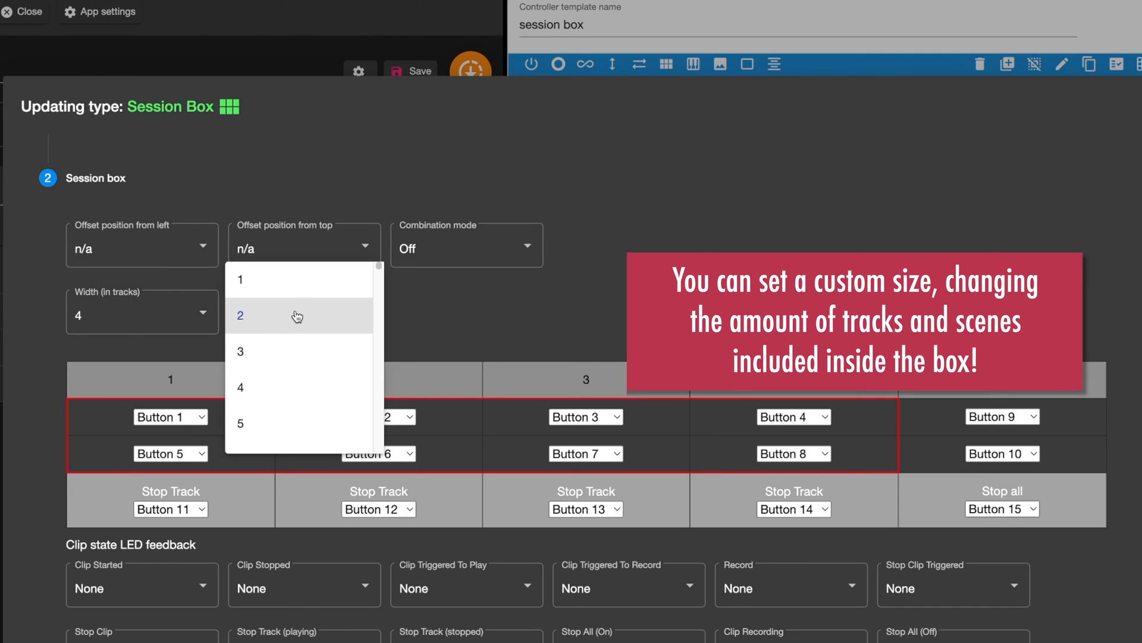
pyautogui.click(240, 314)
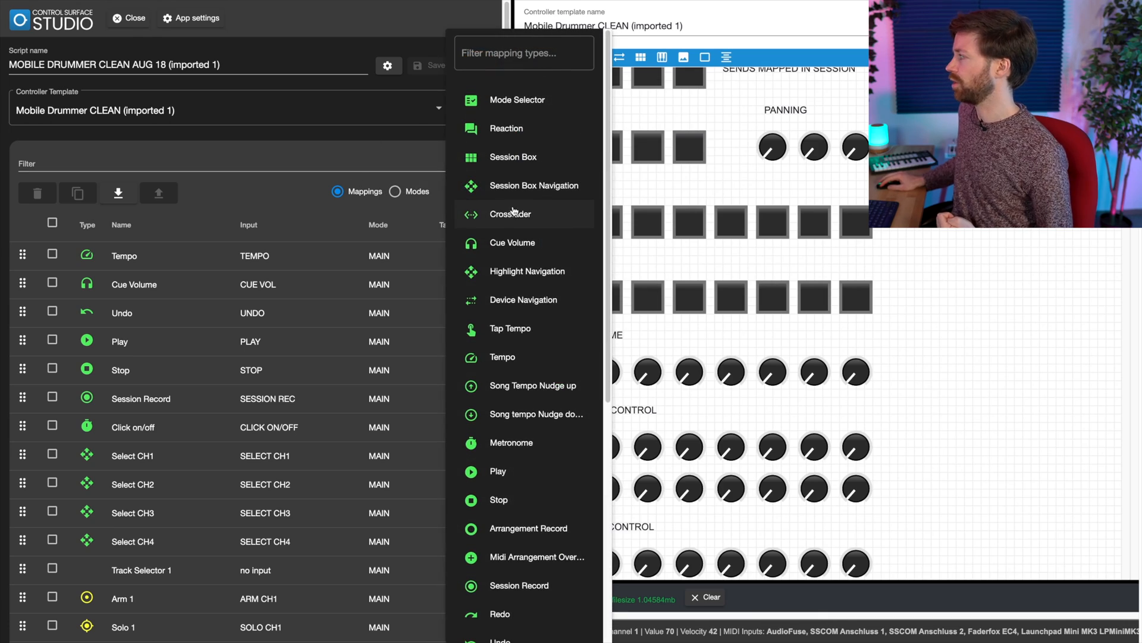
# Start a new Reaction mapping and expand its Listeners section in step 2.
pyautogui.click(506, 128)
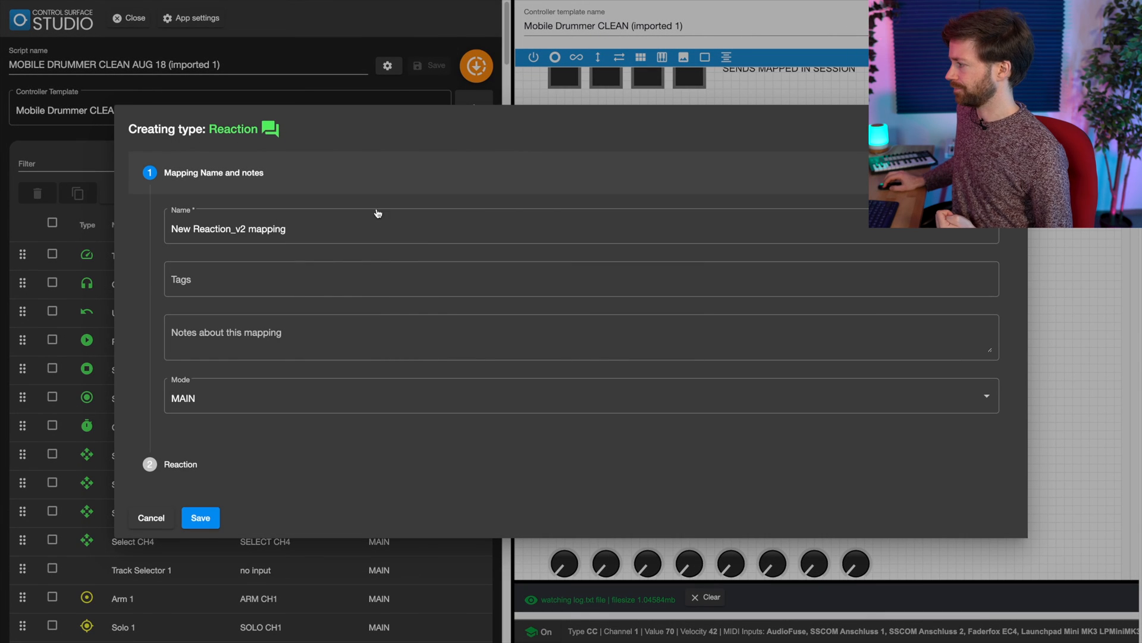
pyautogui.click(292, 279)
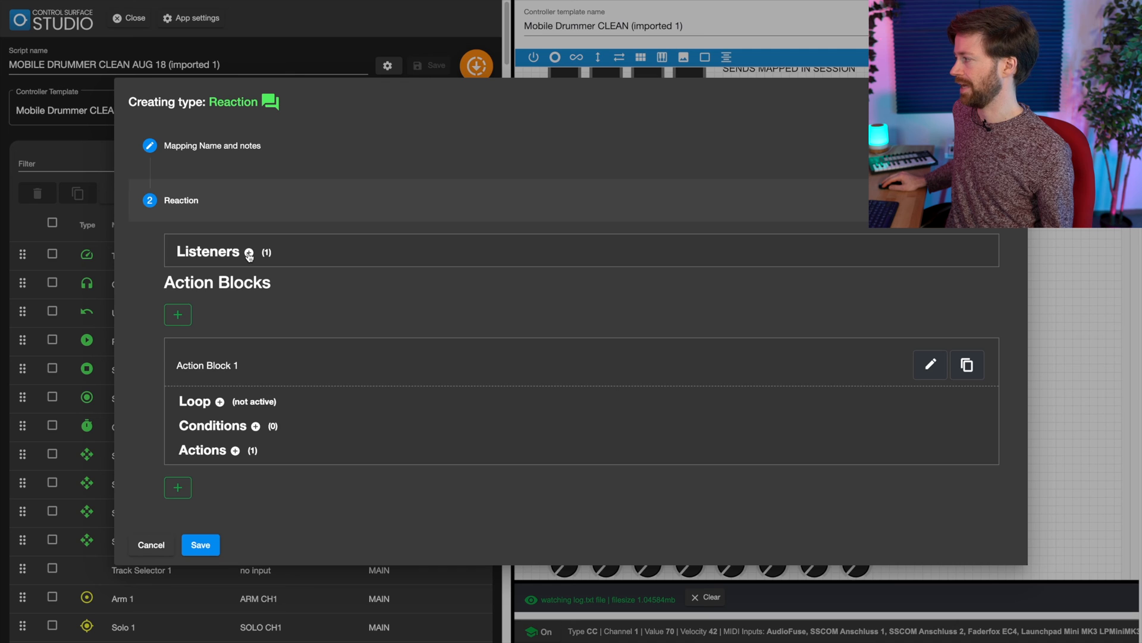
pyautogui.click(251, 251)
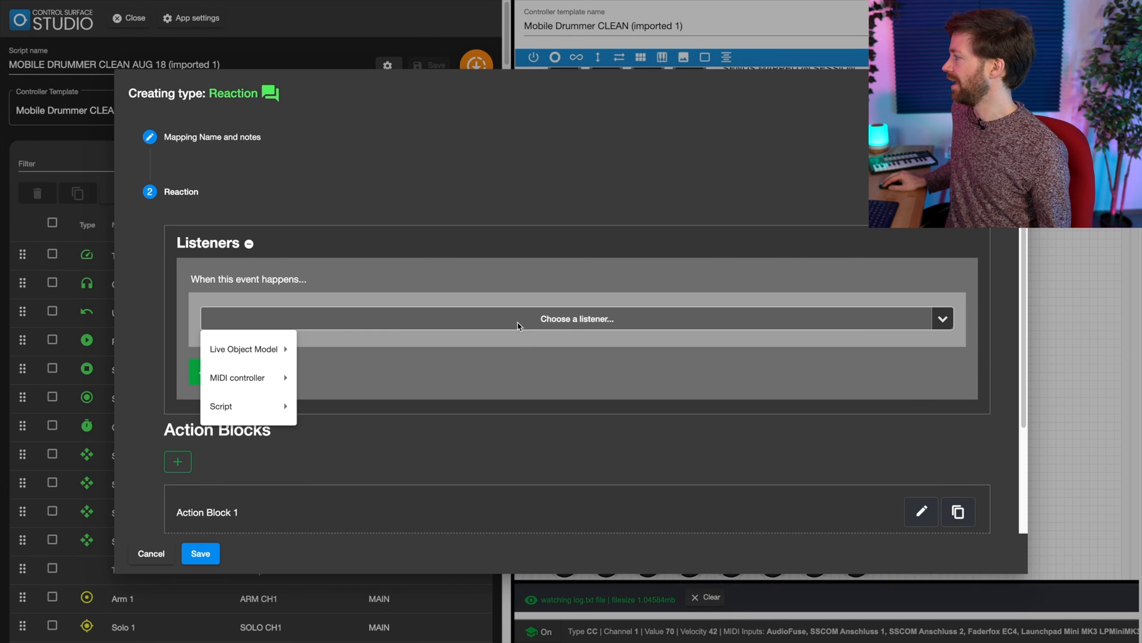
pyautogui.moveTo(246, 349)
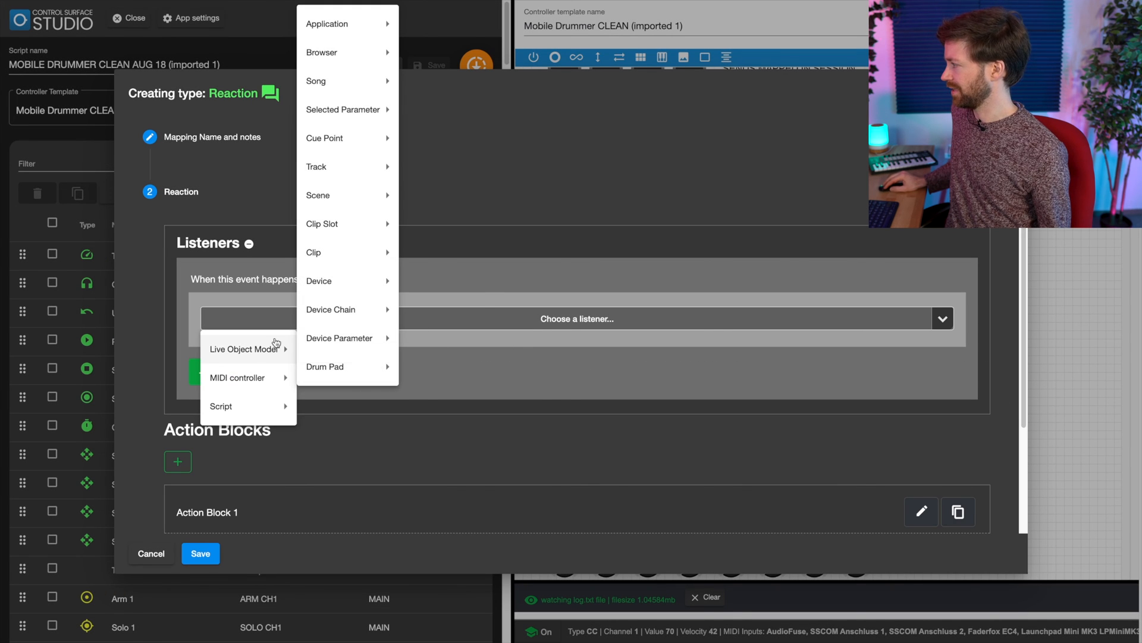
pyautogui.moveTo(313, 253)
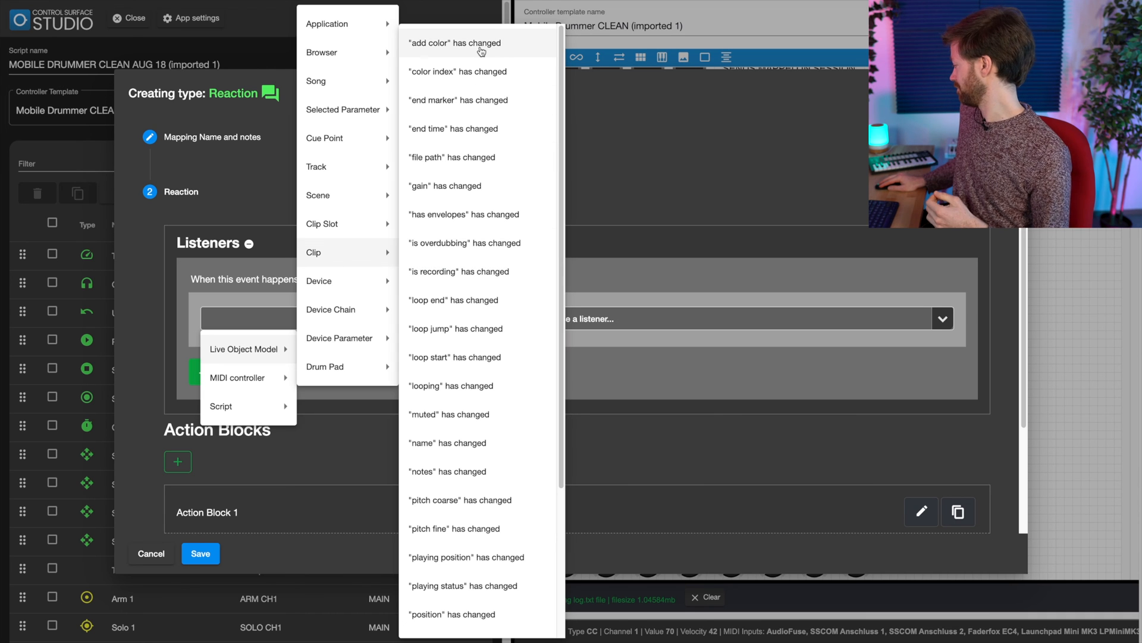
pyautogui.moveTo(476, 71)
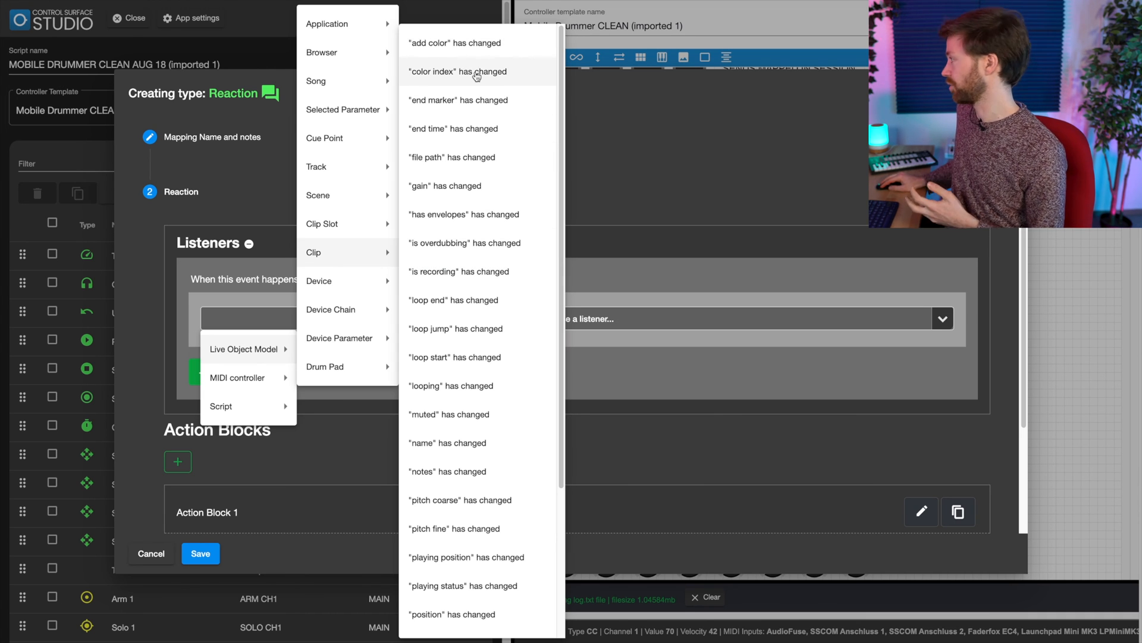